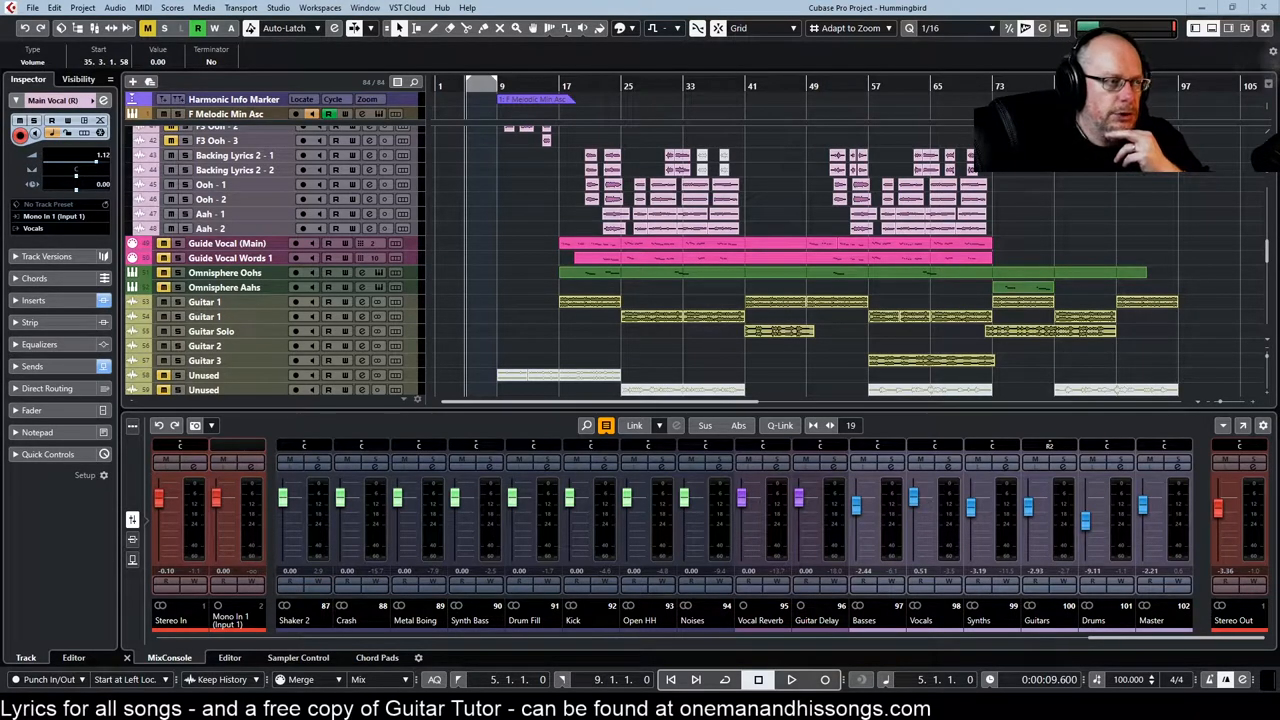
Start playback of the Hummingbird song from the transport
left_click(790, 680)
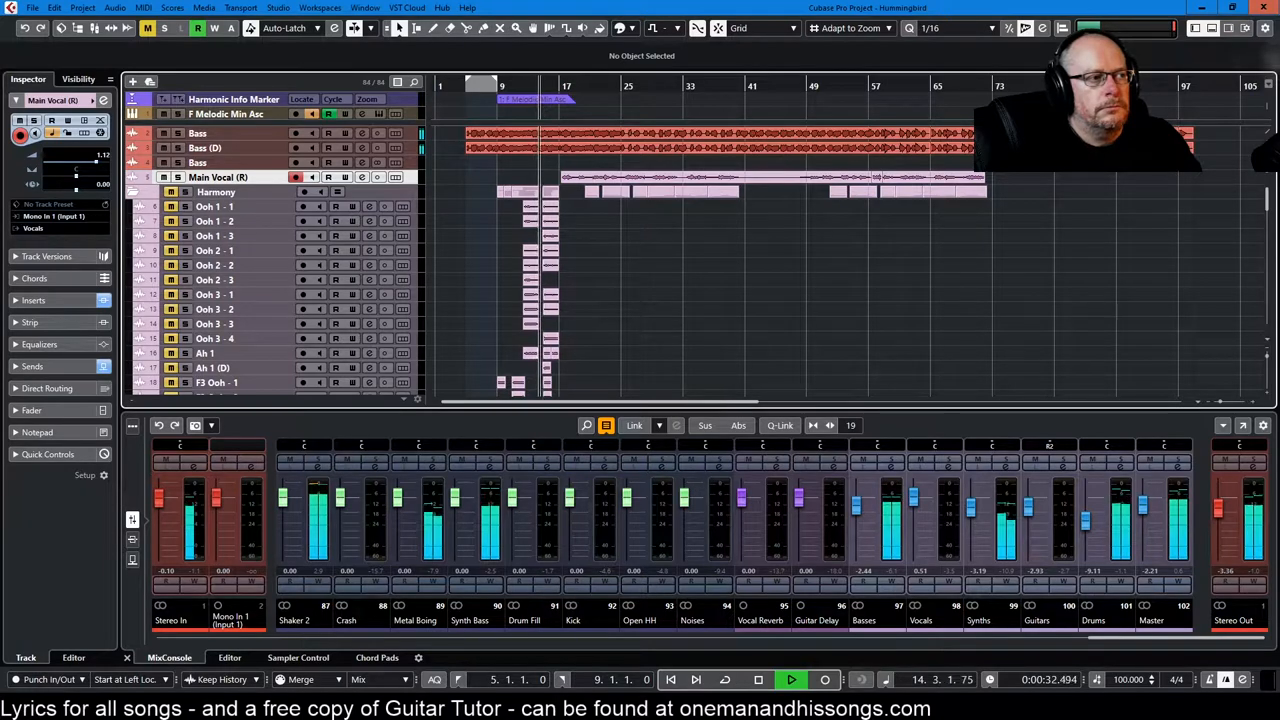
Open the Main Vocal take in the Sample Editor, then dock the editor in the Lower Zone
left_click(700, 180)
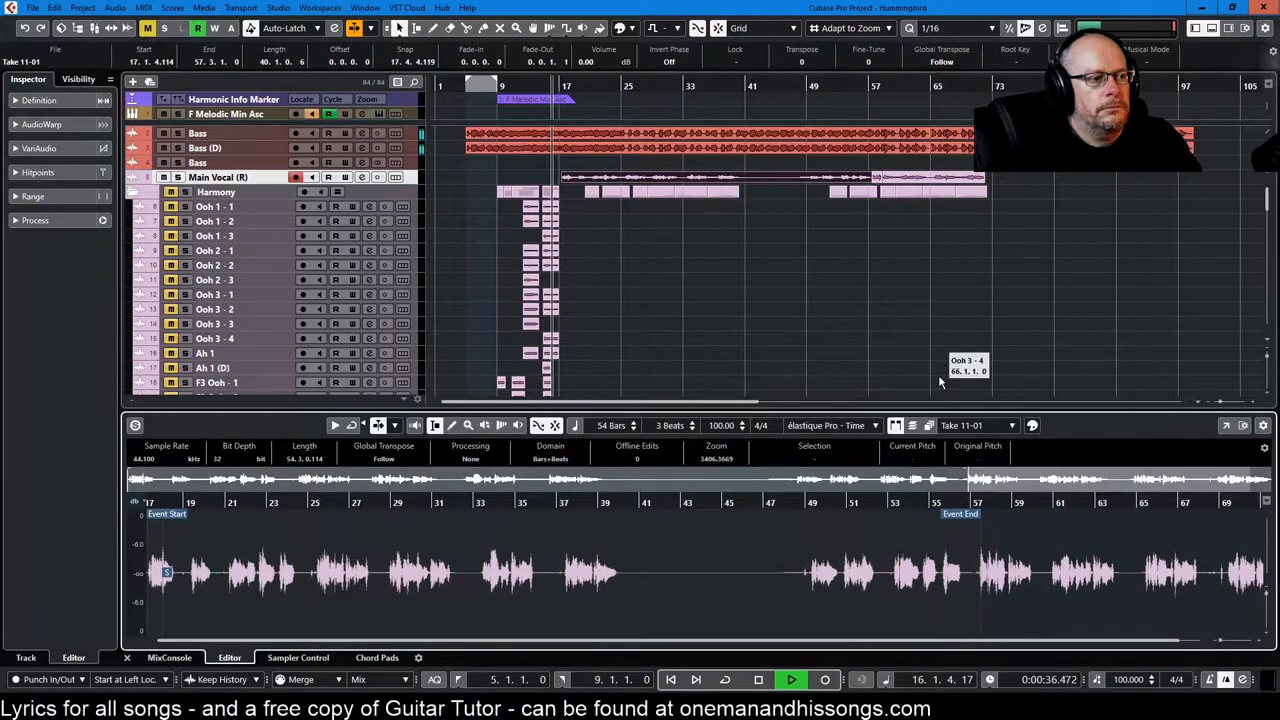
mouse_move(1220, 428)
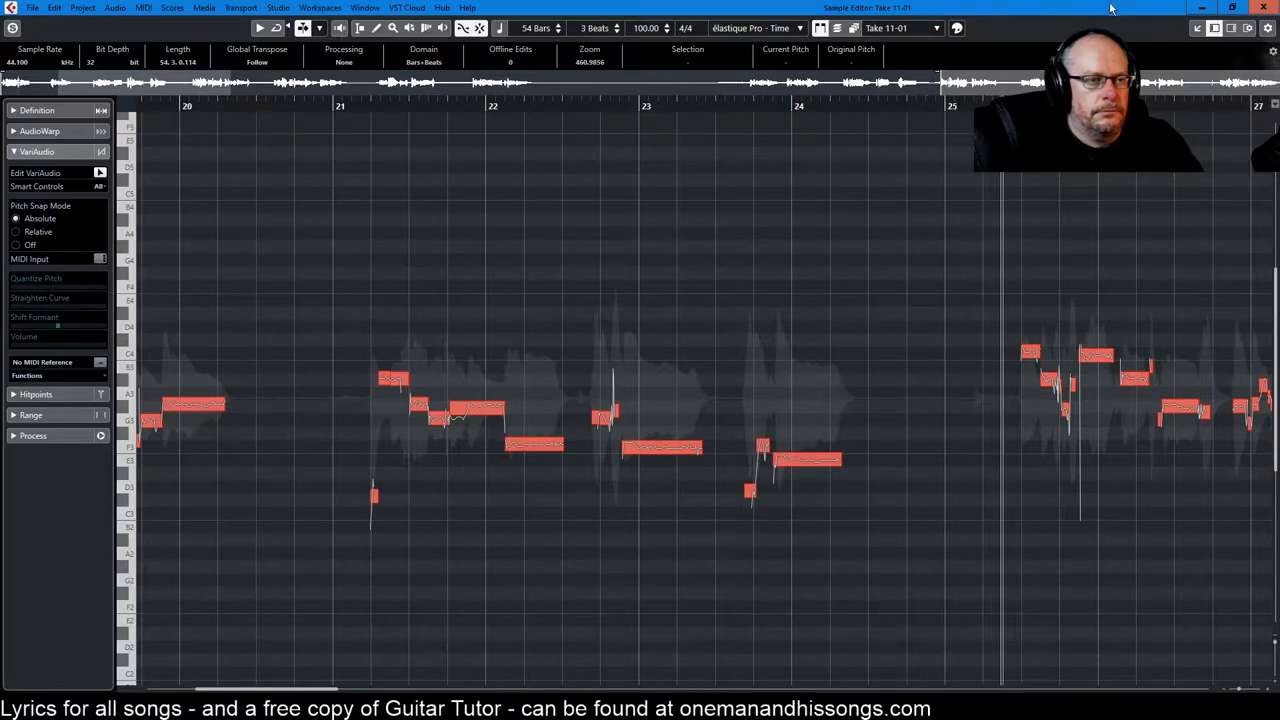
mouse_move(1196, 28)
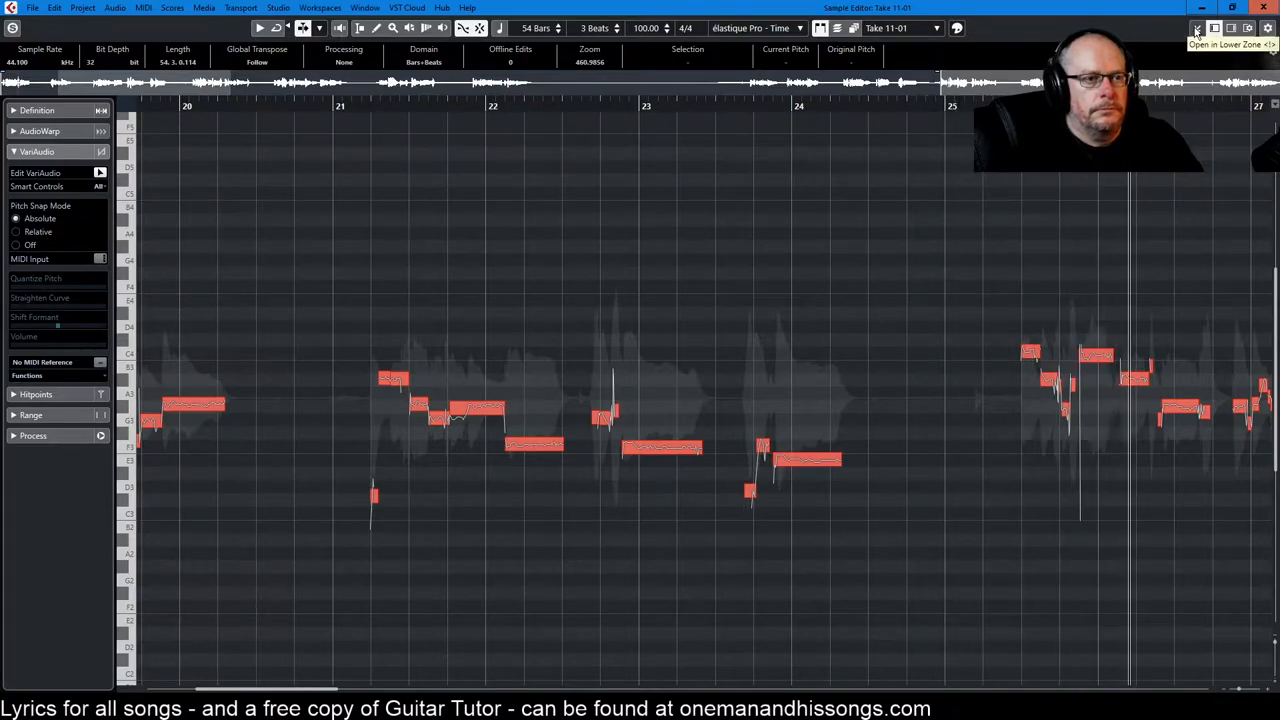
left_click(1196, 28)
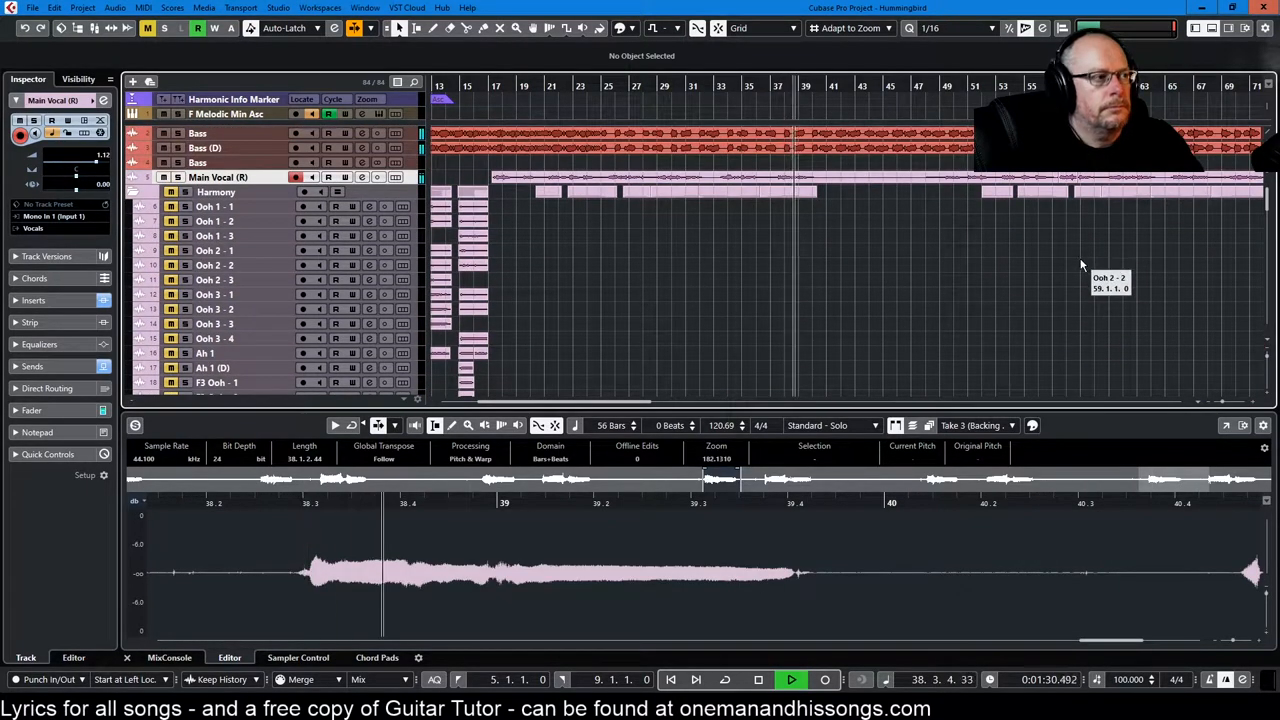
Scroll the track list down to the C4 and GF3 harmony tracks
scroll("down", 3)
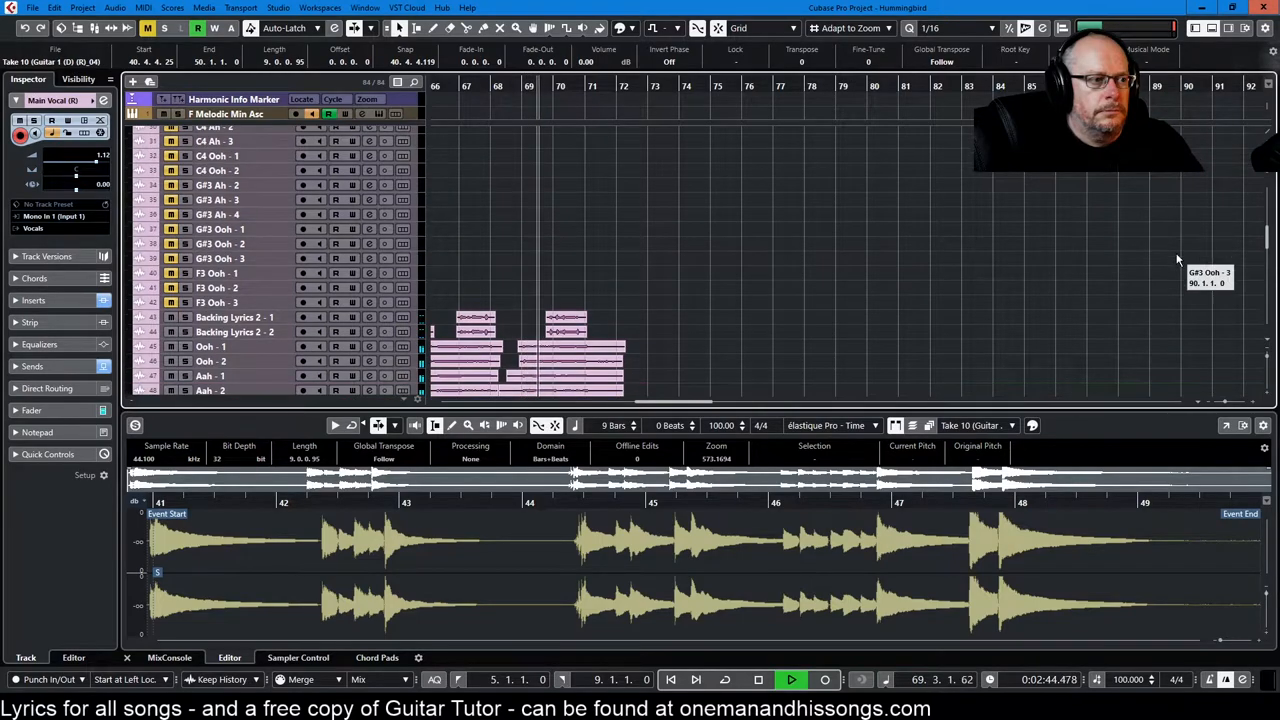
Show the guitar take's detected VariAudio pitches, then dock the editor in the Lower Zone
scroll("down", 3)
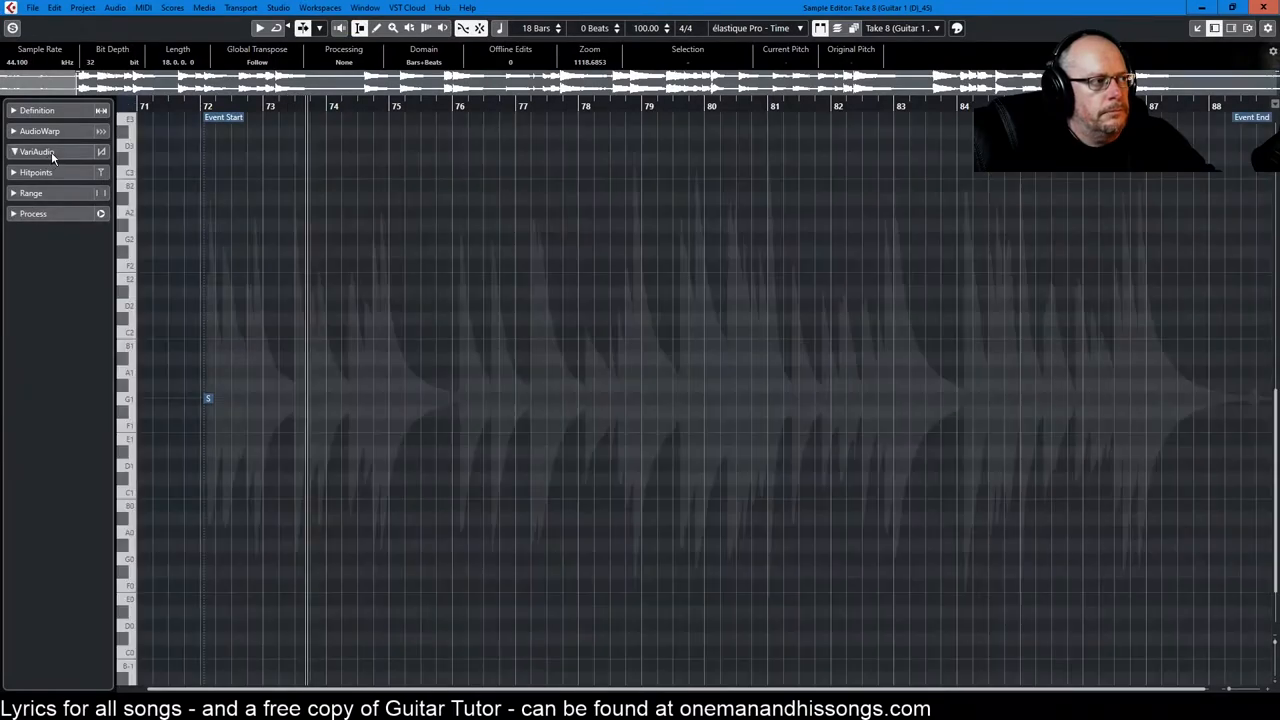
left_click(36, 152)
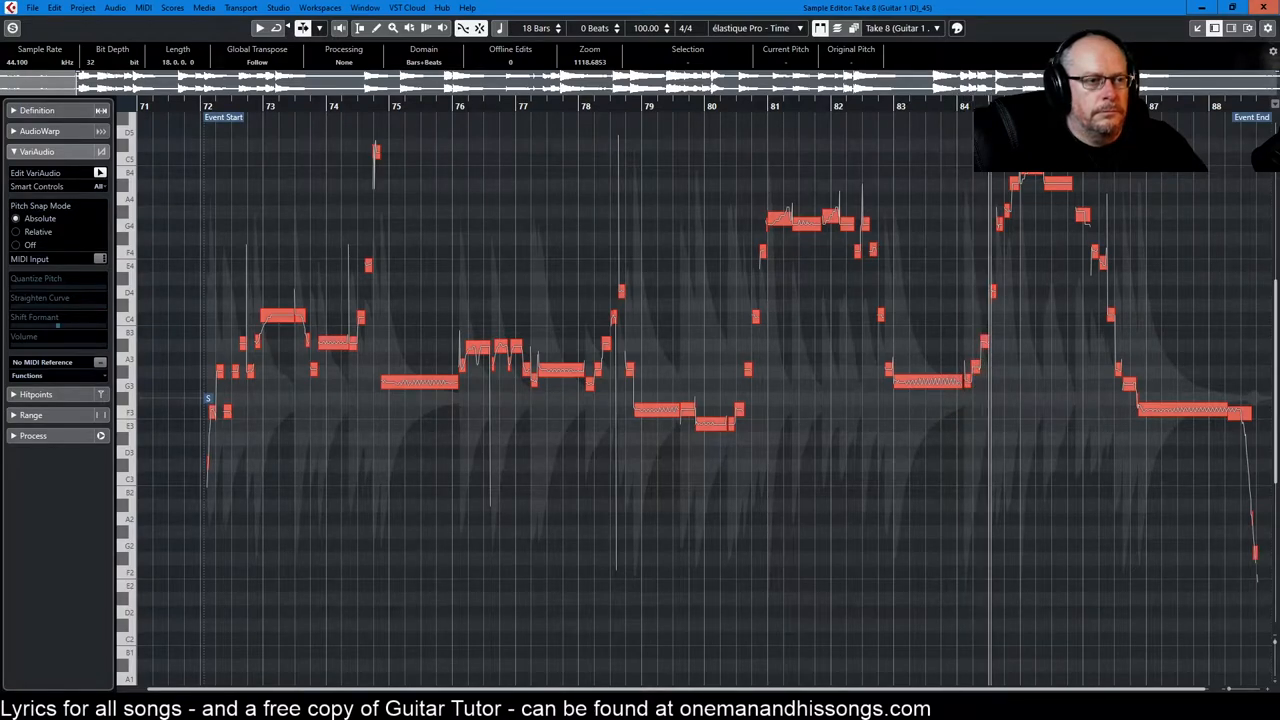
mouse_move(1196, 30)
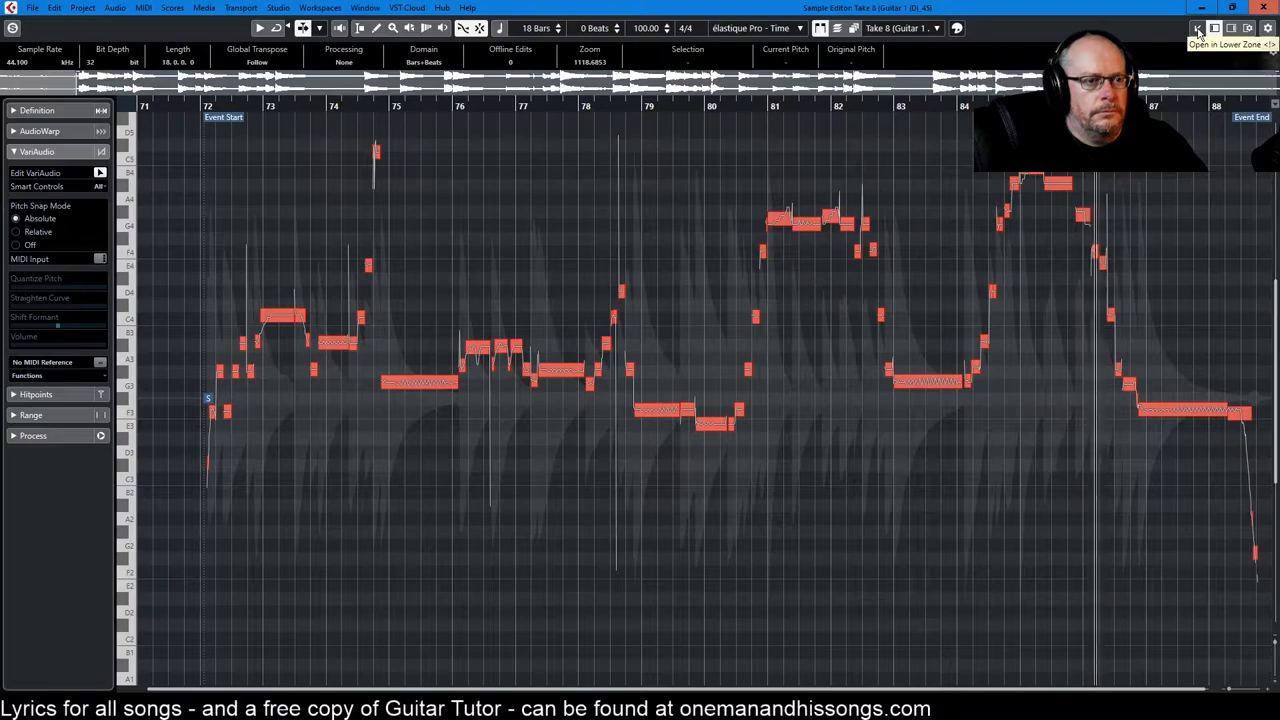
left_click(1196, 28)
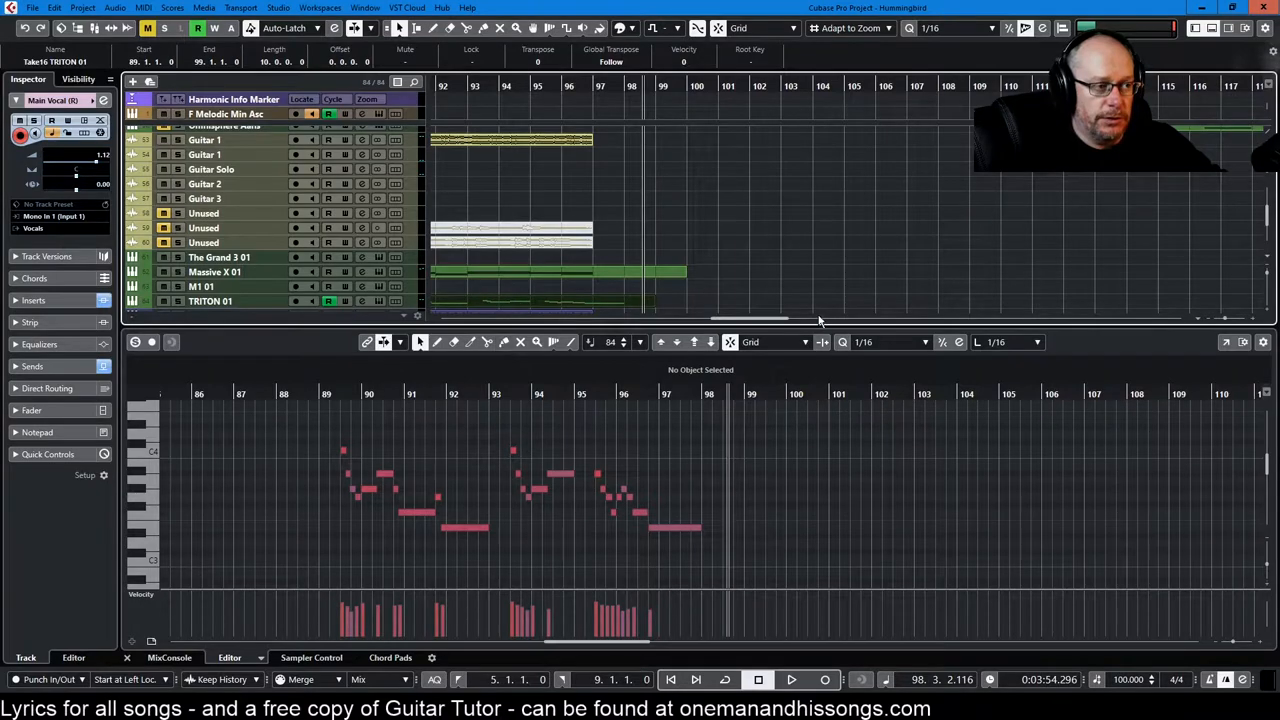
Scroll the project horizontally toward the Groove Agent 01 drum track section
scroll("left", 3)
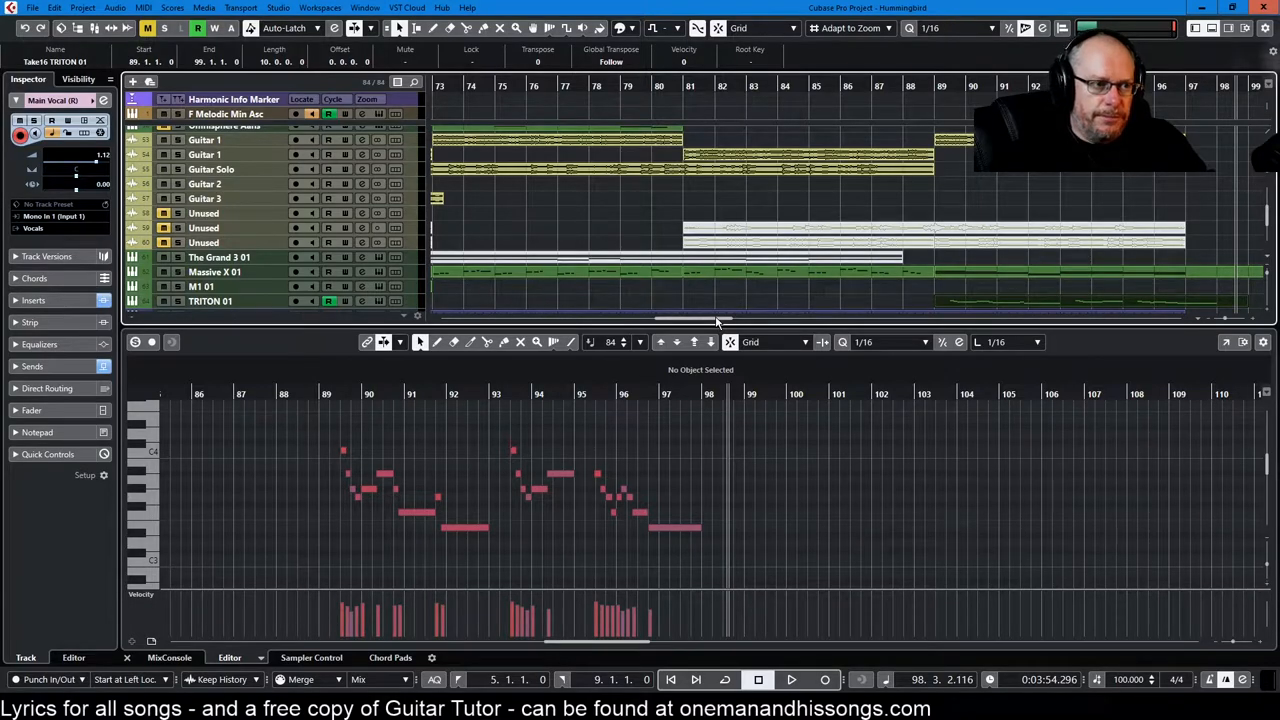
mouse_move(776, 278)
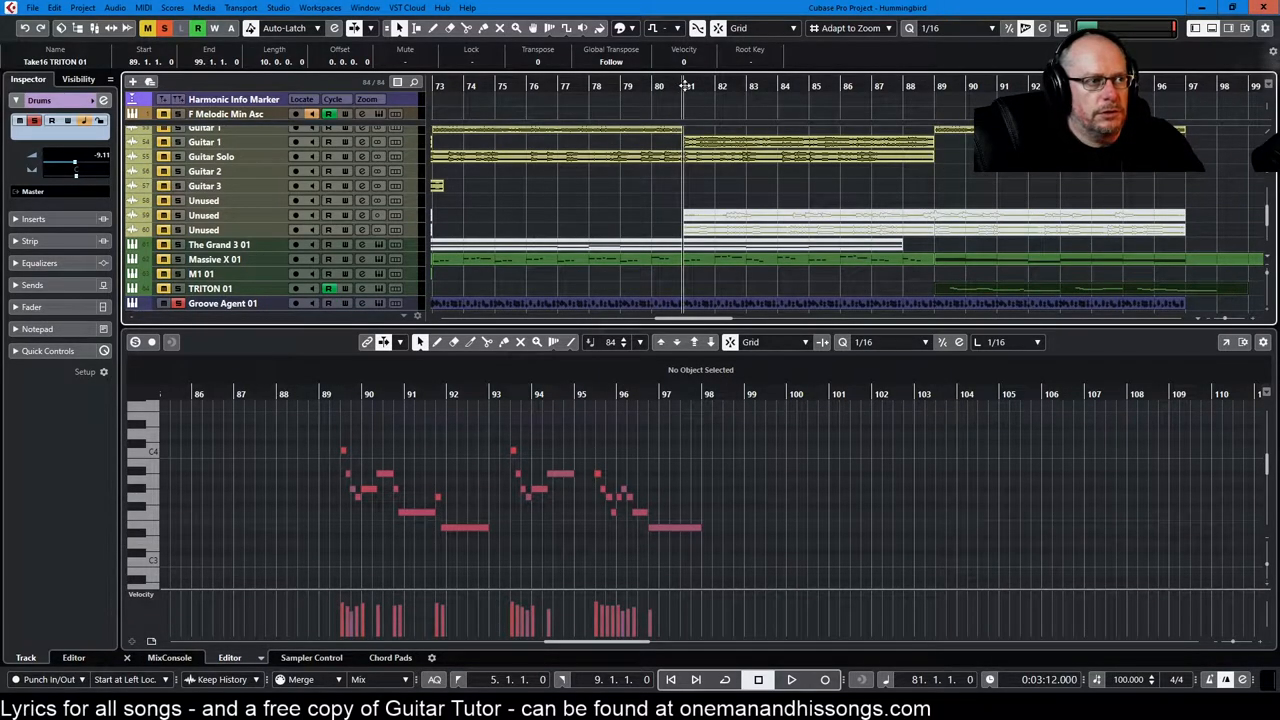
Return the view to the GF3, Backing Lyrics and Guide Vocal tracks
left_click(790, 680)
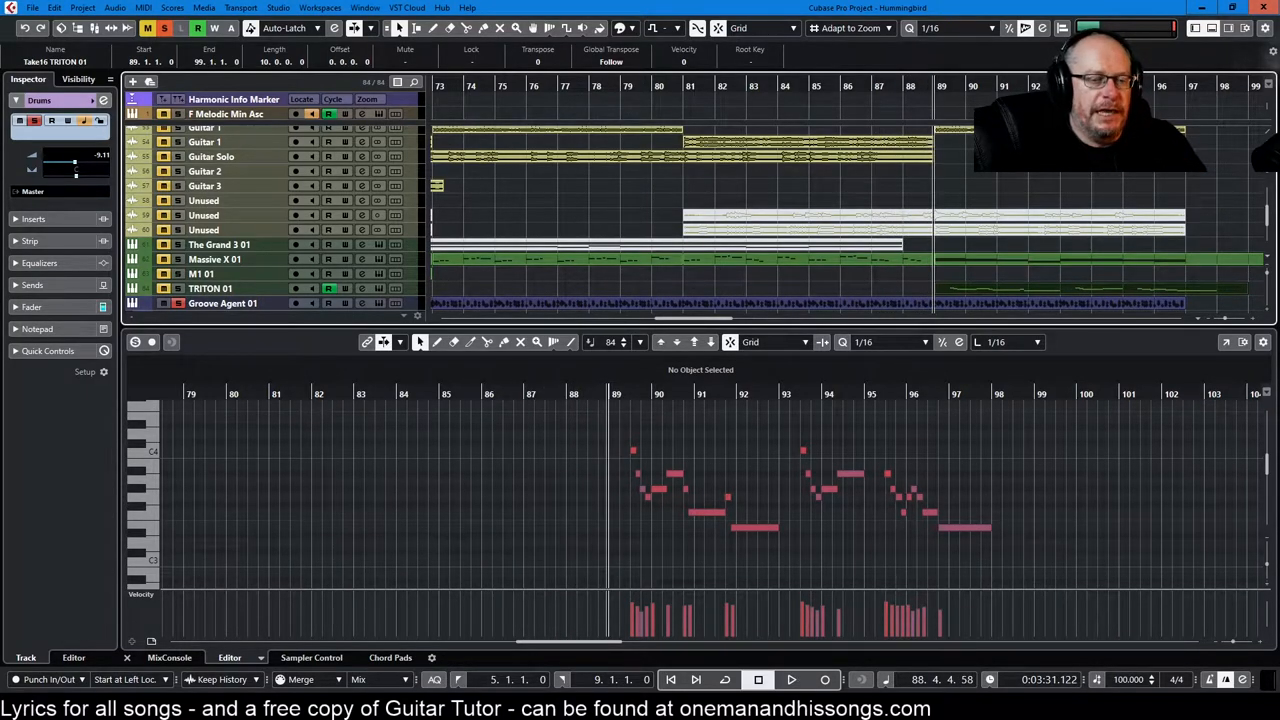
mouse_move(1020, 256)
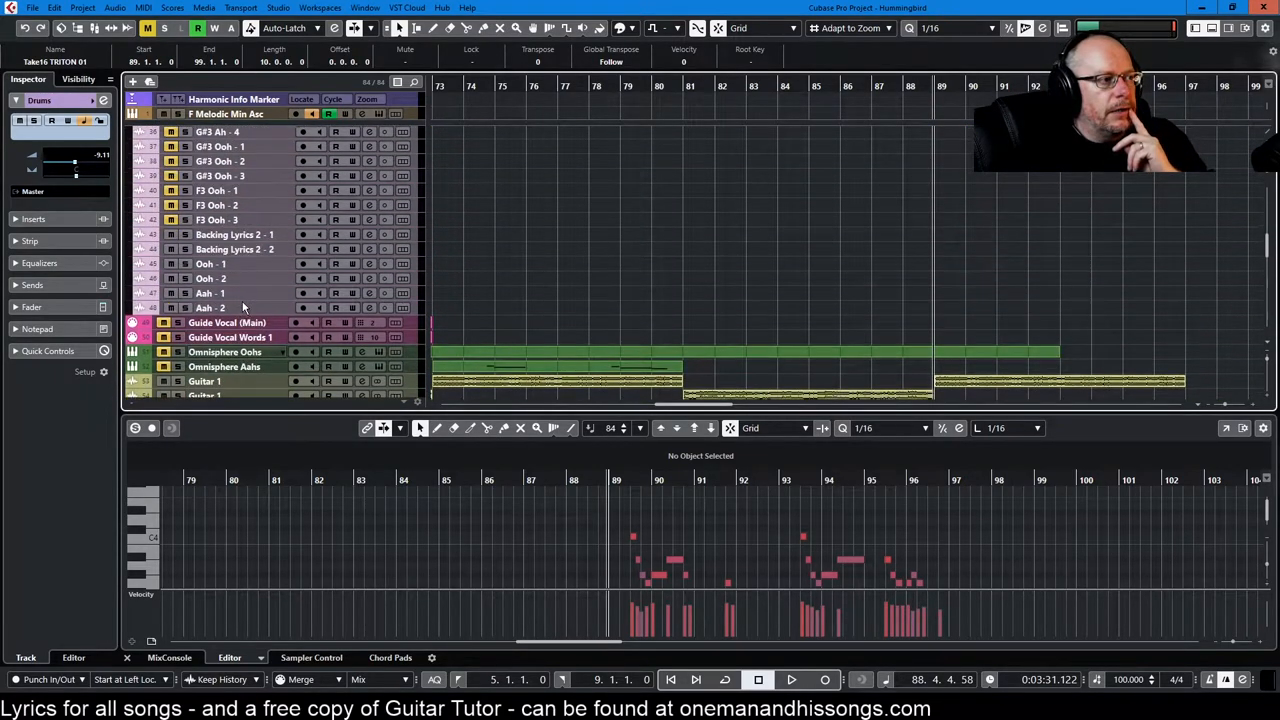
mouse_move(620, 344)
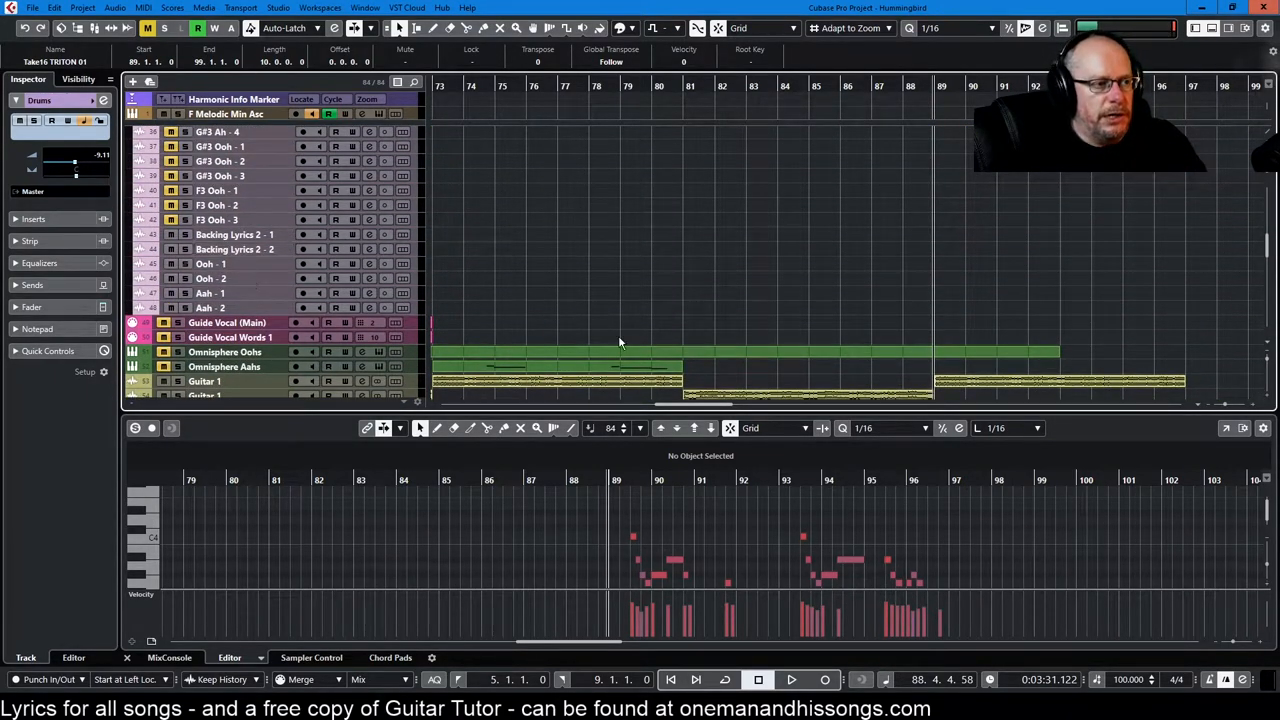
Scroll back to bar 43 and check the Backing Lyrics 2 - 2 and Ah - 1 harmony tracks
scroll("left", 3)
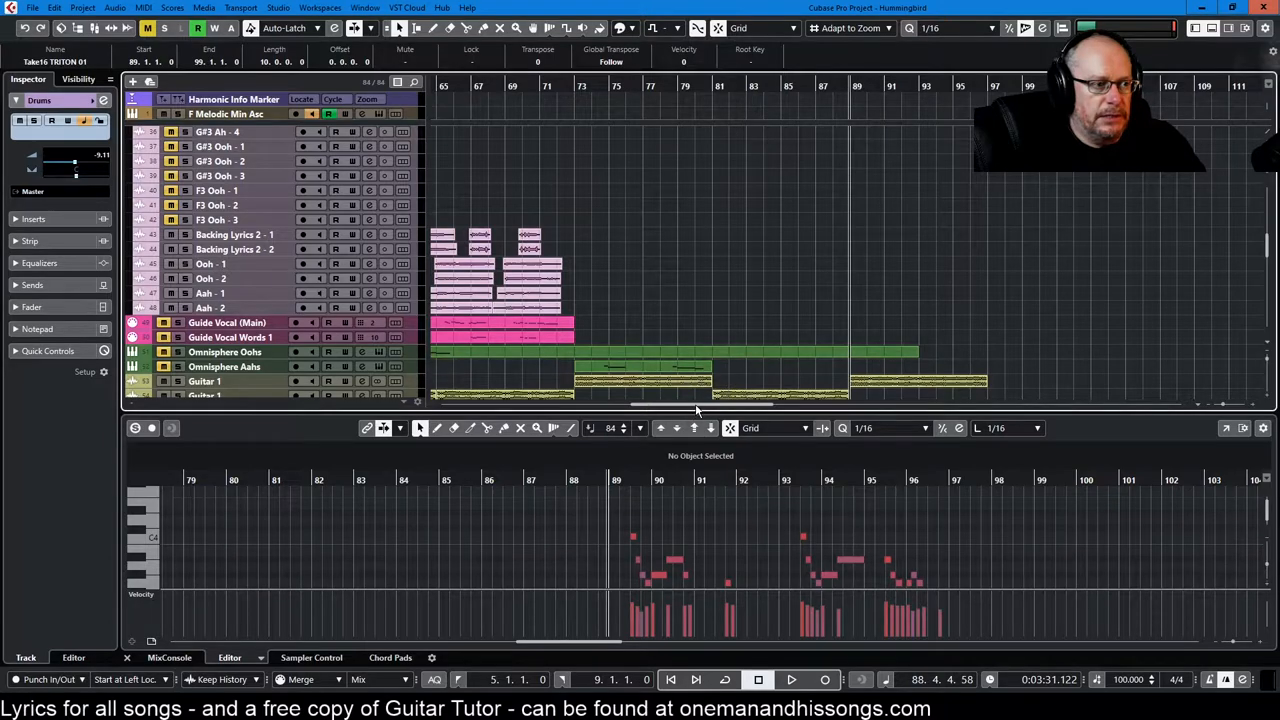
scroll("left", 3)
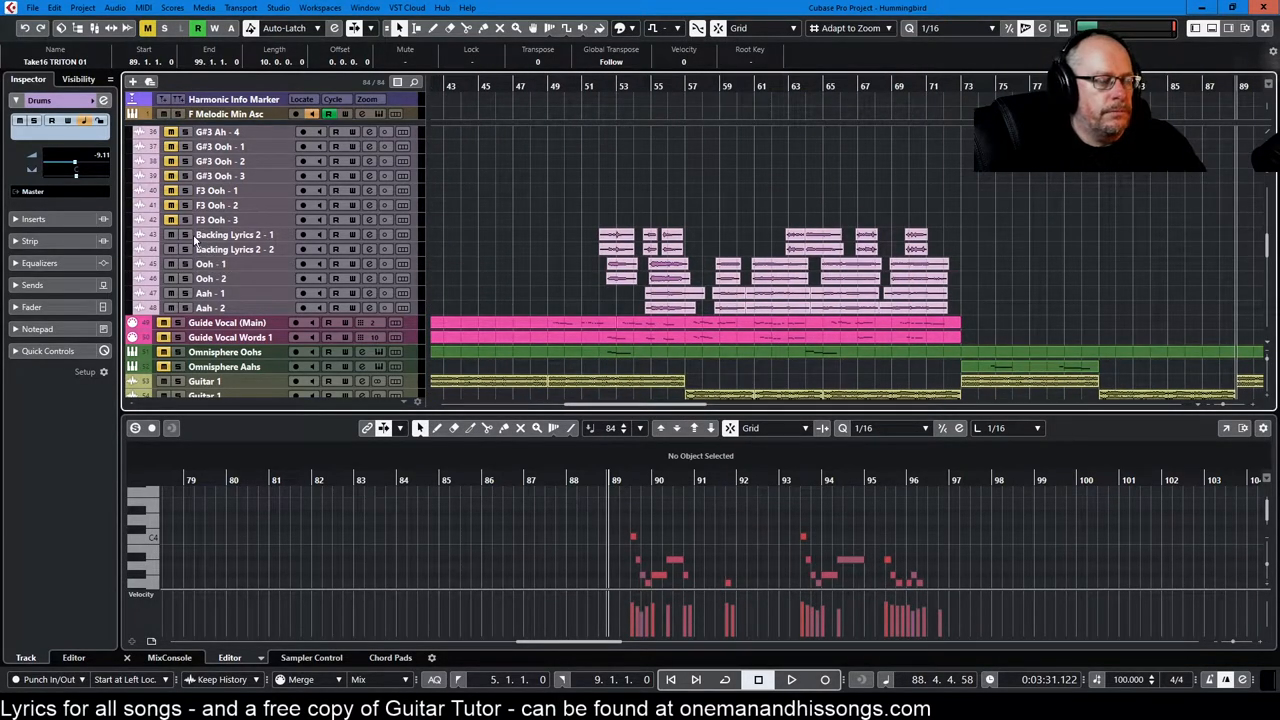
left_click(234, 248)
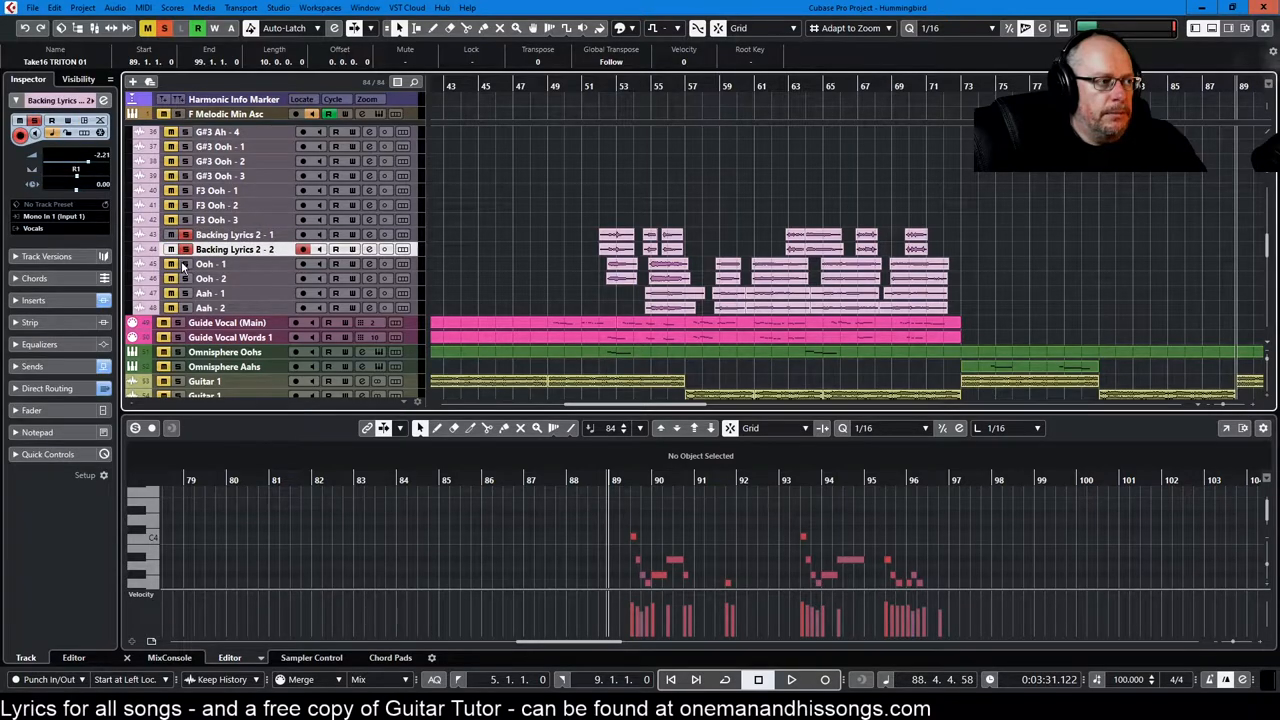
left_click(210, 292)
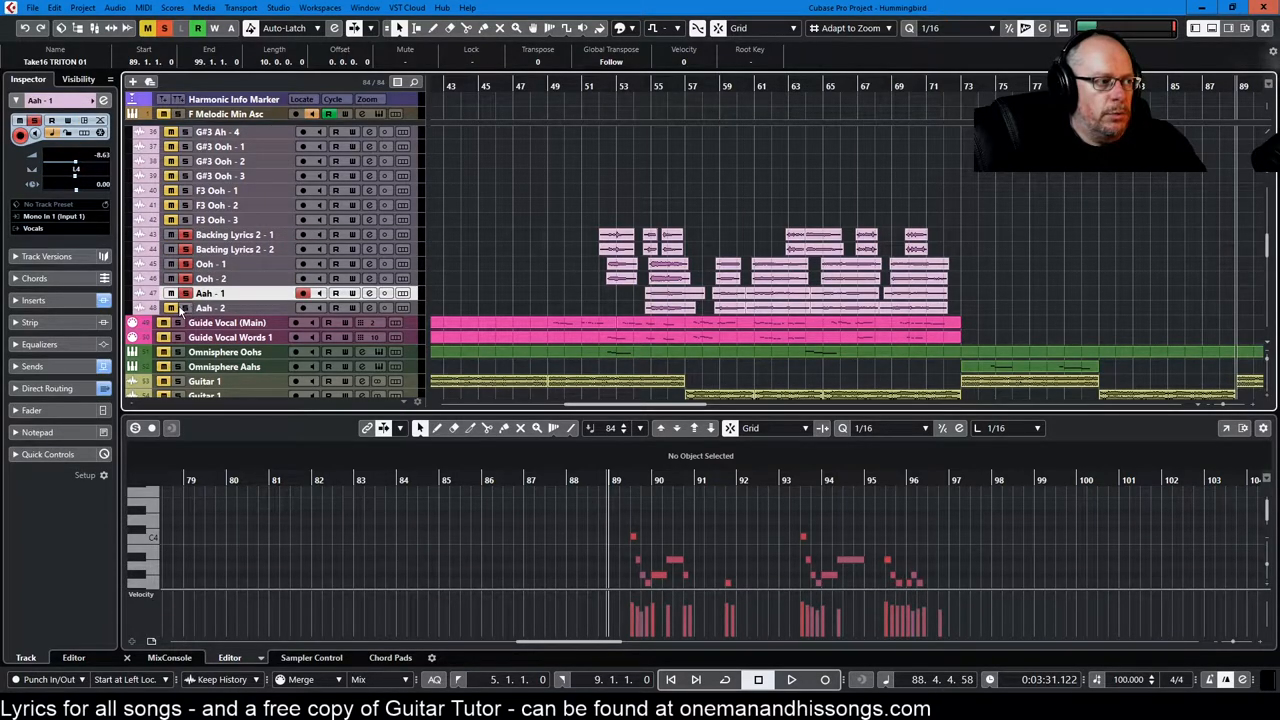
scroll("up", 3)
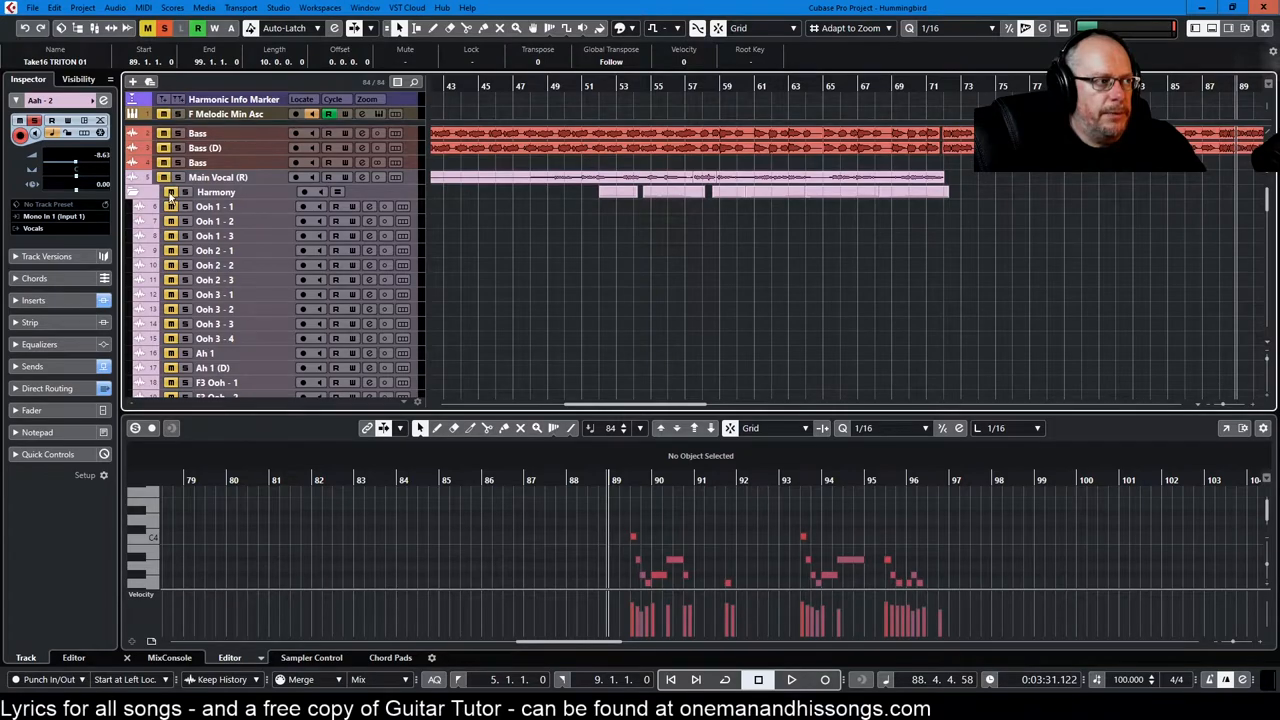
scroll("down", 3)
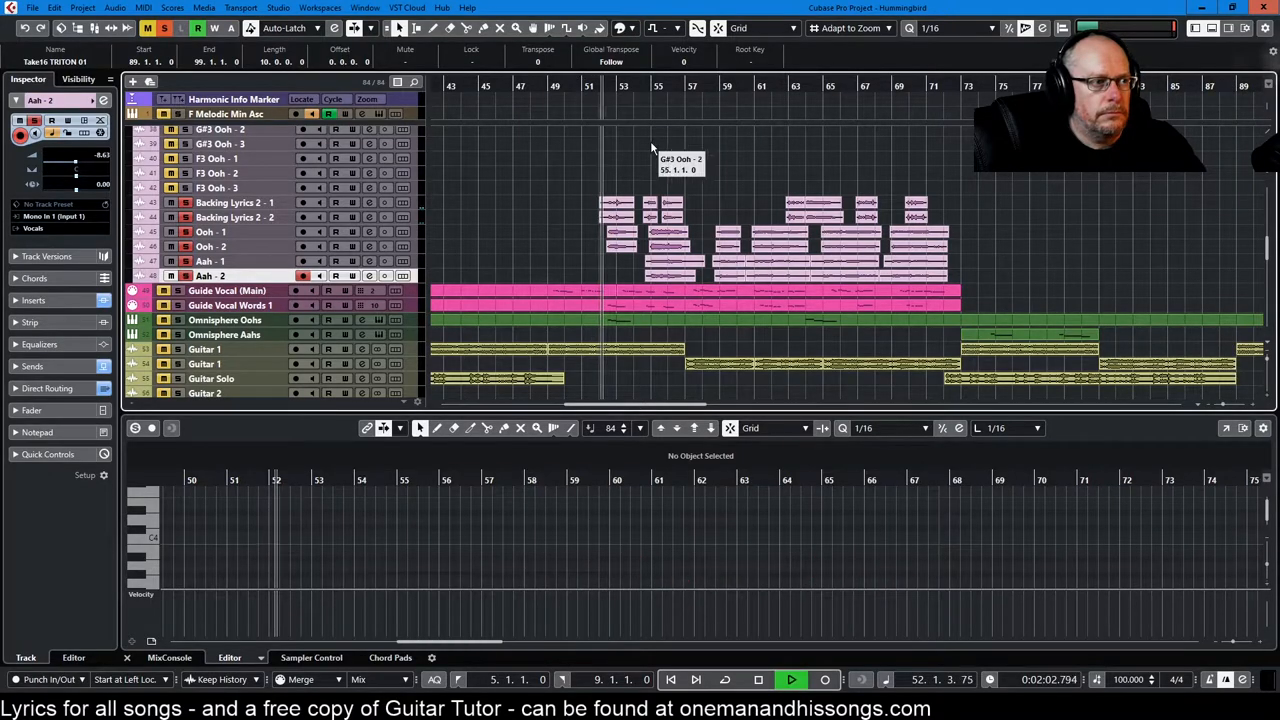
mouse_move(1116, 220)
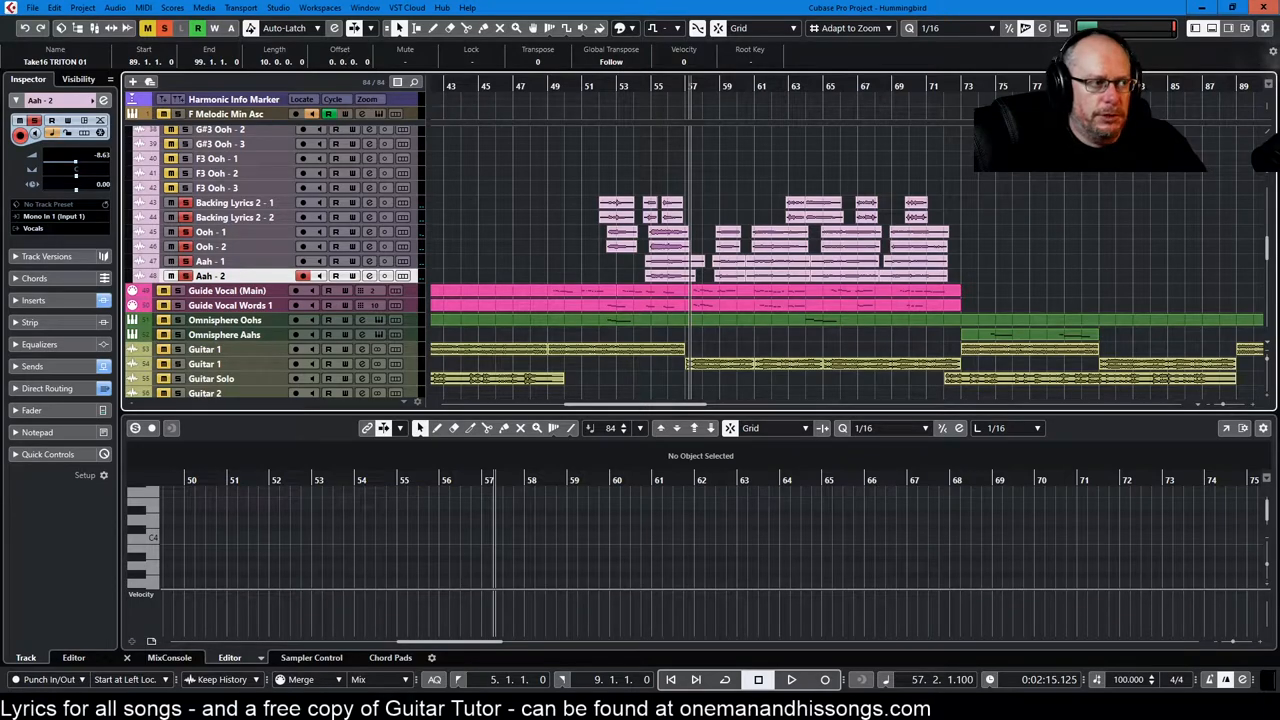
Bring the Bass and Main Vocal tracks above the Ooh takes into view
left_click(790, 680)
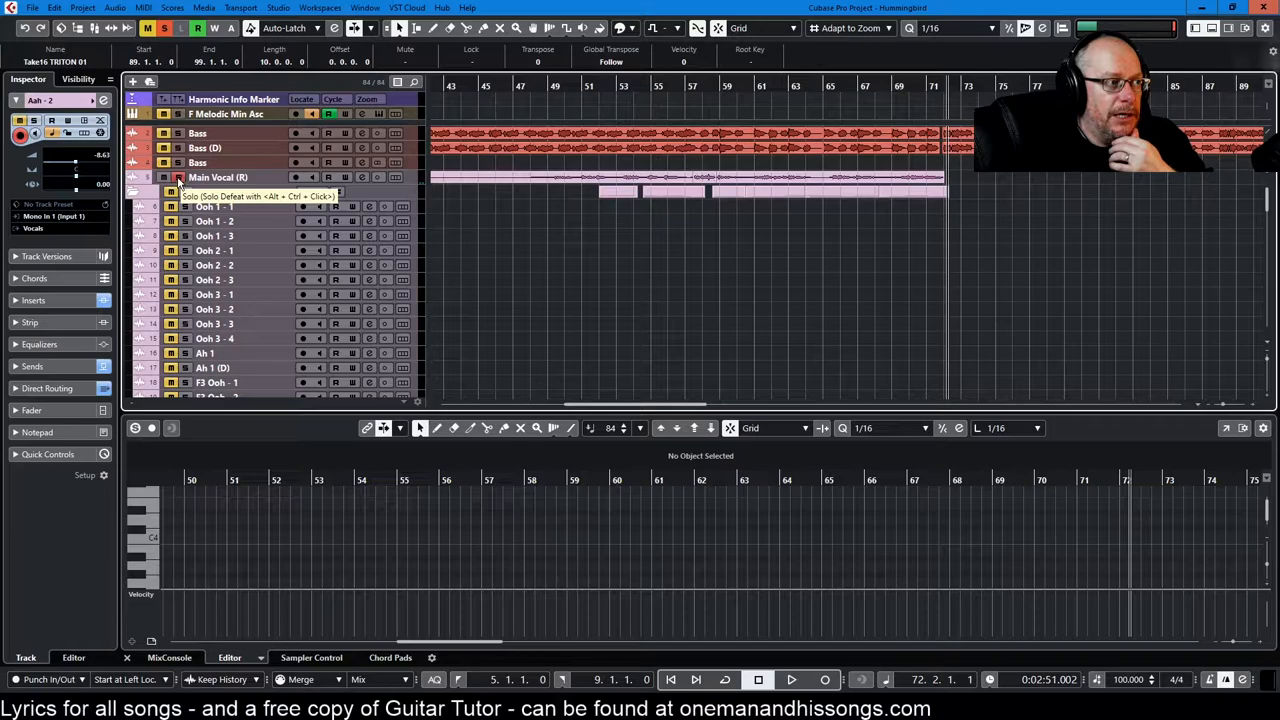
Scroll down through the Ooh, Ah, F3, C4 and GF3 harmony take tracks at the song start
scroll("down", 3)
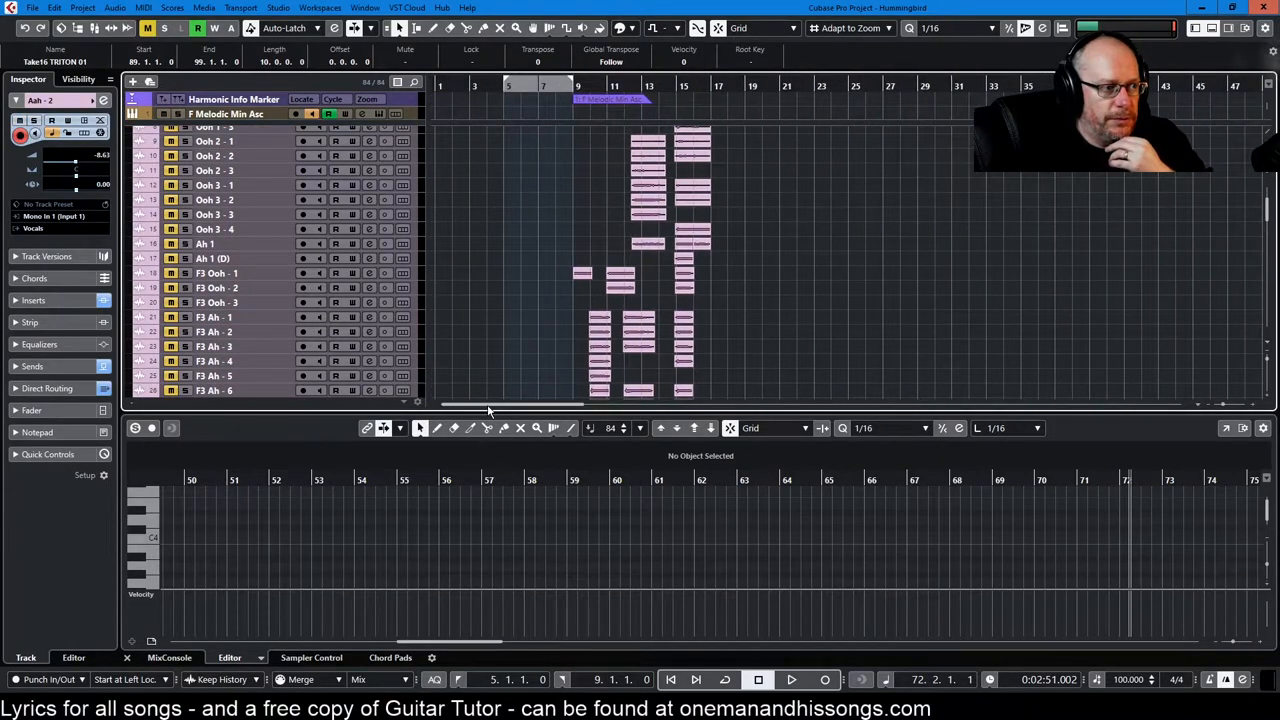
mouse_move(364, 318)
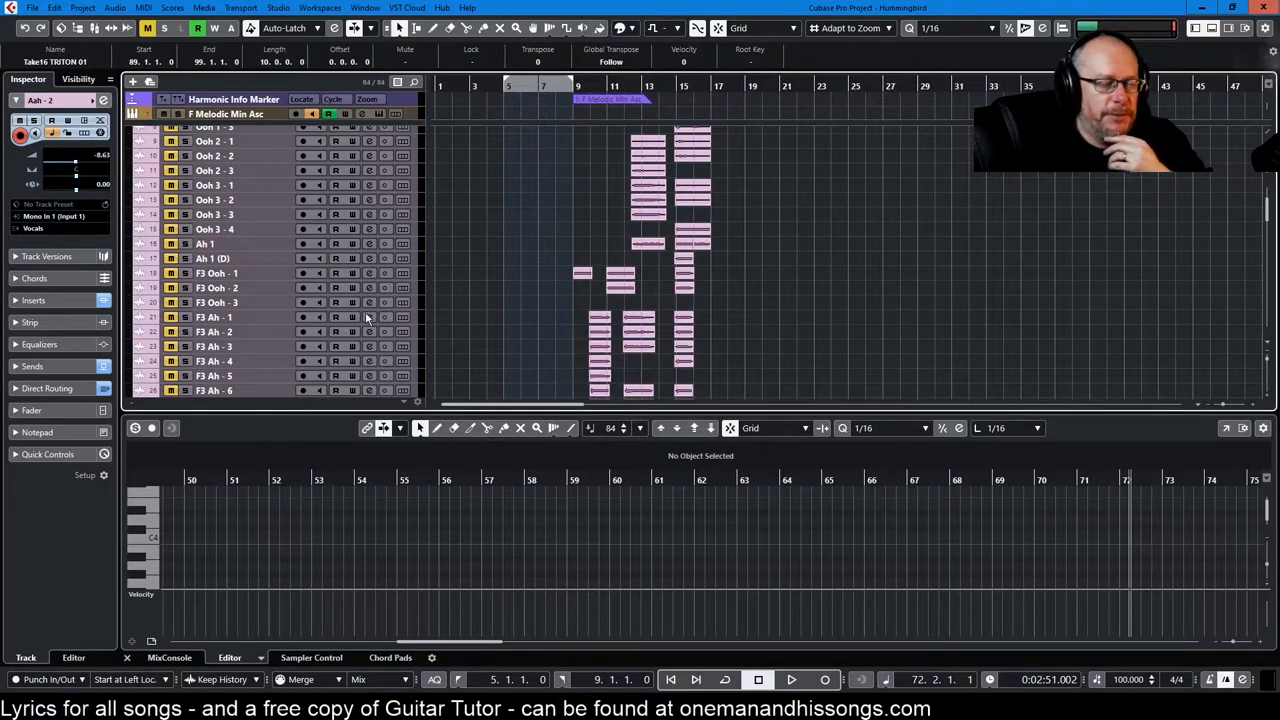
mouse_move(344, 158)
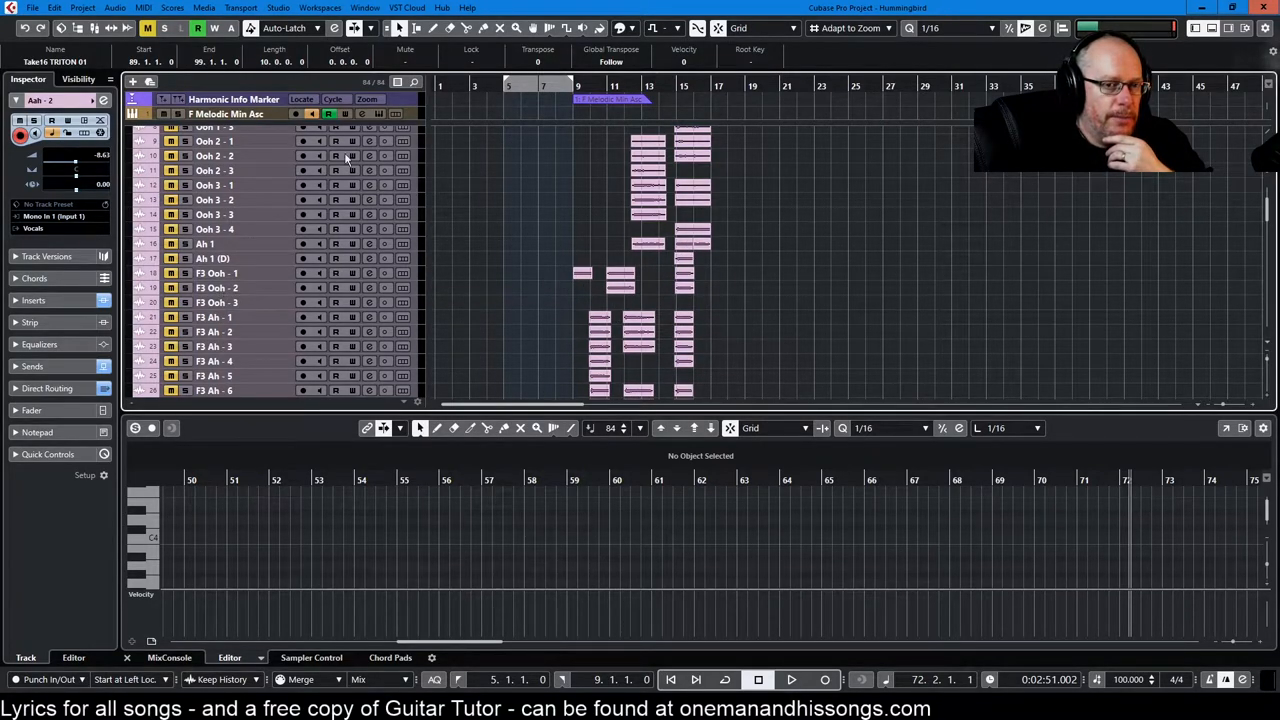
mouse_move(638, 168)
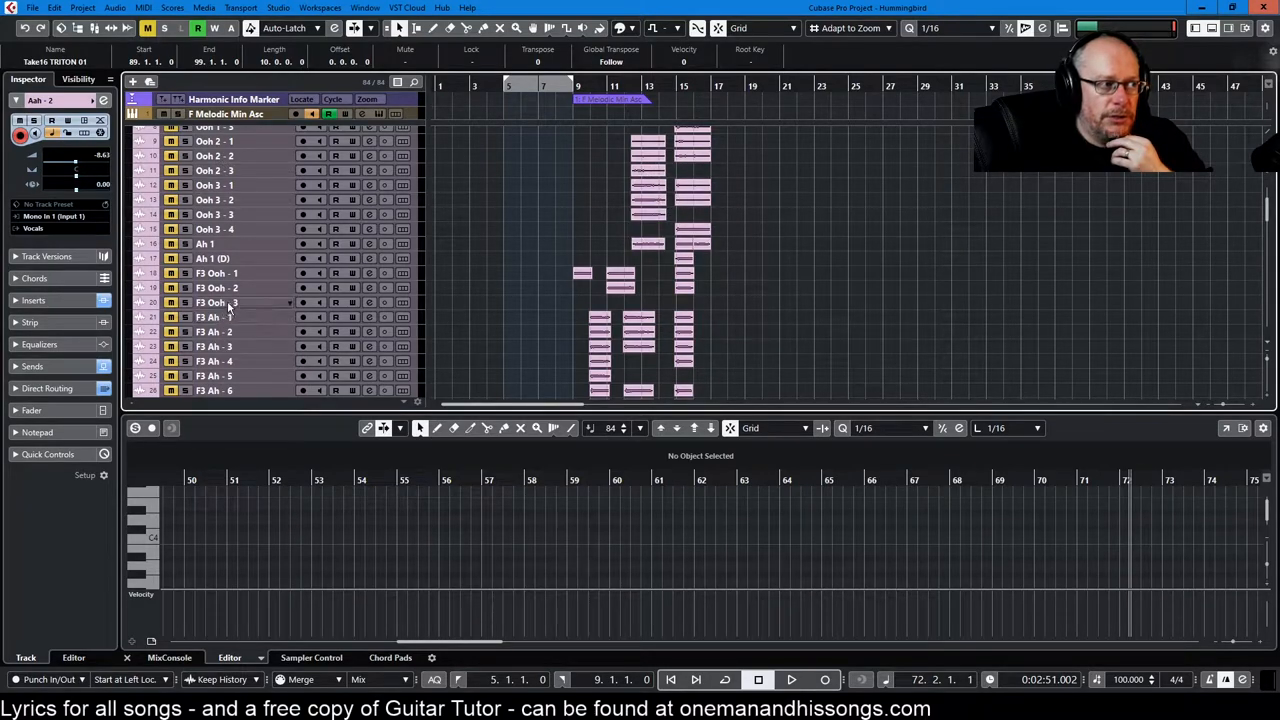
scroll("down", 3)
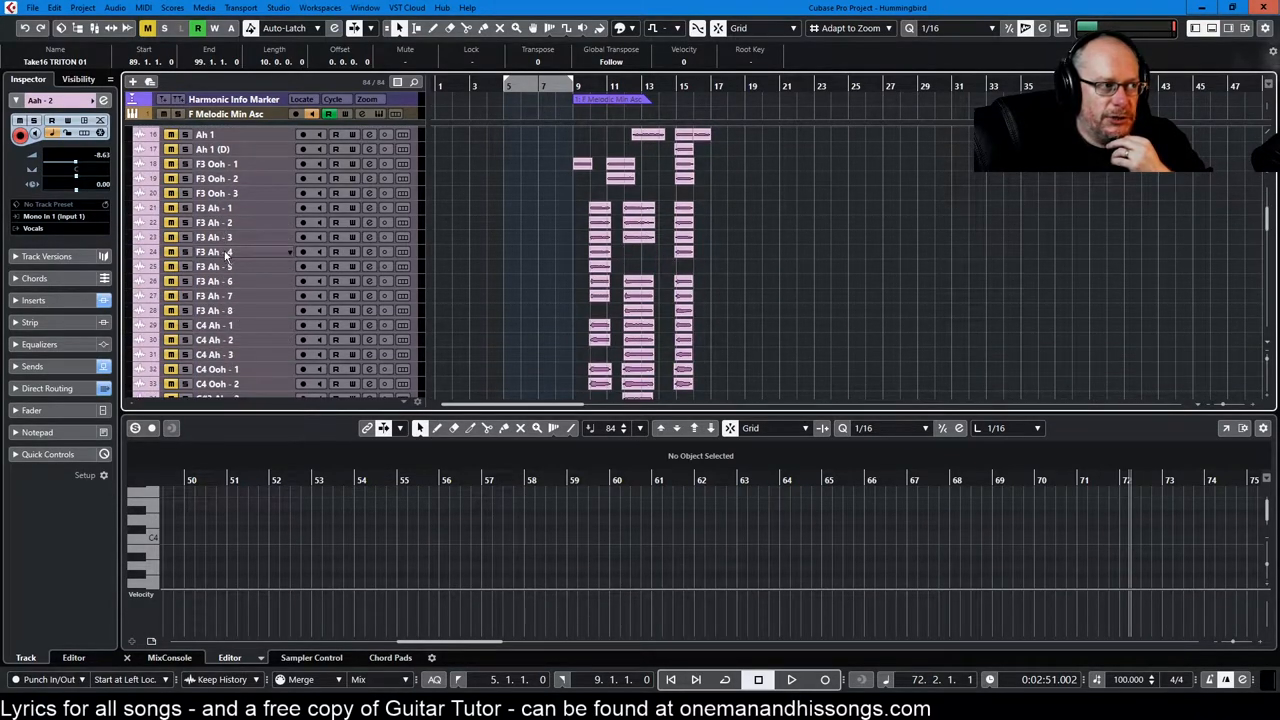
scroll("down", 3)
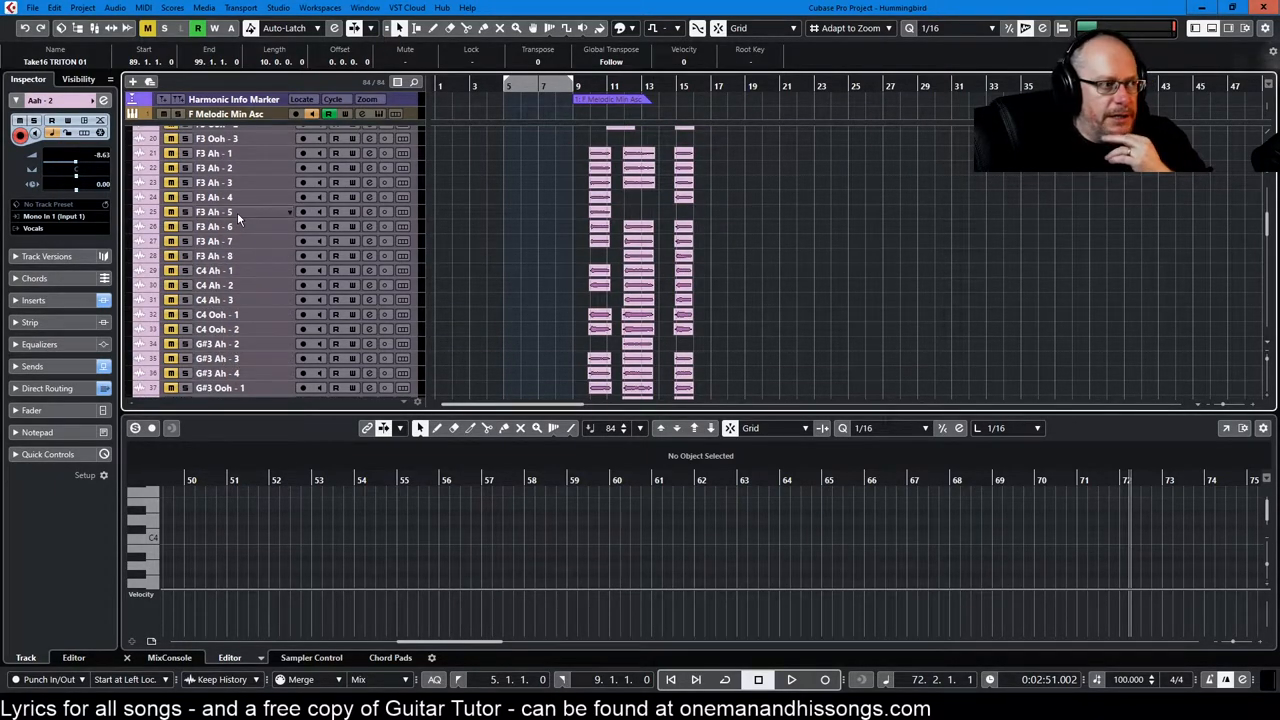
mouse_move(236, 228)
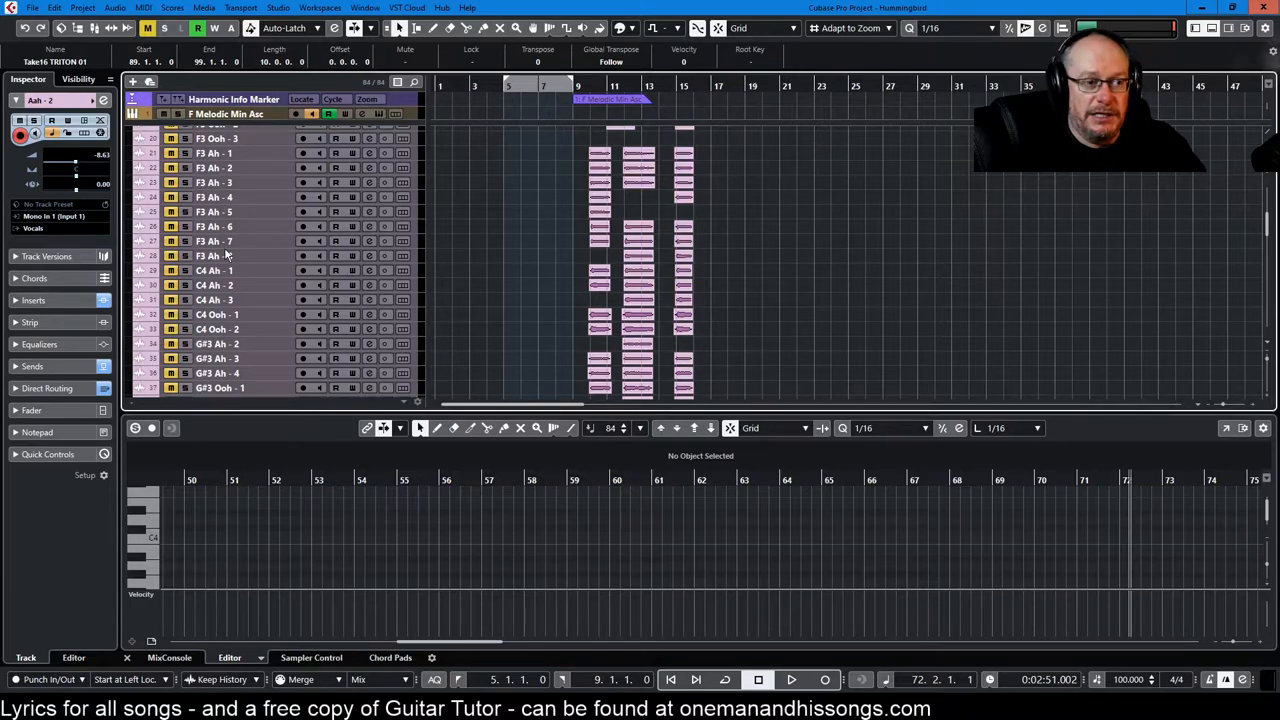
Scroll down to the pad tracks and select Omnisphere Aahs in the Inspector
scroll("down", 3)
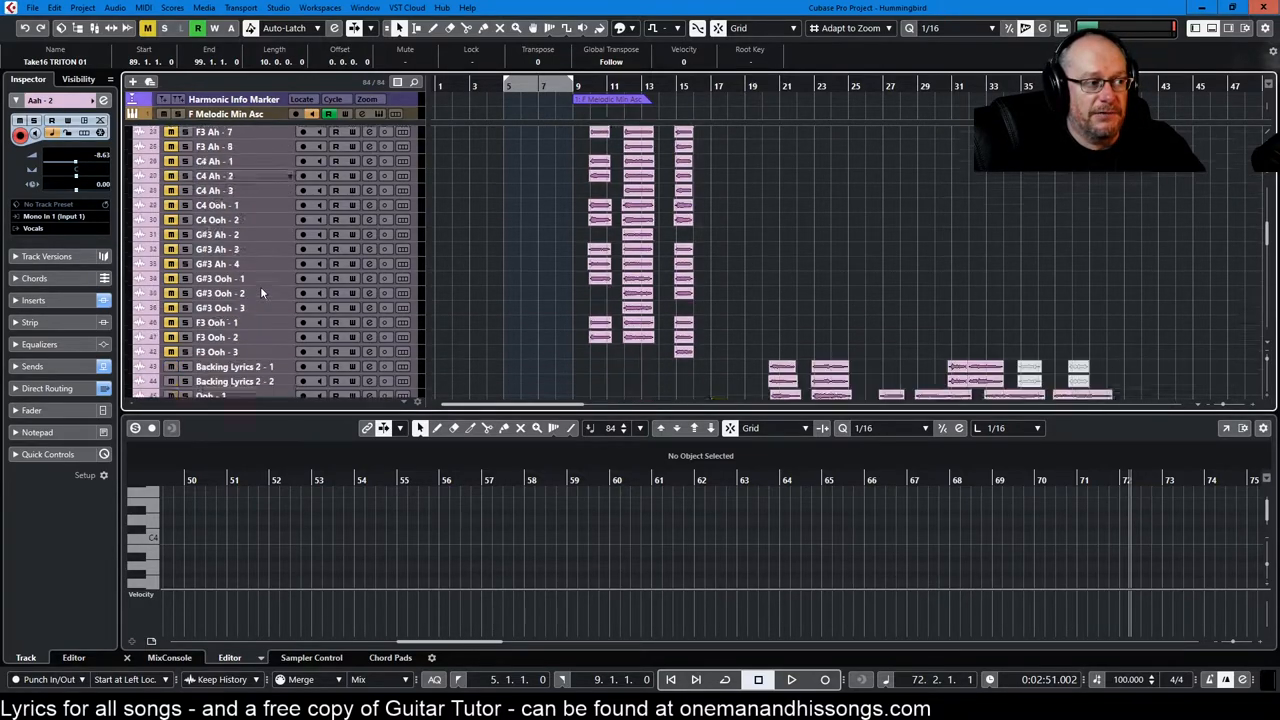
scroll("down", 3)
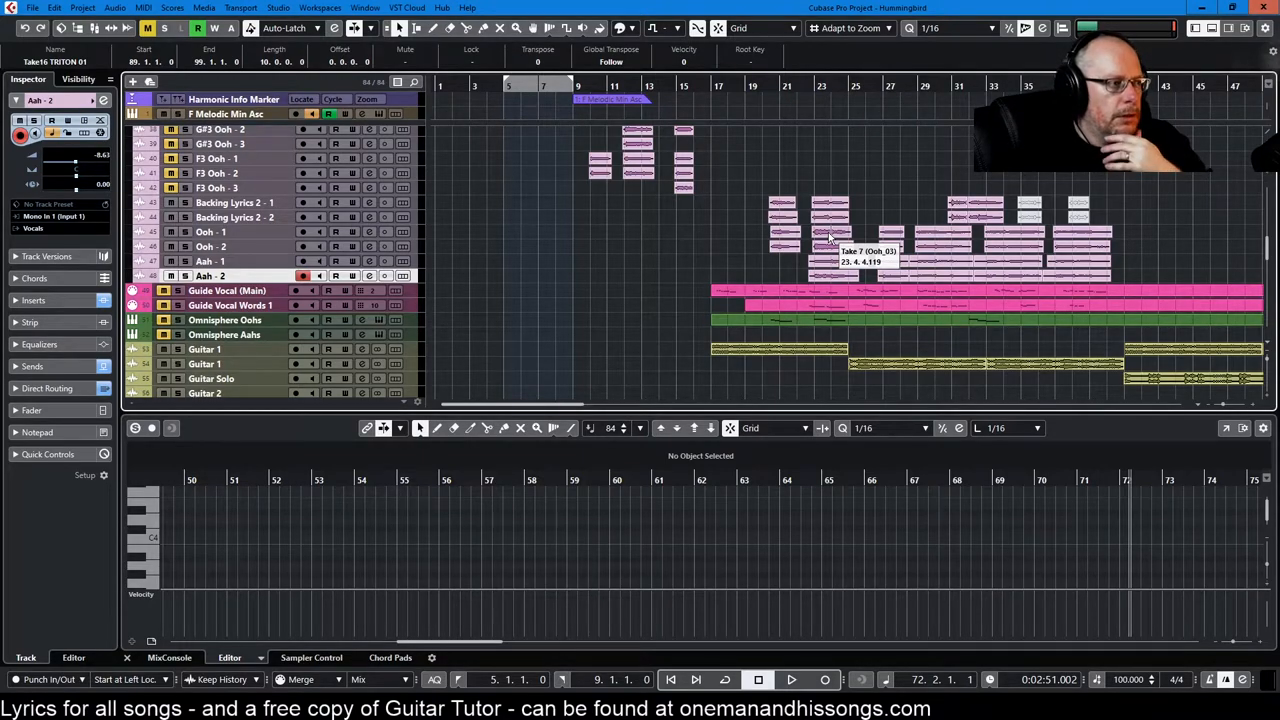
mouse_move(230, 290)
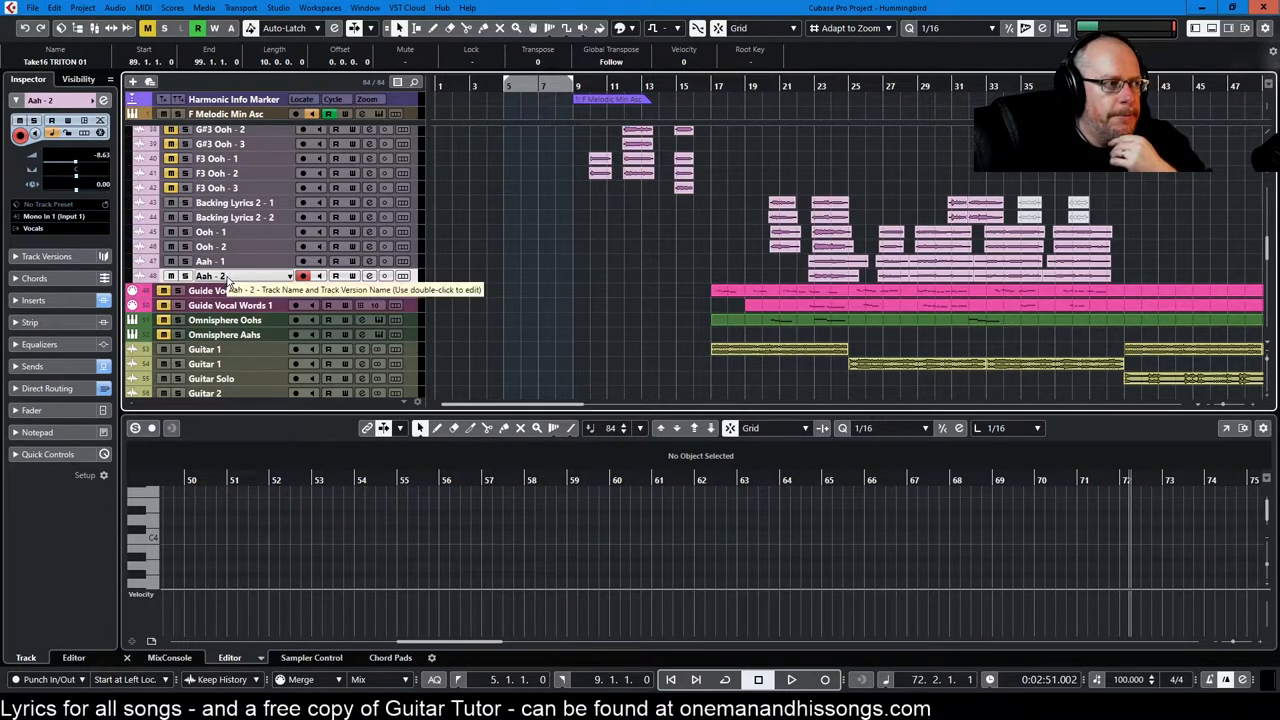
mouse_move(252, 334)
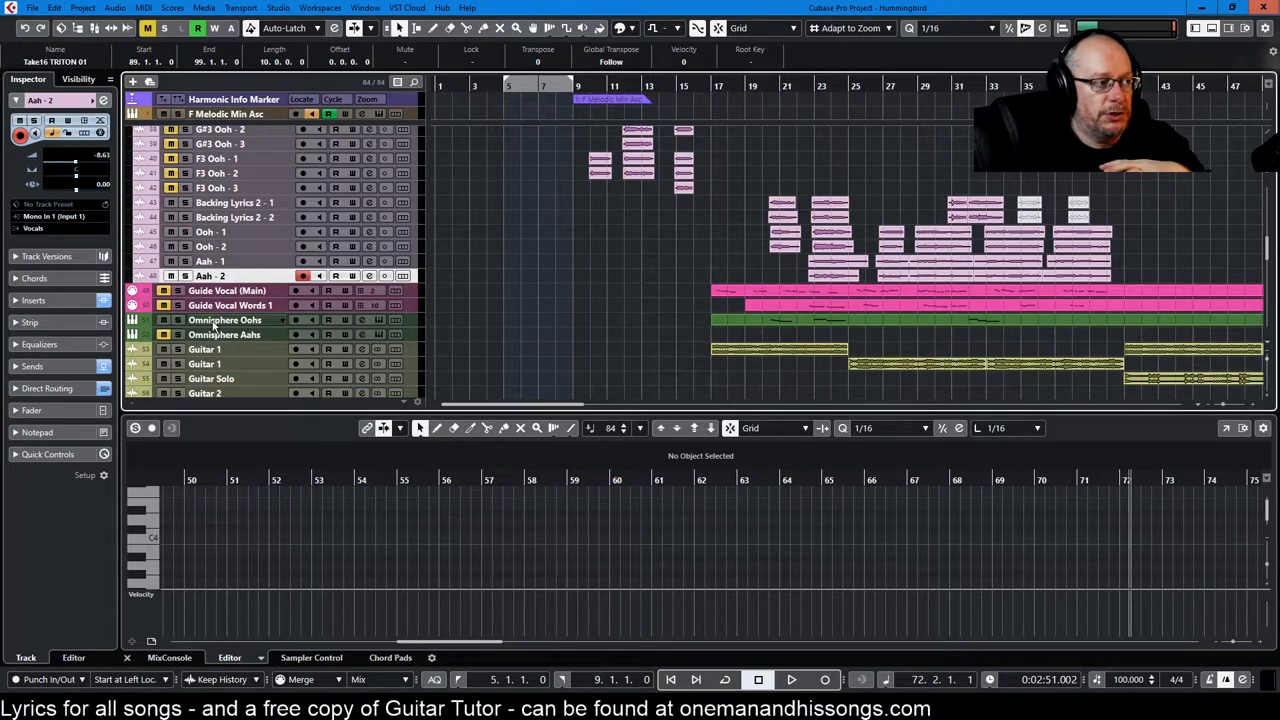
left_click(224, 320)
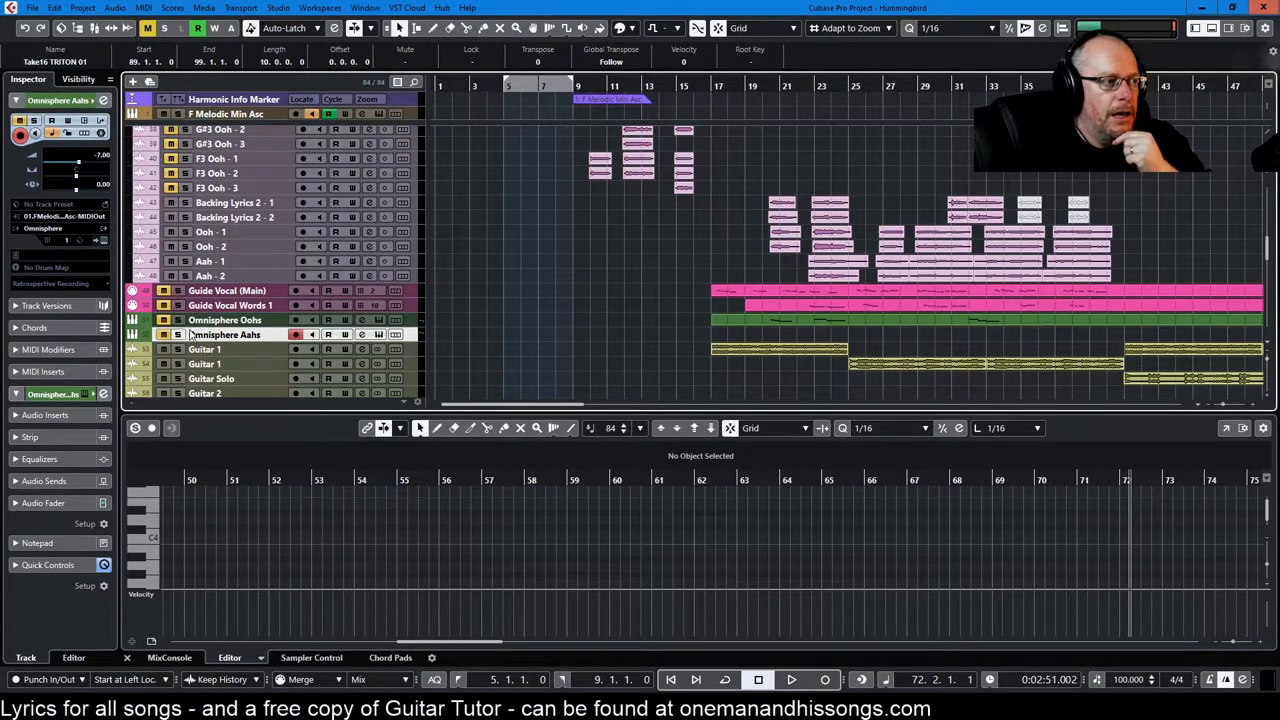
mouse_move(224, 334)
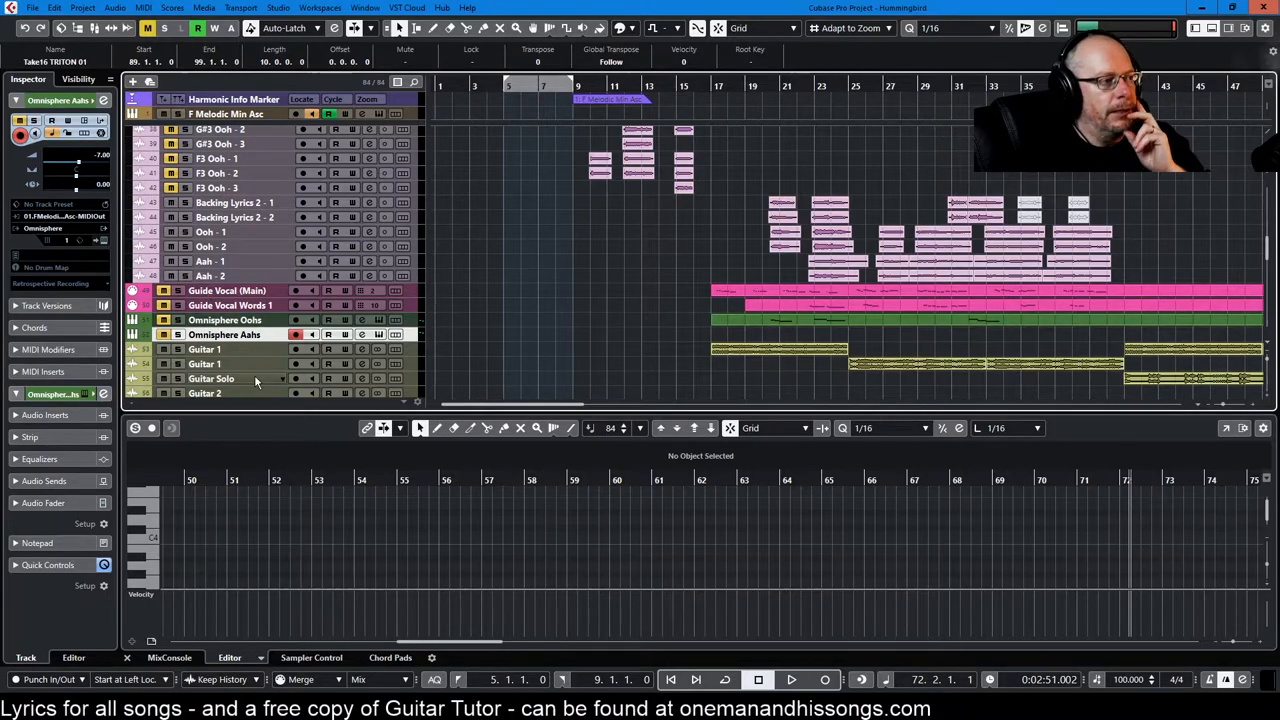
Inspect the TRITON 01 track's Korg Triton '4am in NYCity' patch, then close the plug-in window
scroll("down", 3)
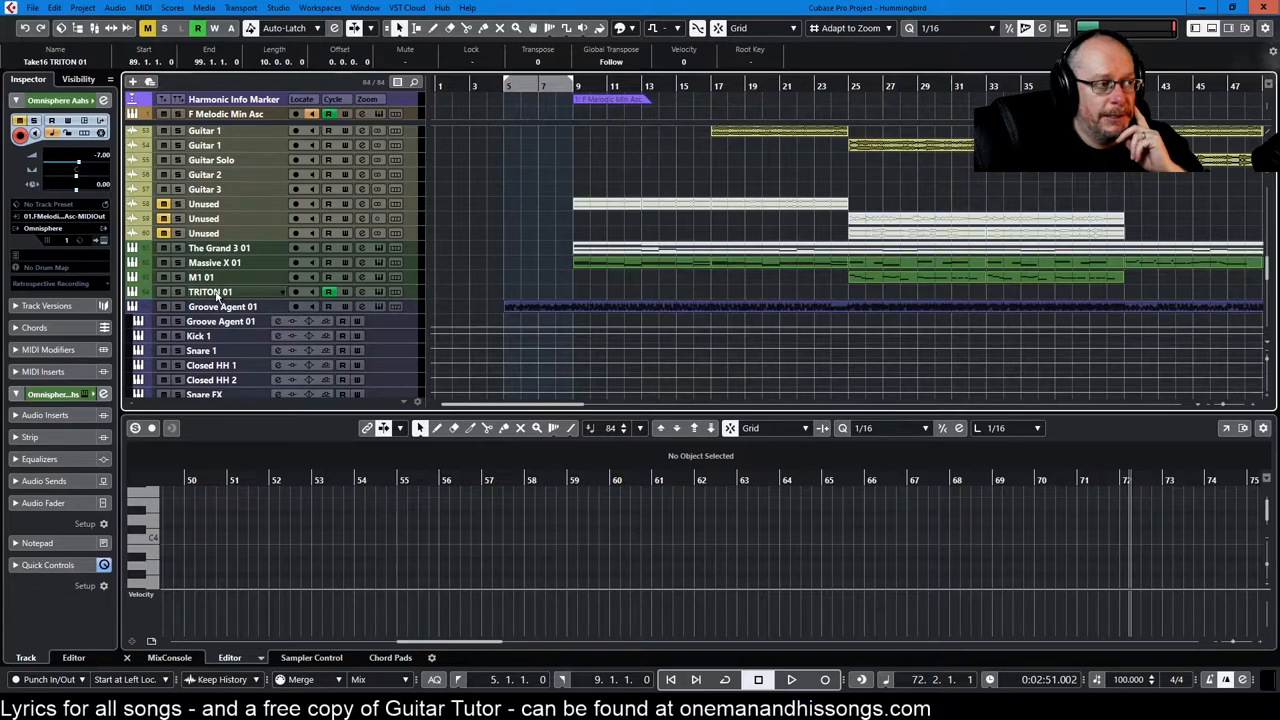
left_click(210, 292)
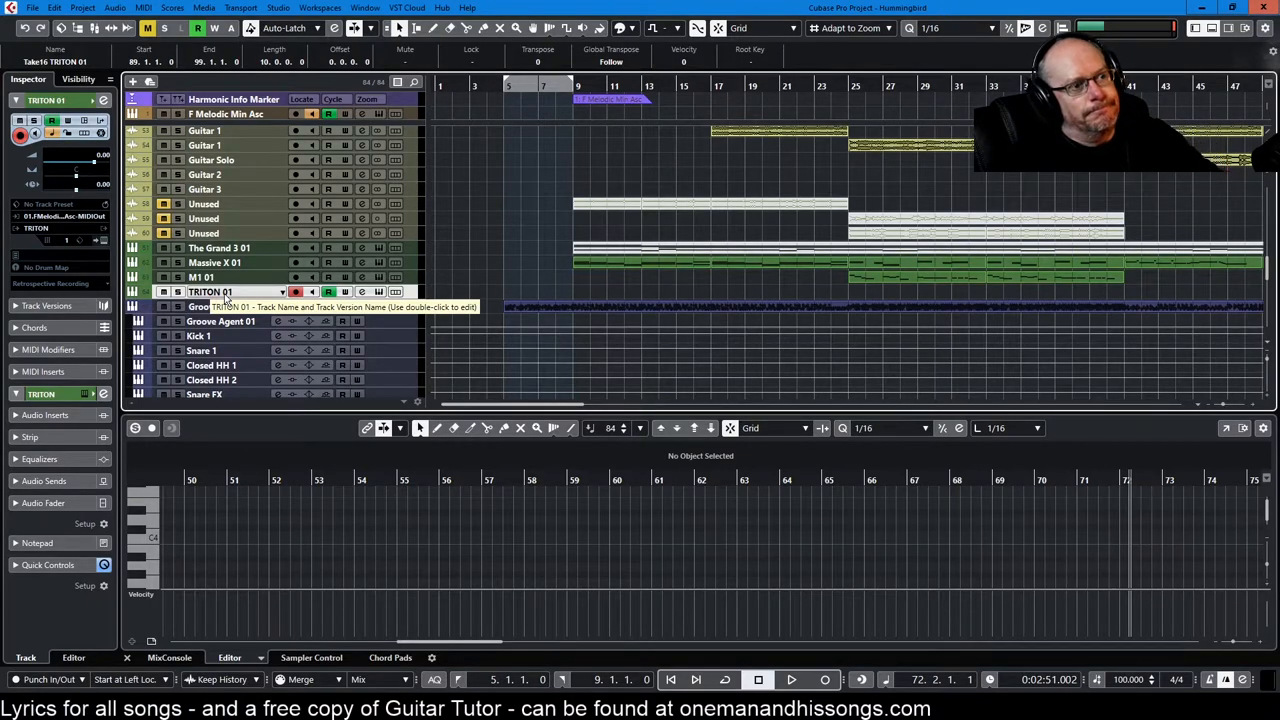
mouse_move(396, 316)
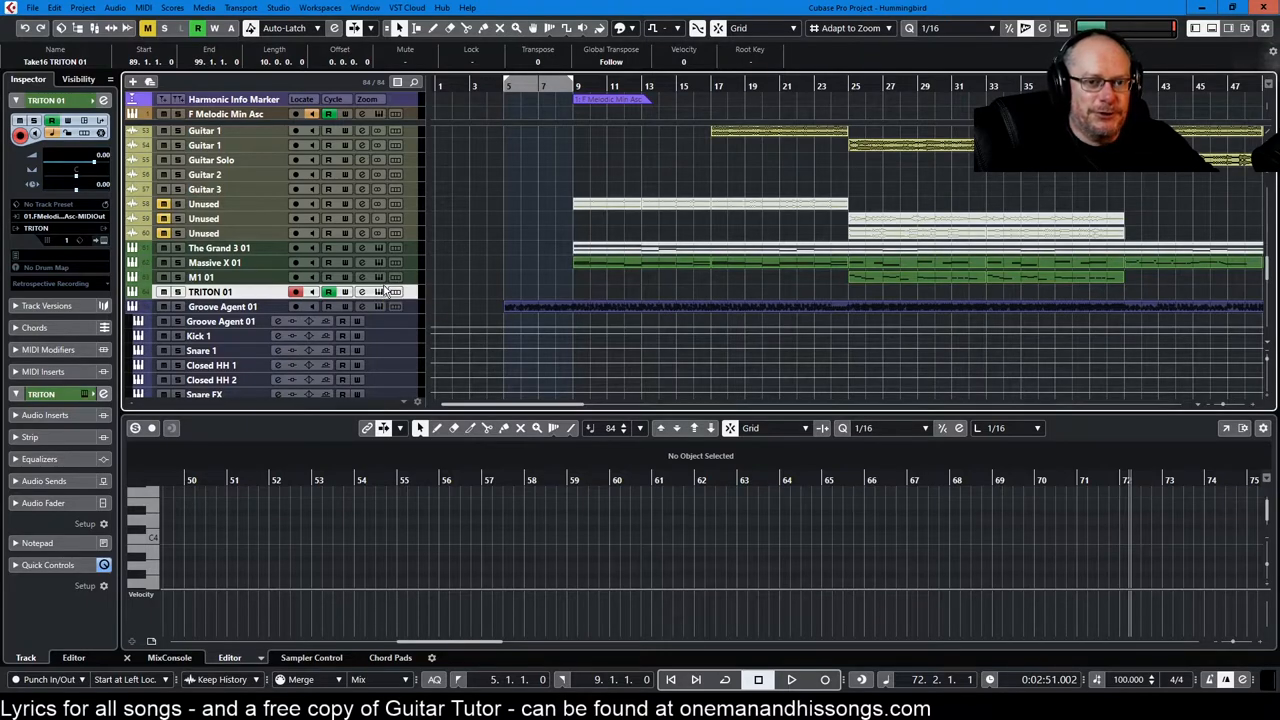
mouse_move(344, 292)
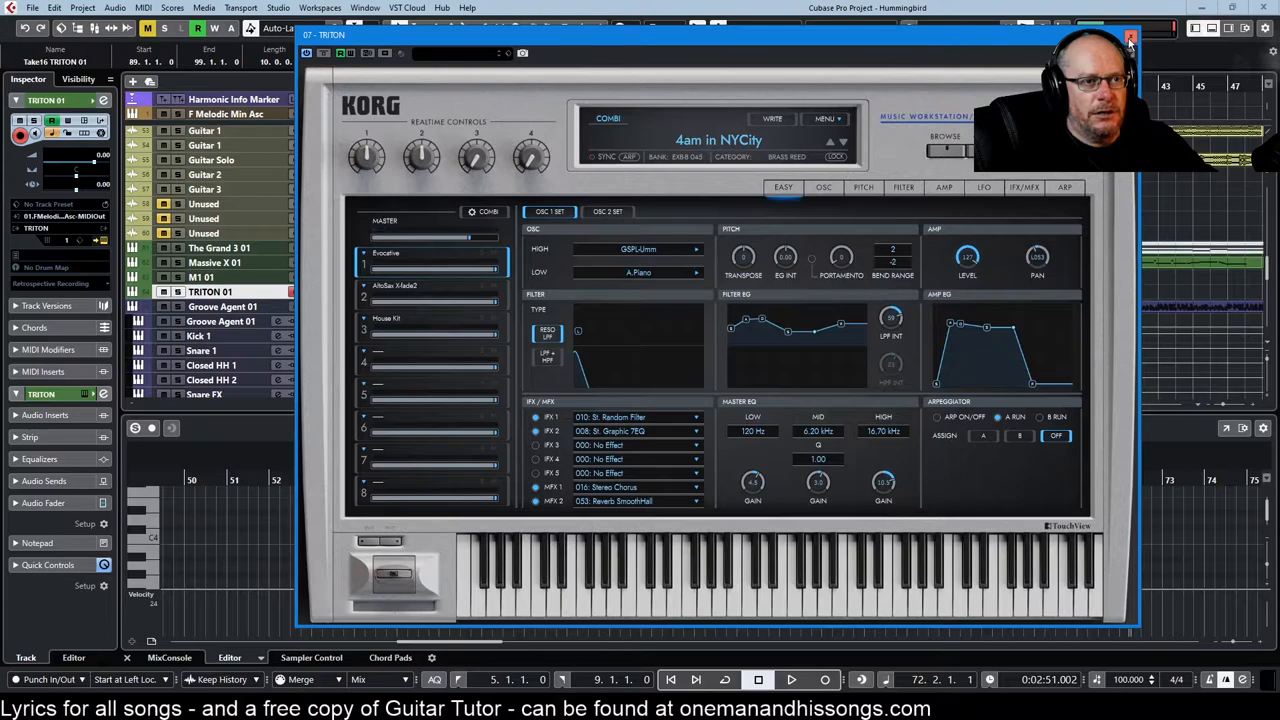
left_click(1132, 36)
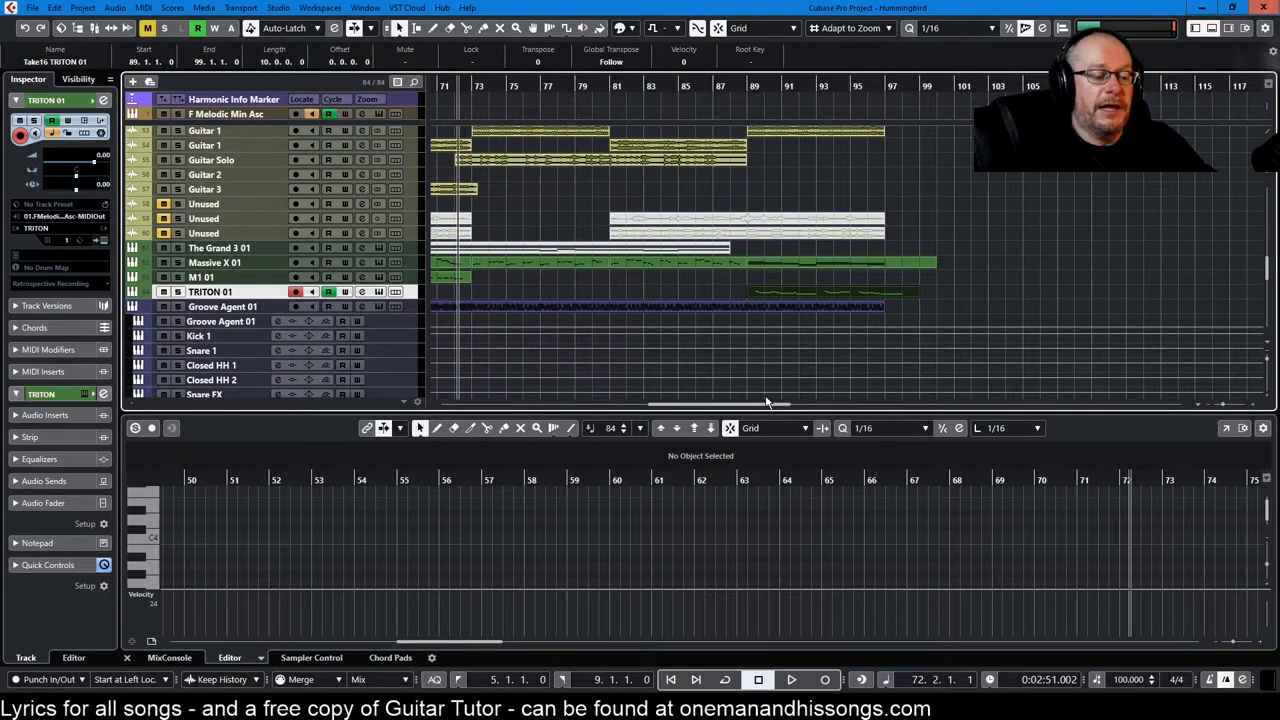
mouse_move(788, 334)
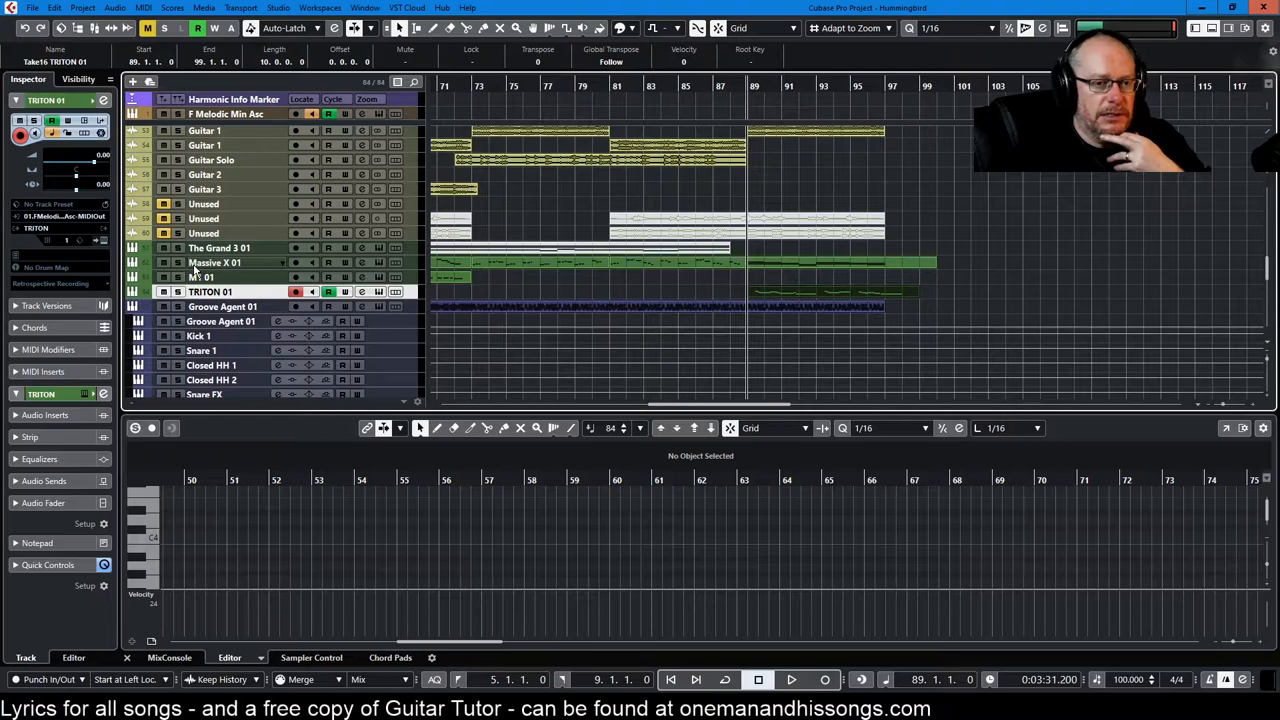
Play the later bars to hear the TRITON 01 part with its MIDI notes shown below
left_click(790, 680)
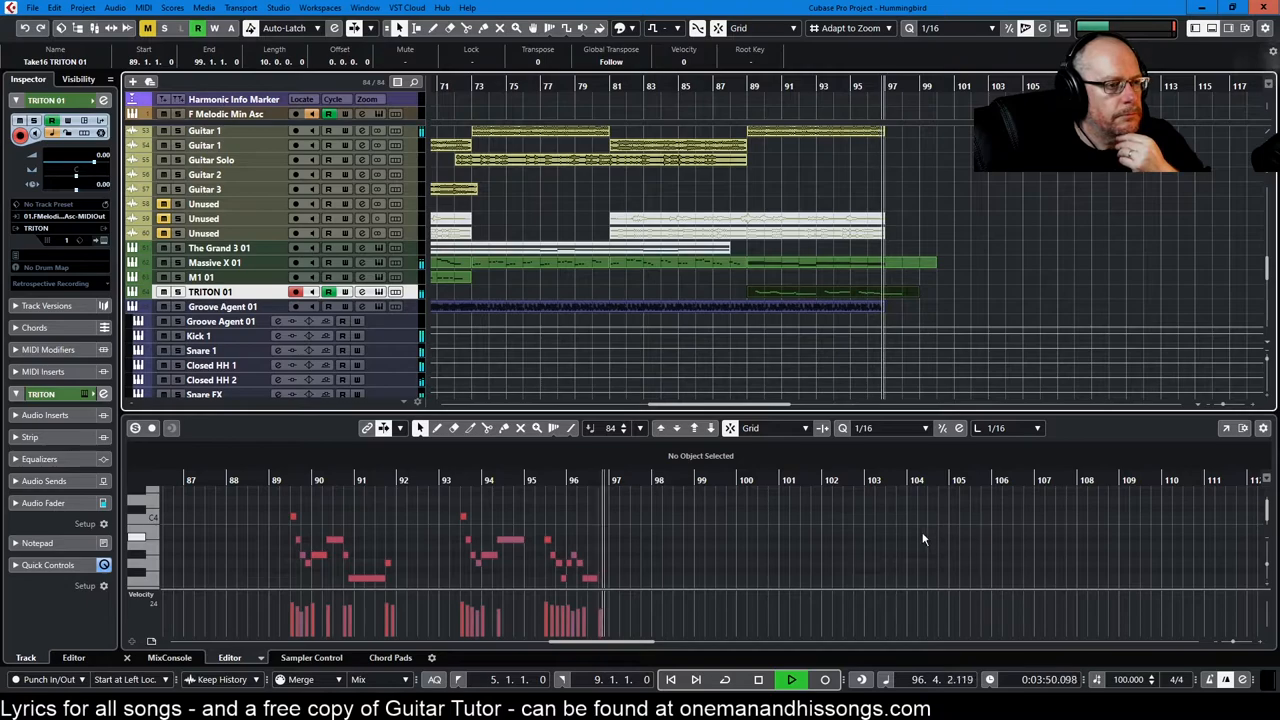
left_click(790, 680)
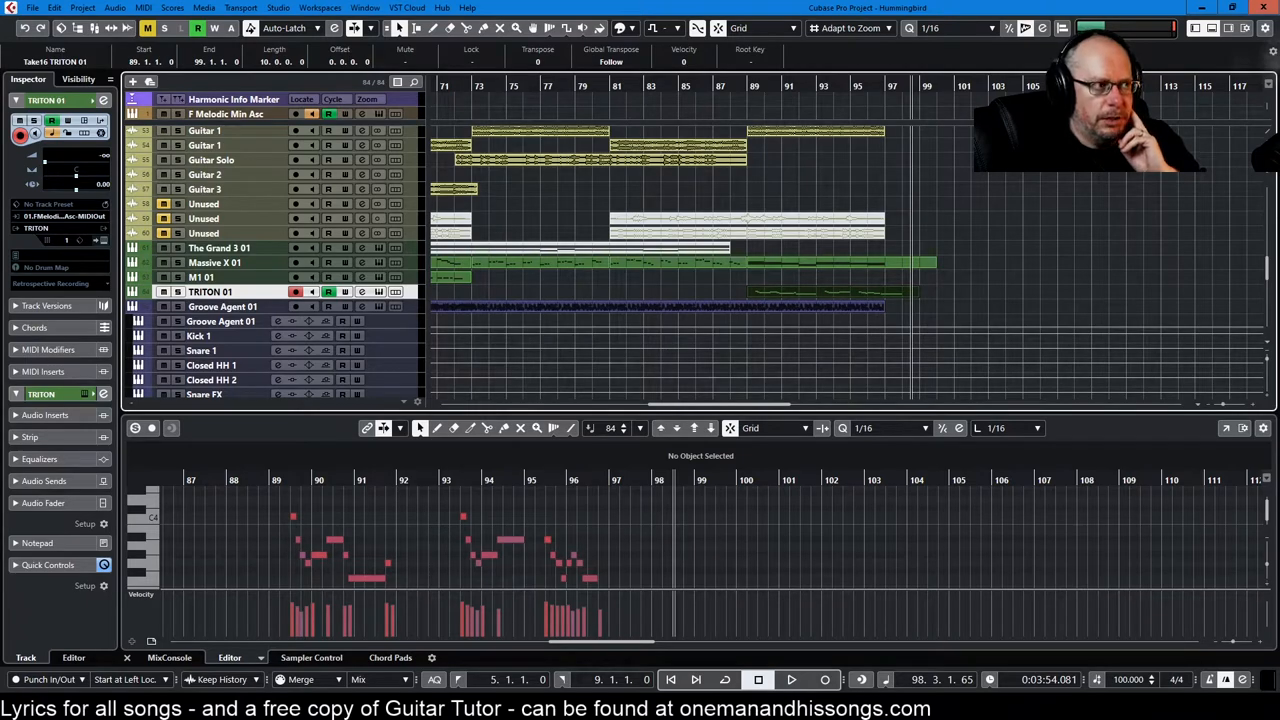
mouse_move(716, 240)
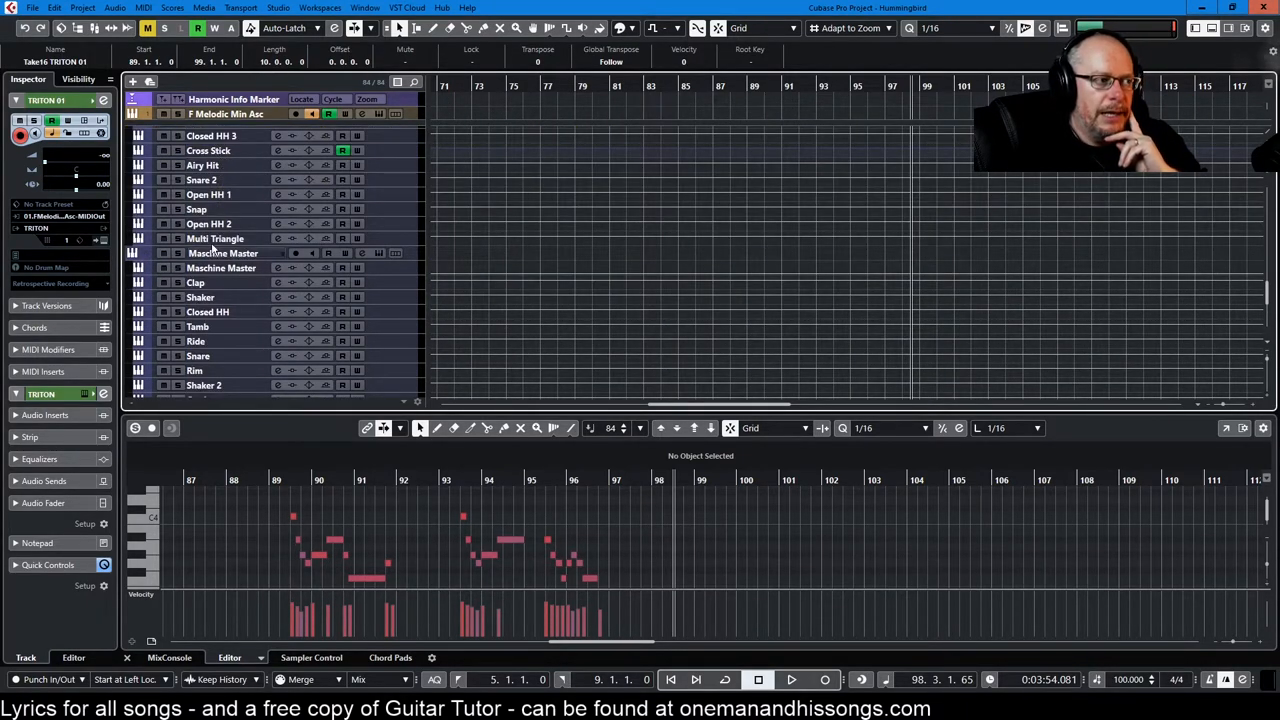
mouse_move(290, 340)
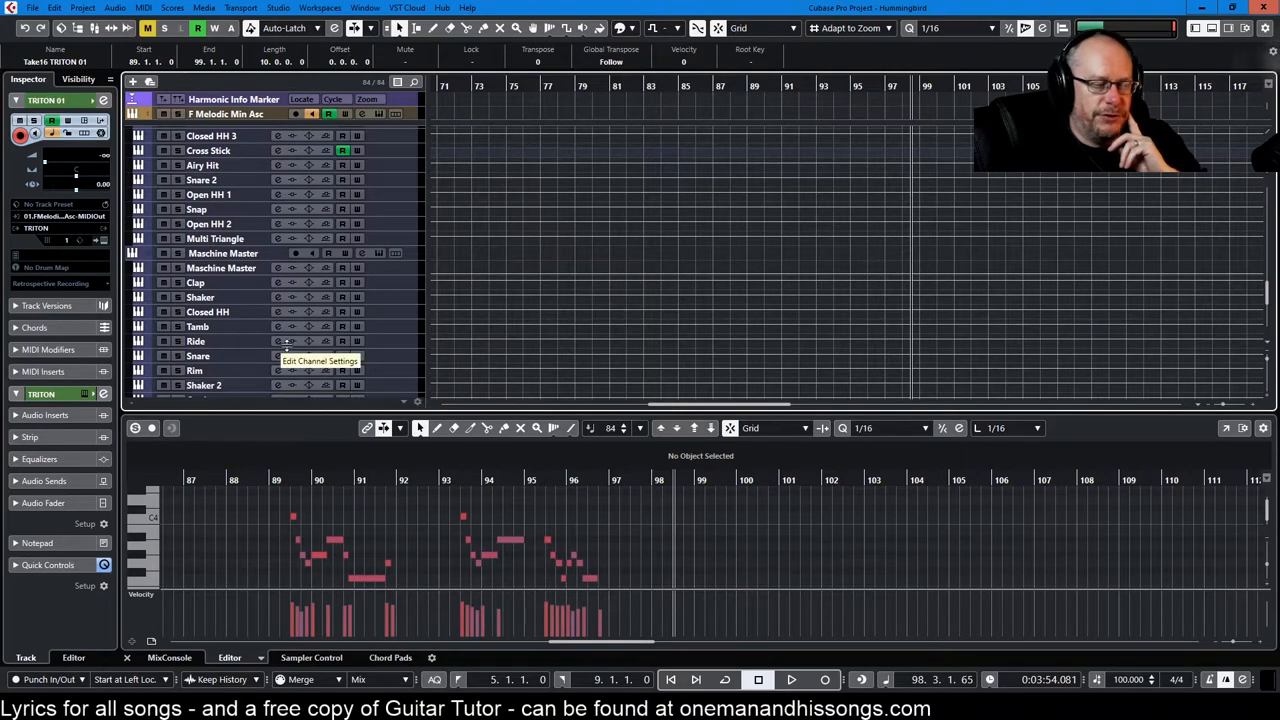
mouse_move(244, 164)
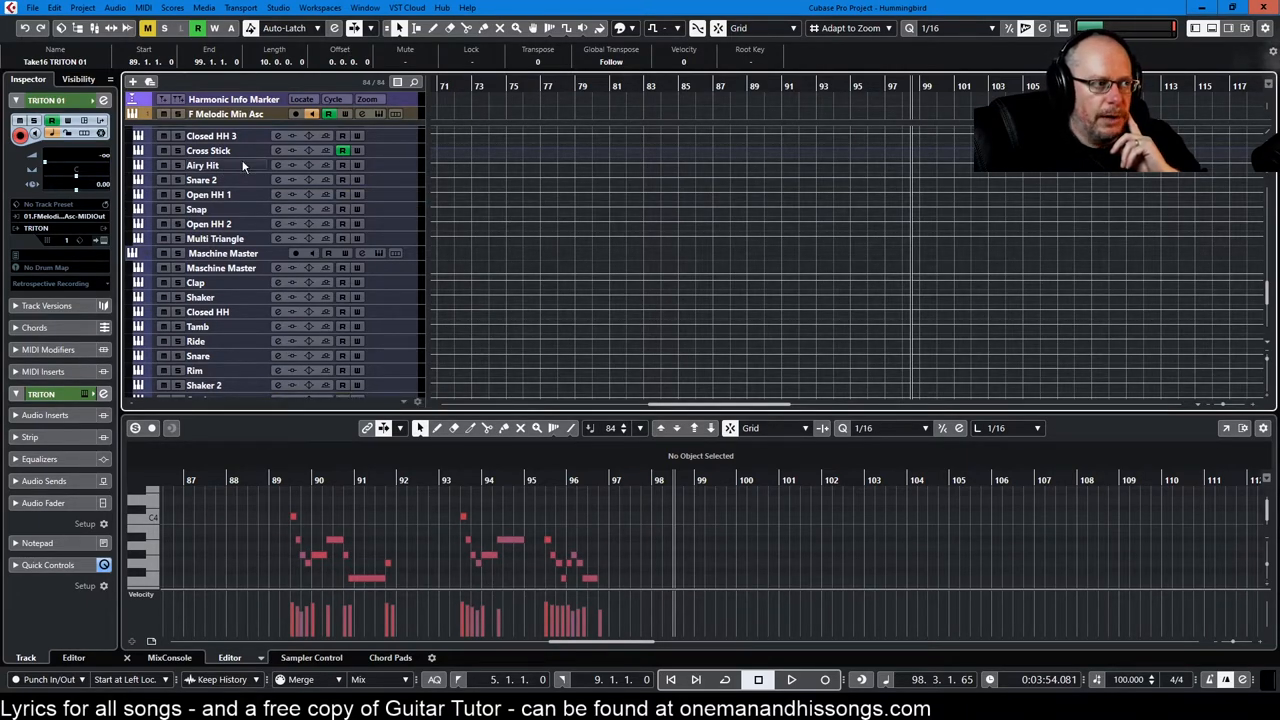
Scroll down to the drum tracks with the MixConsole showing their channel faders
scroll("down", 3)
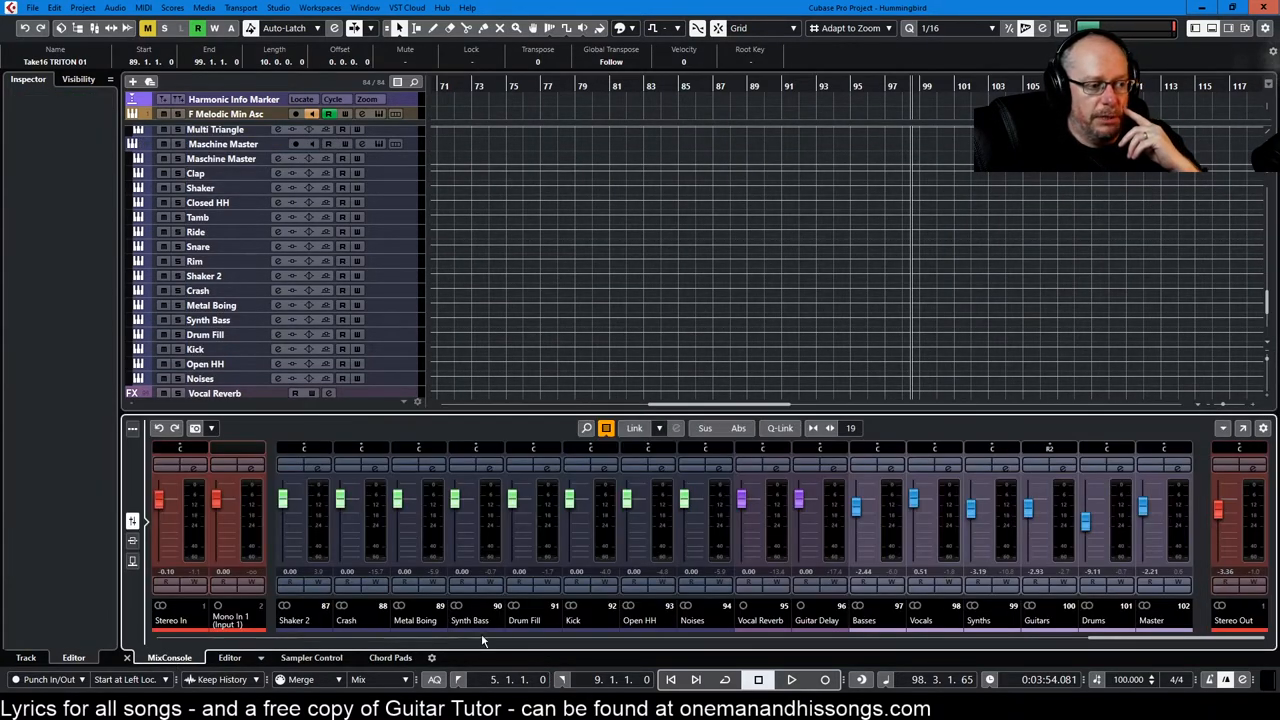
Scroll across the drum channels in the MixConsole, ending on the bass and vocal channels
scroll("left", 3)
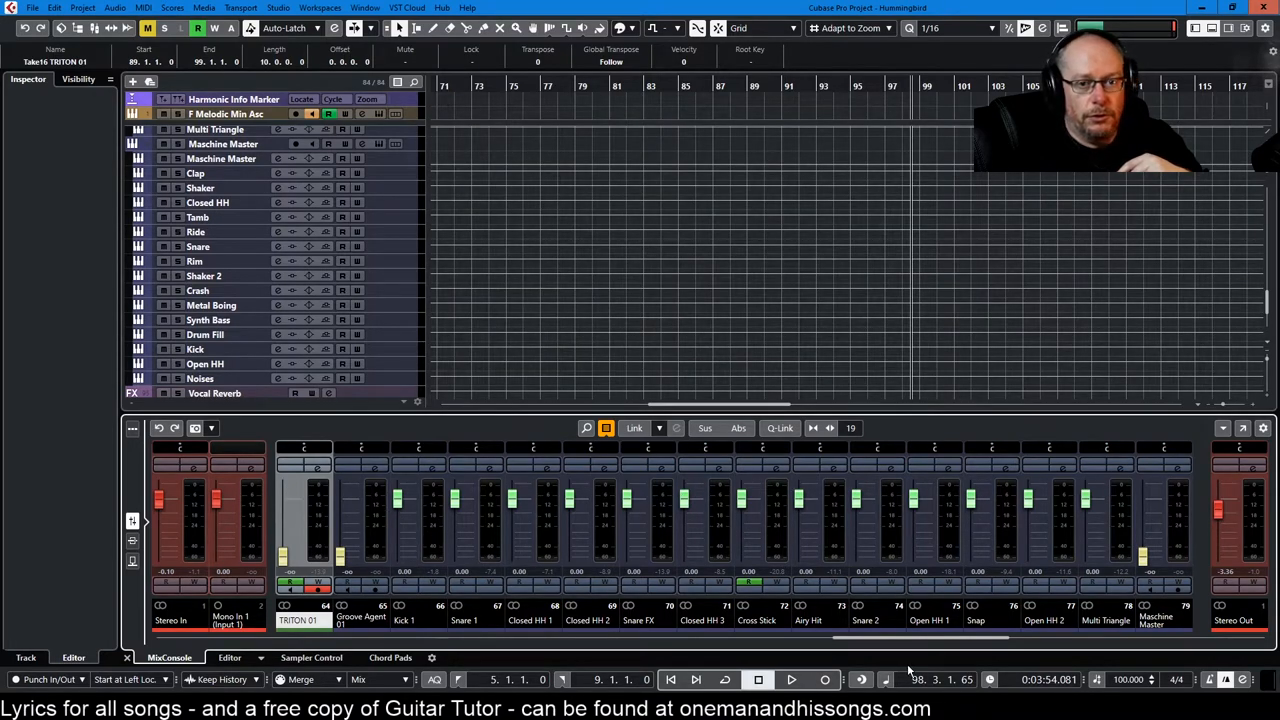
scroll("right", 3)
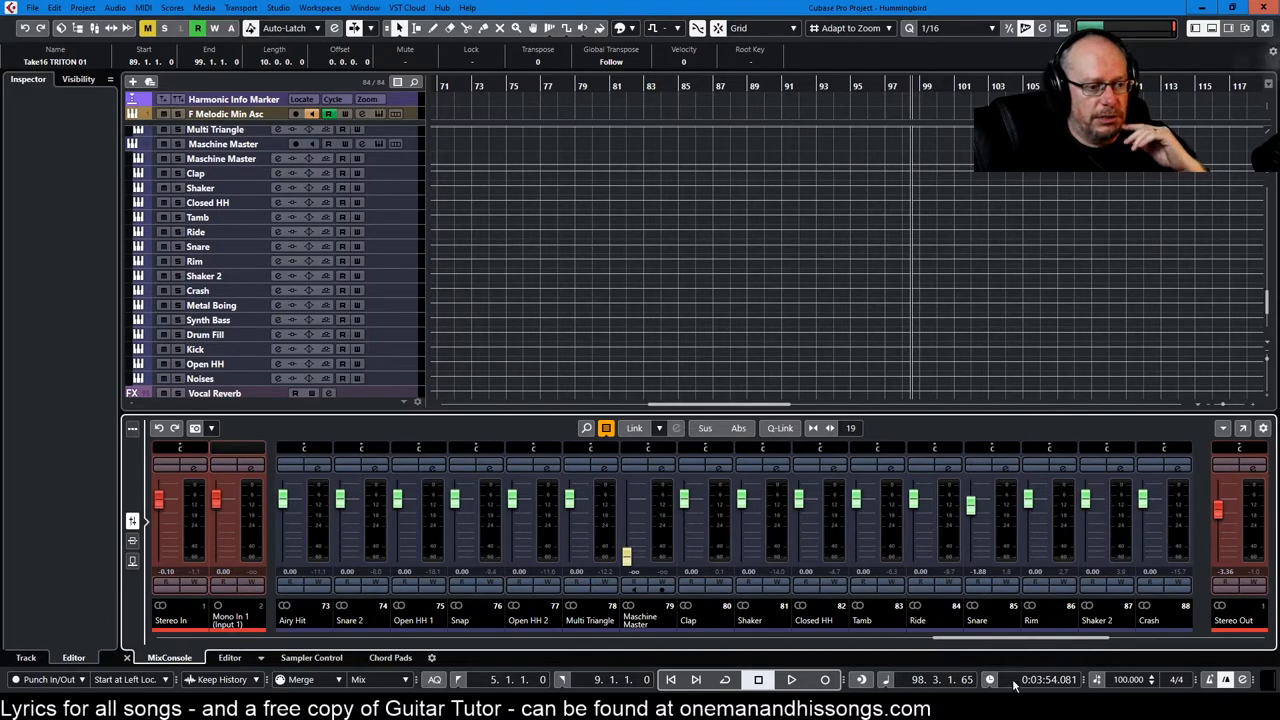
scroll("left", 3)
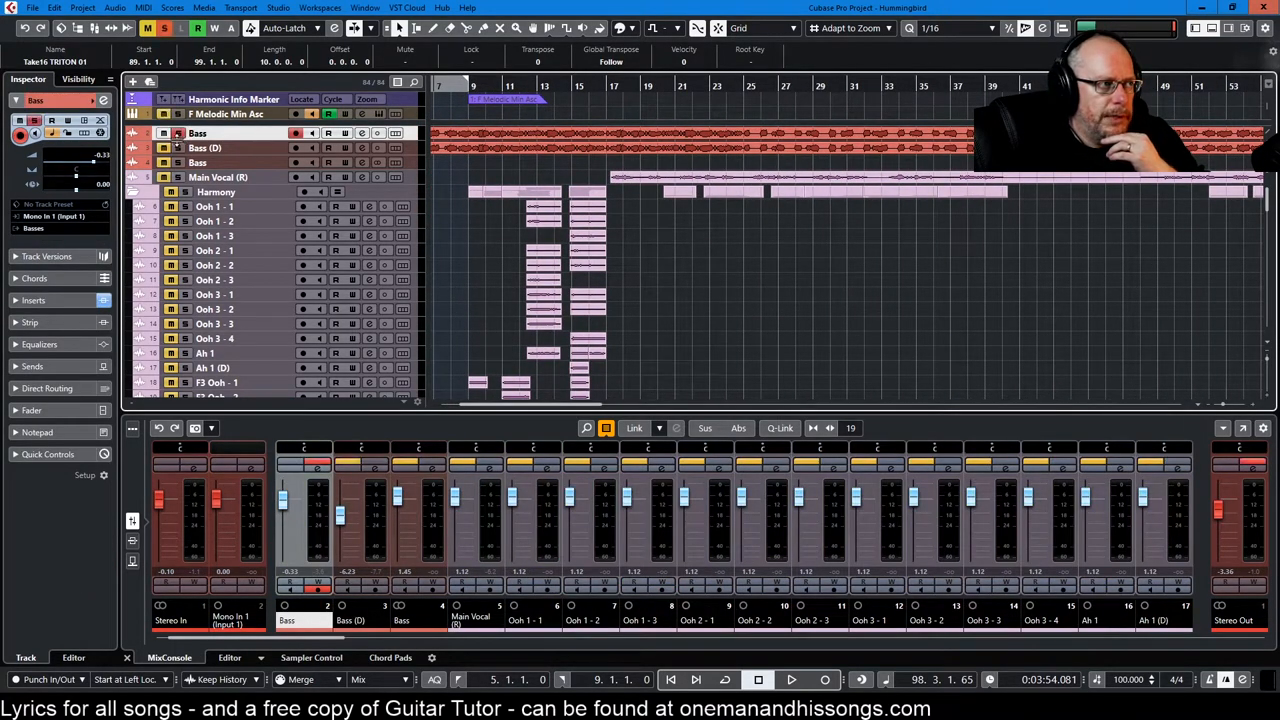
Select the Bass track, then the Bass (D) track with its Pro-Q and Ampeg inserts
left_click(204, 148)
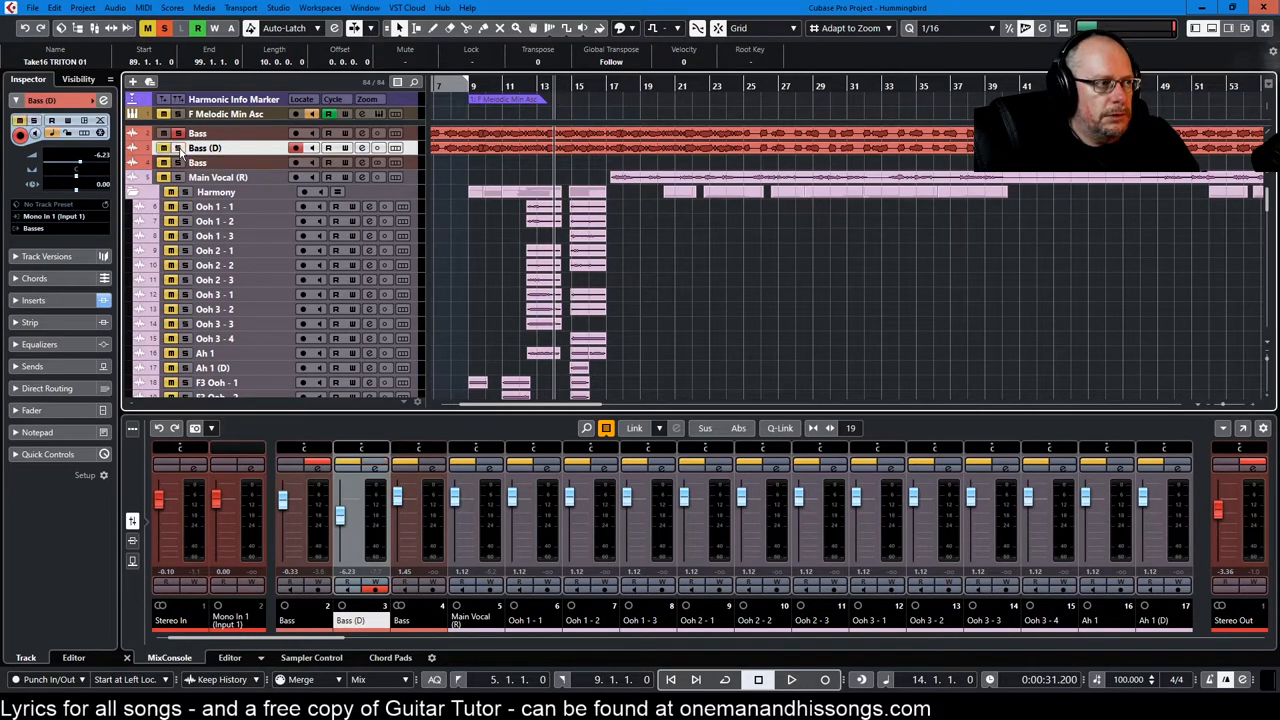
left_click(790, 680)
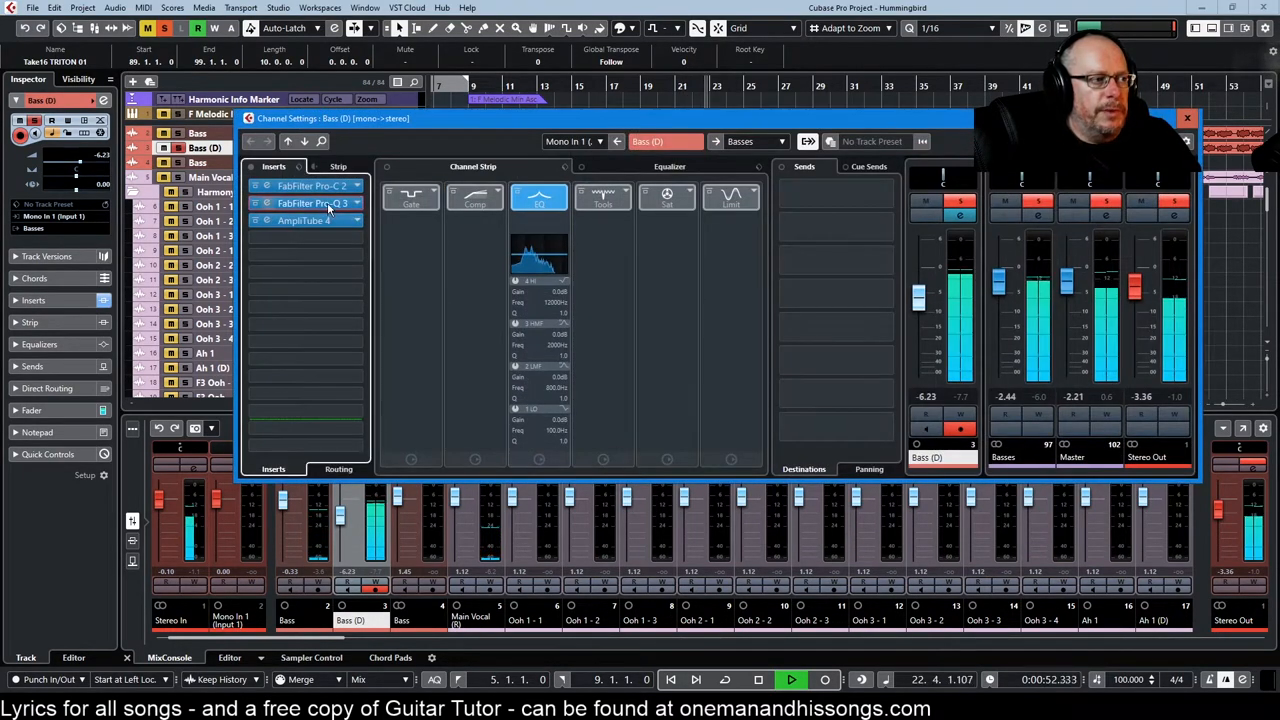
View the FabFilter Pro-Q 3 EQ curve on Bass (D), then close the plugin window
double_click(310, 204)
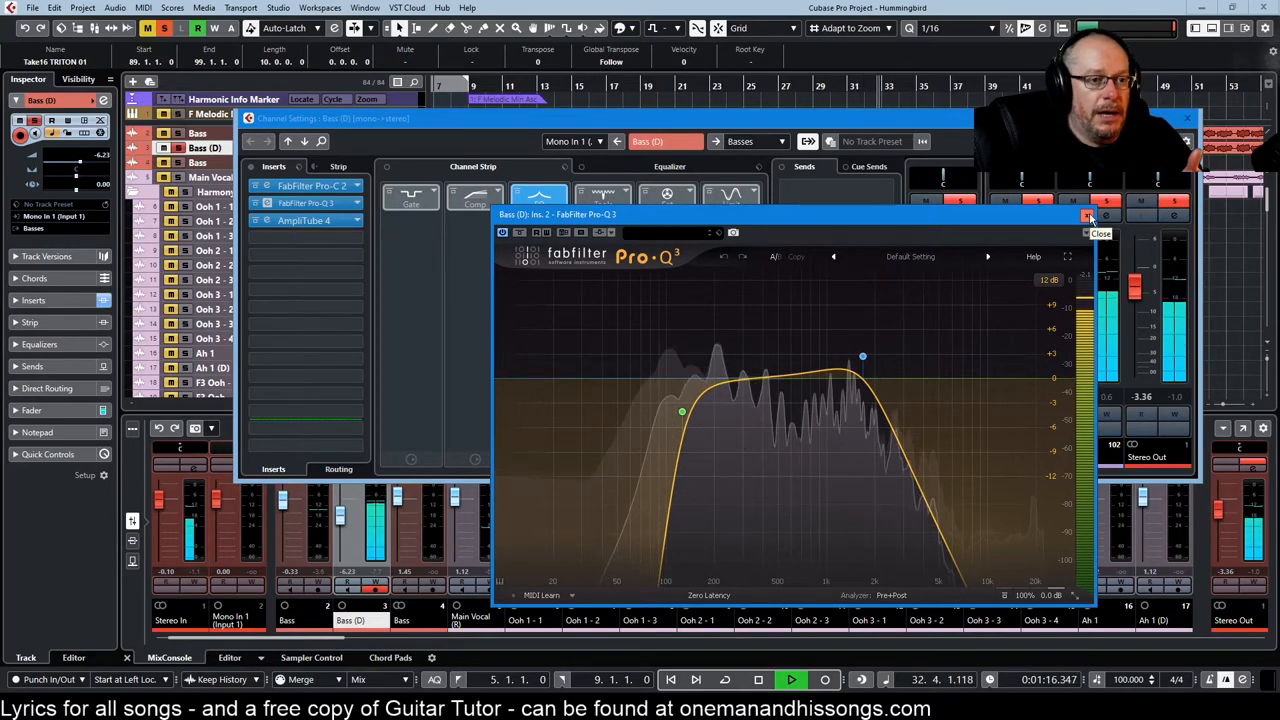
left_click(1088, 216)
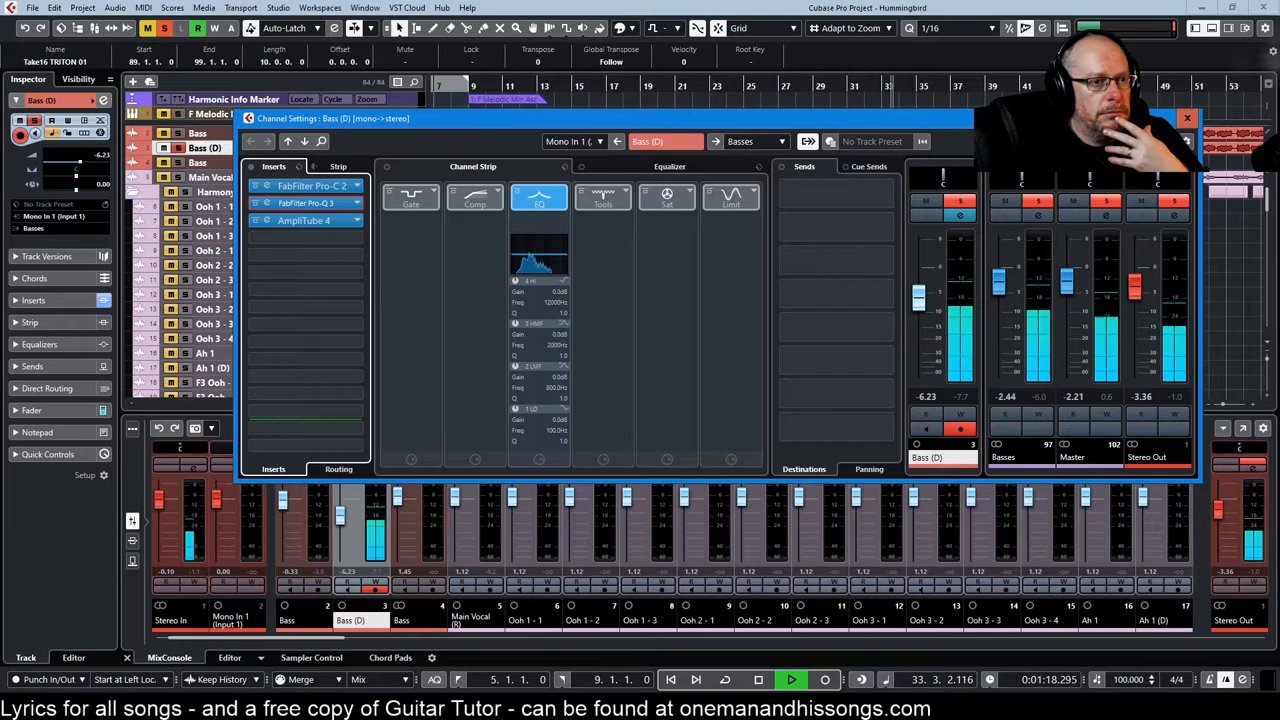
left_click(1188, 118)
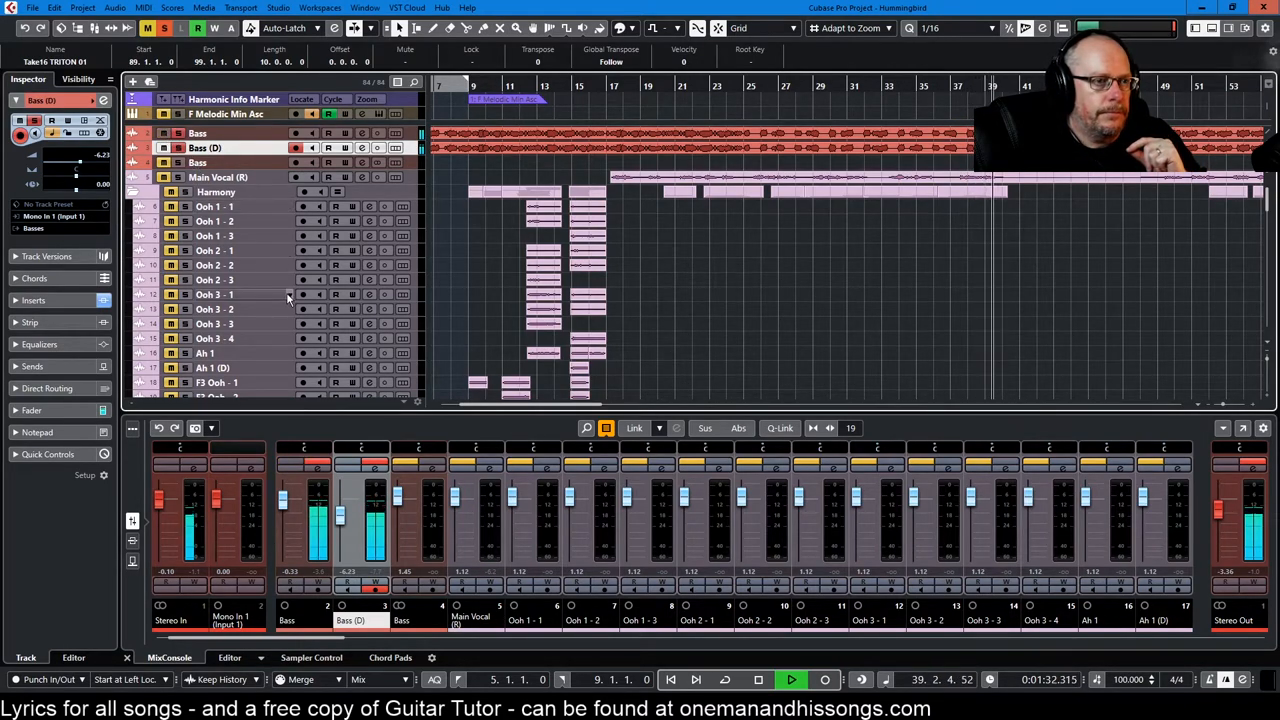
mouse_move(288, 294)
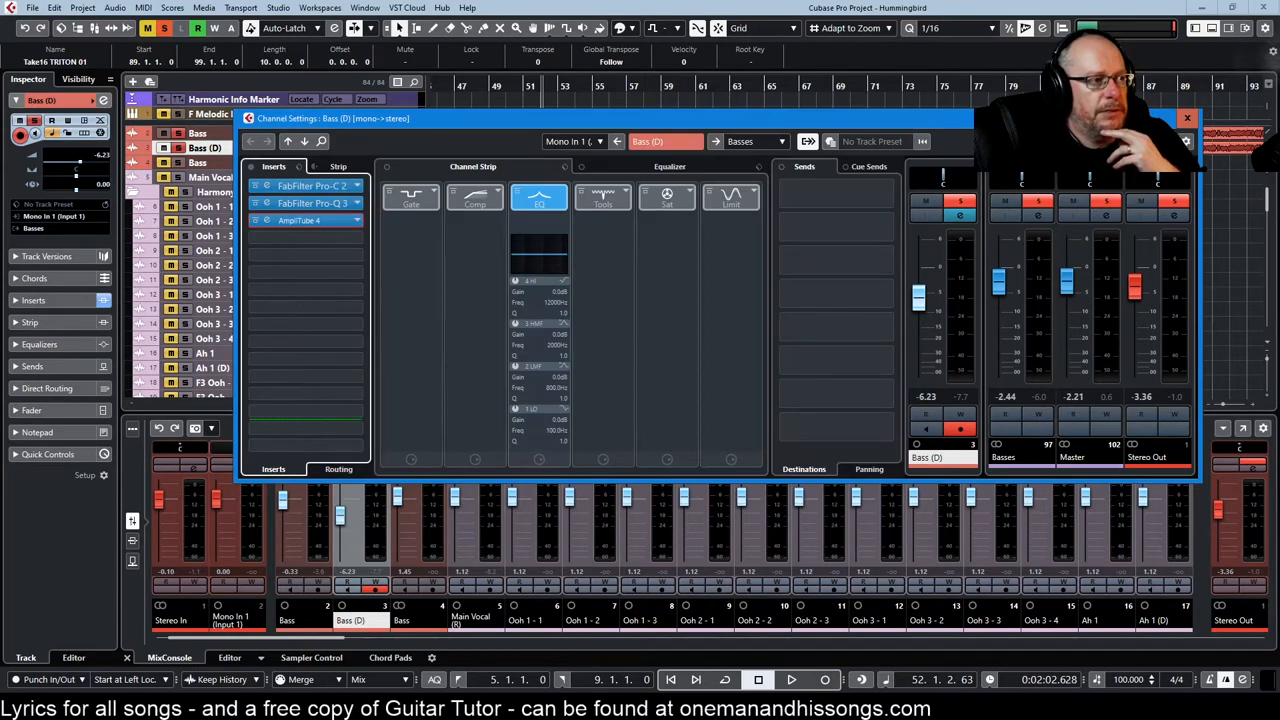
View the Bass channel's AmpliTube 4 Clean Orange amp, then close the plugin and channel settings
left_click(1188, 118)
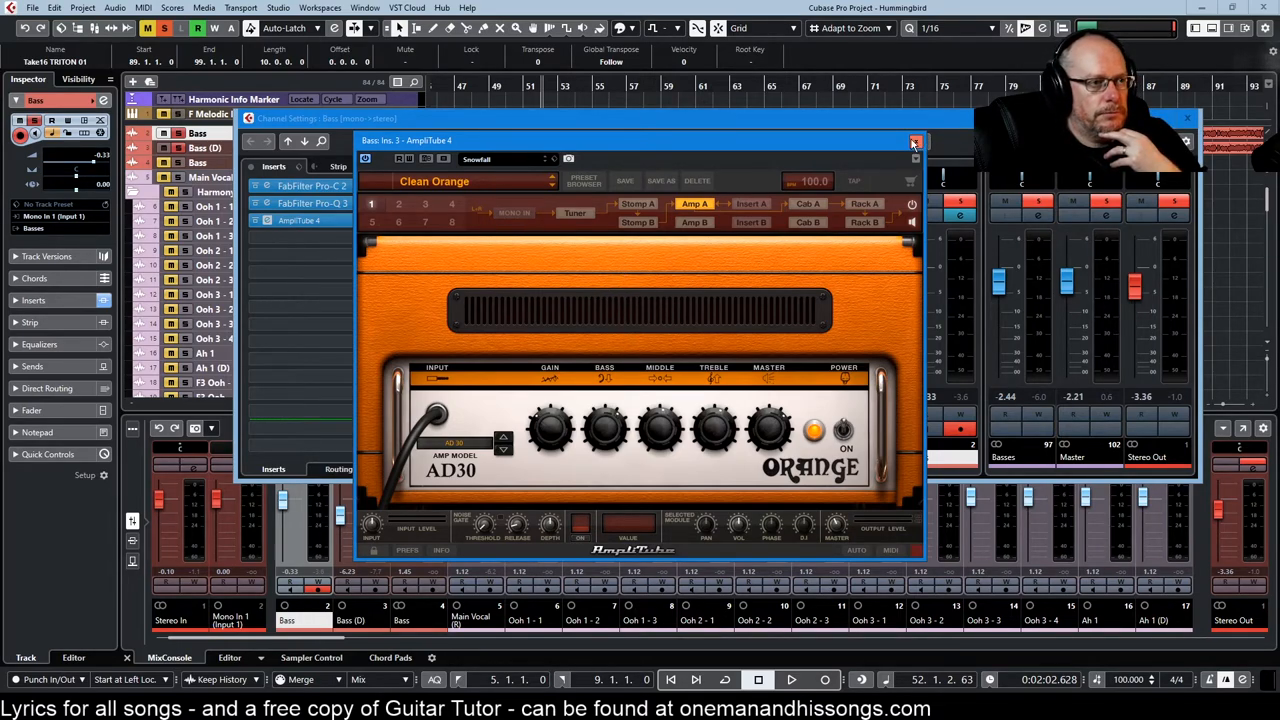
left_click(912, 140)
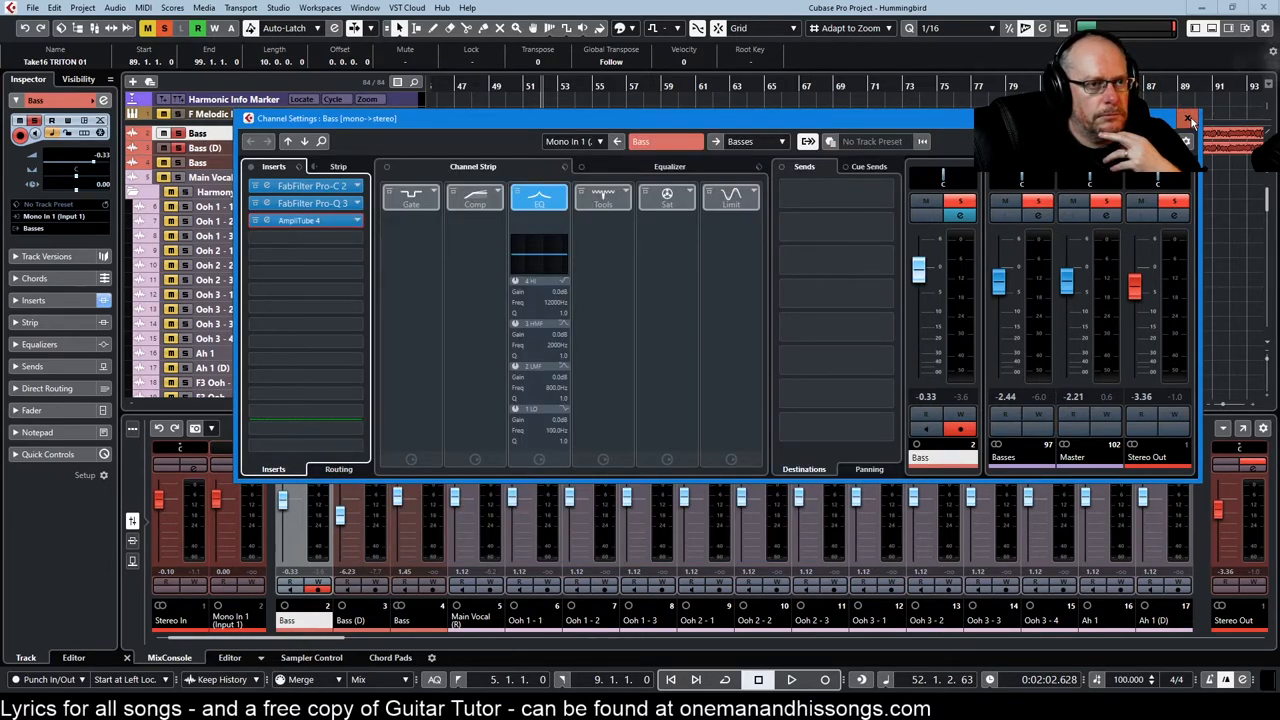
left_click(1188, 120)
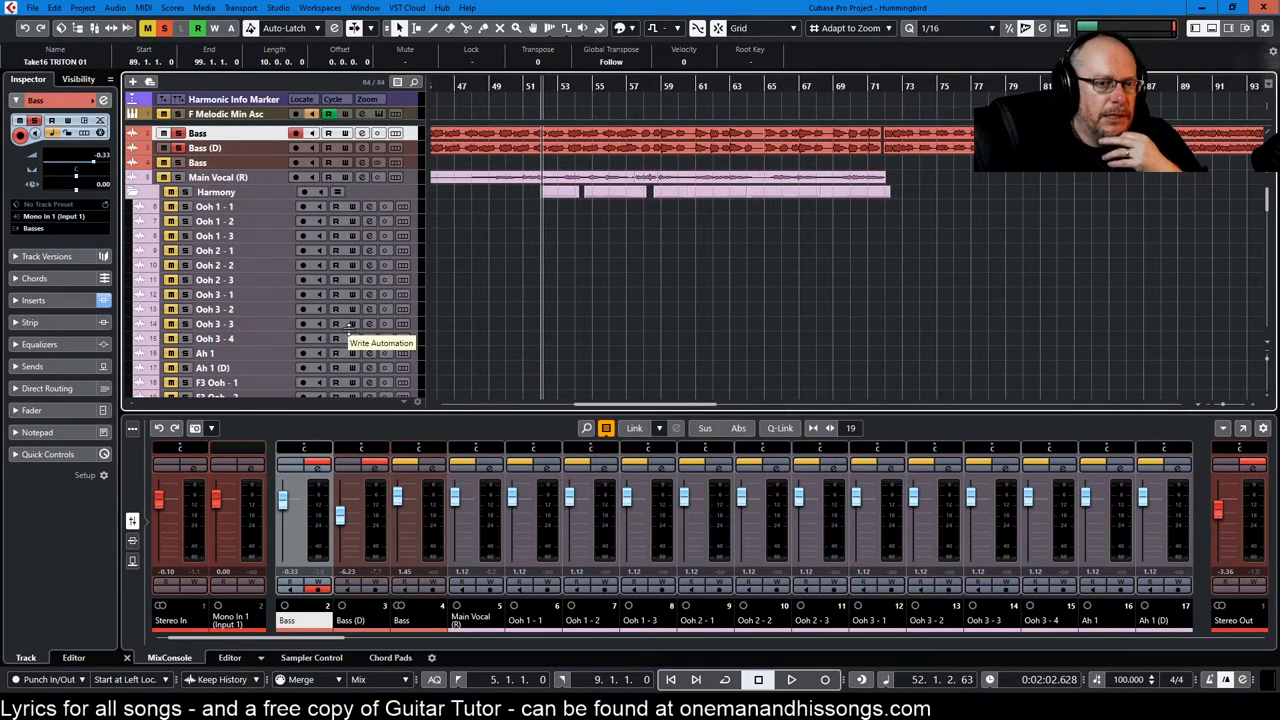
mouse_move(350, 338)
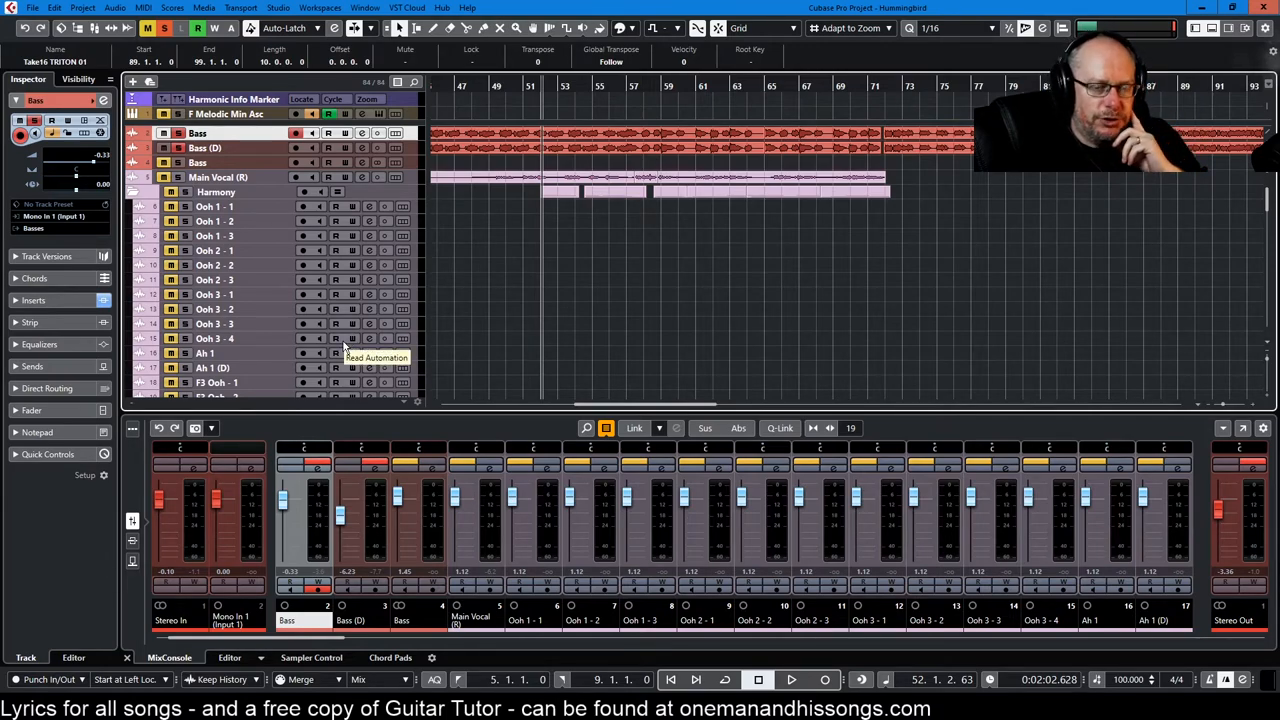
mouse_move(744, 322)
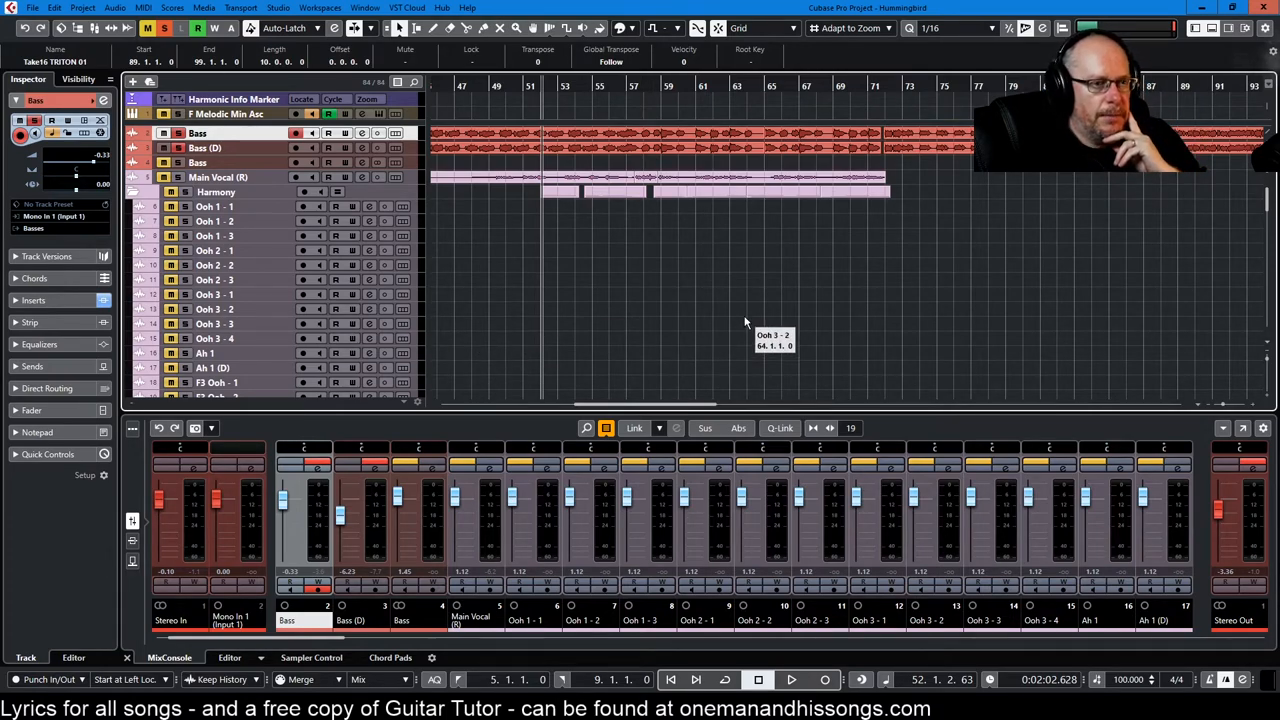
mouse_move(728, 300)
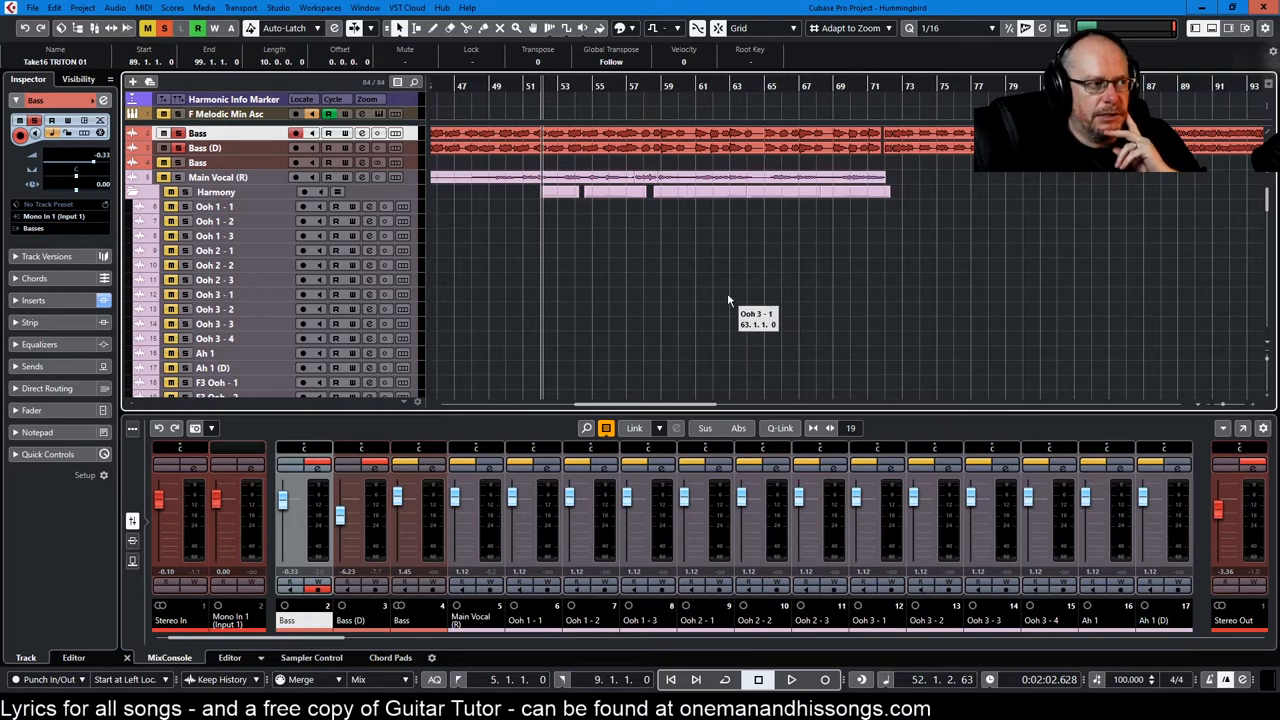
mouse_move(716, 302)
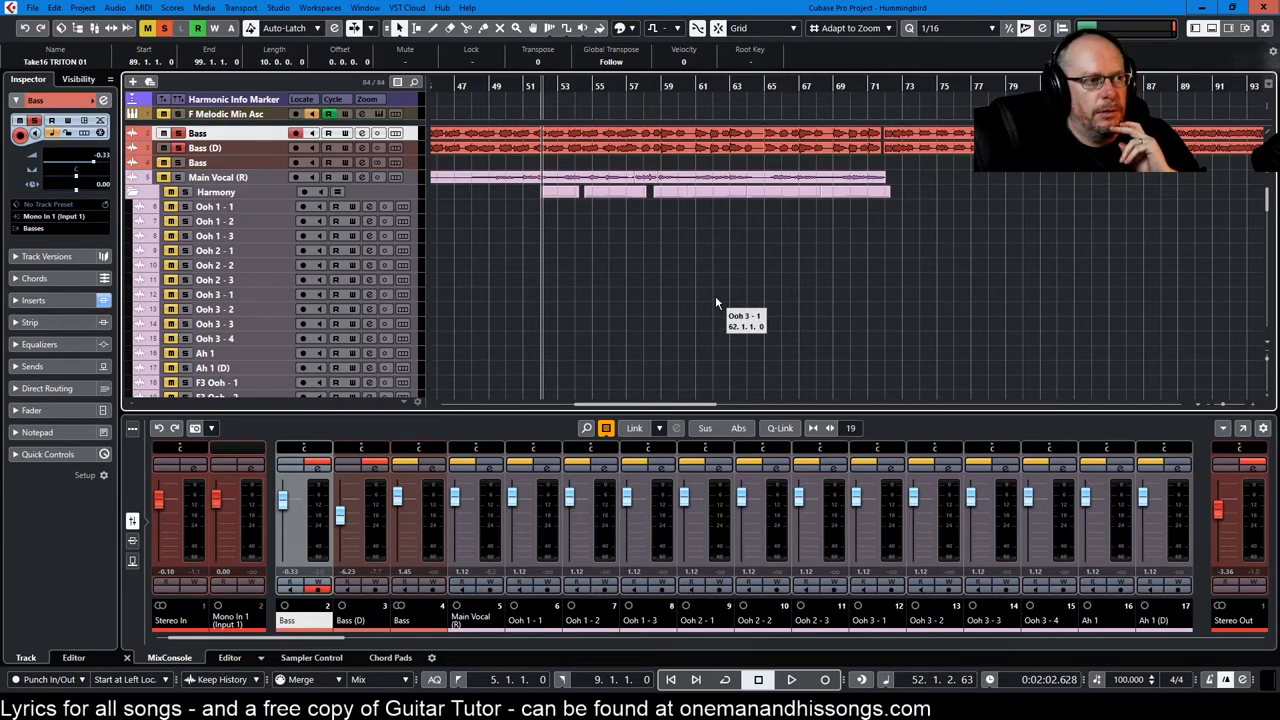
mouse_move(712, 288)
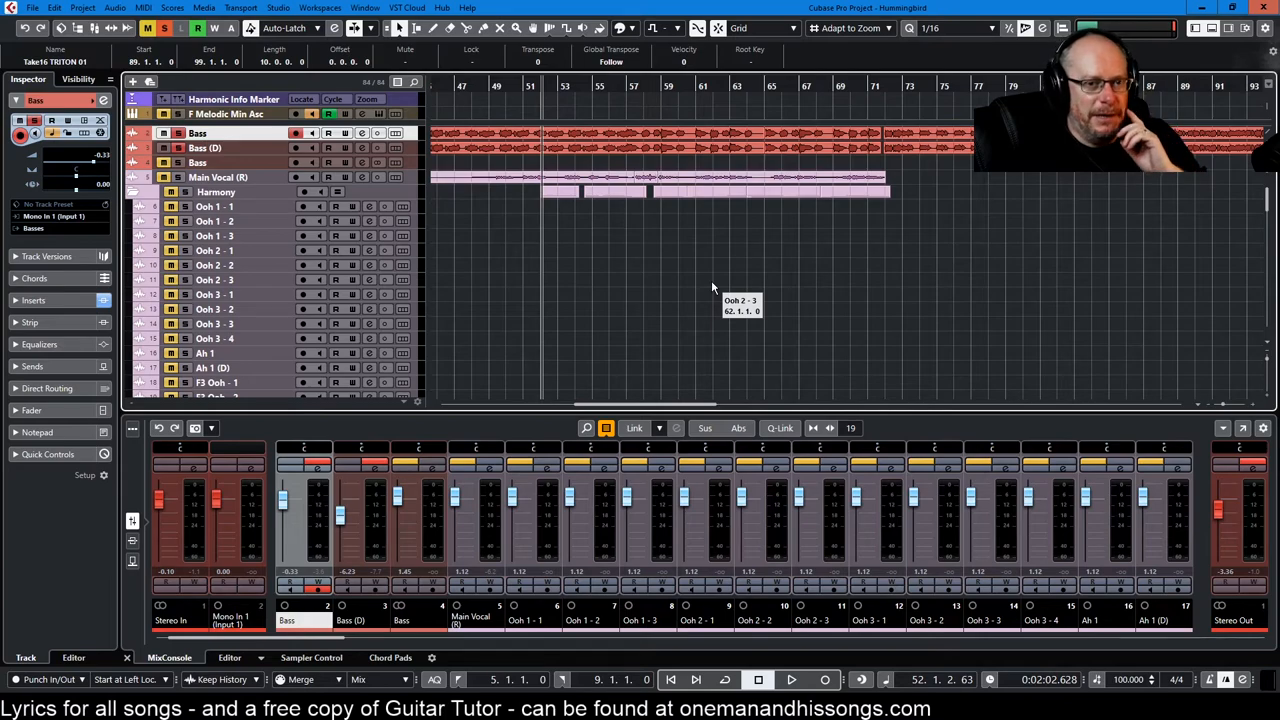
mouse_move(808, 332)
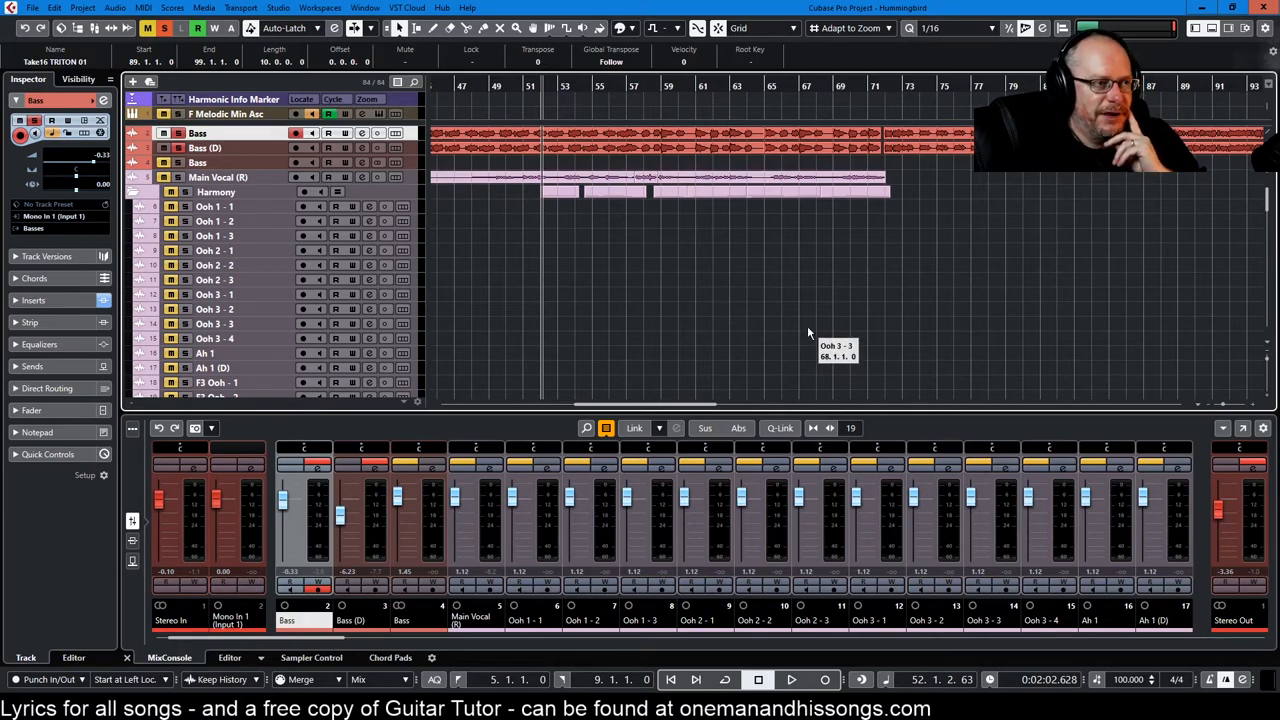
mouse_move(802, 312)
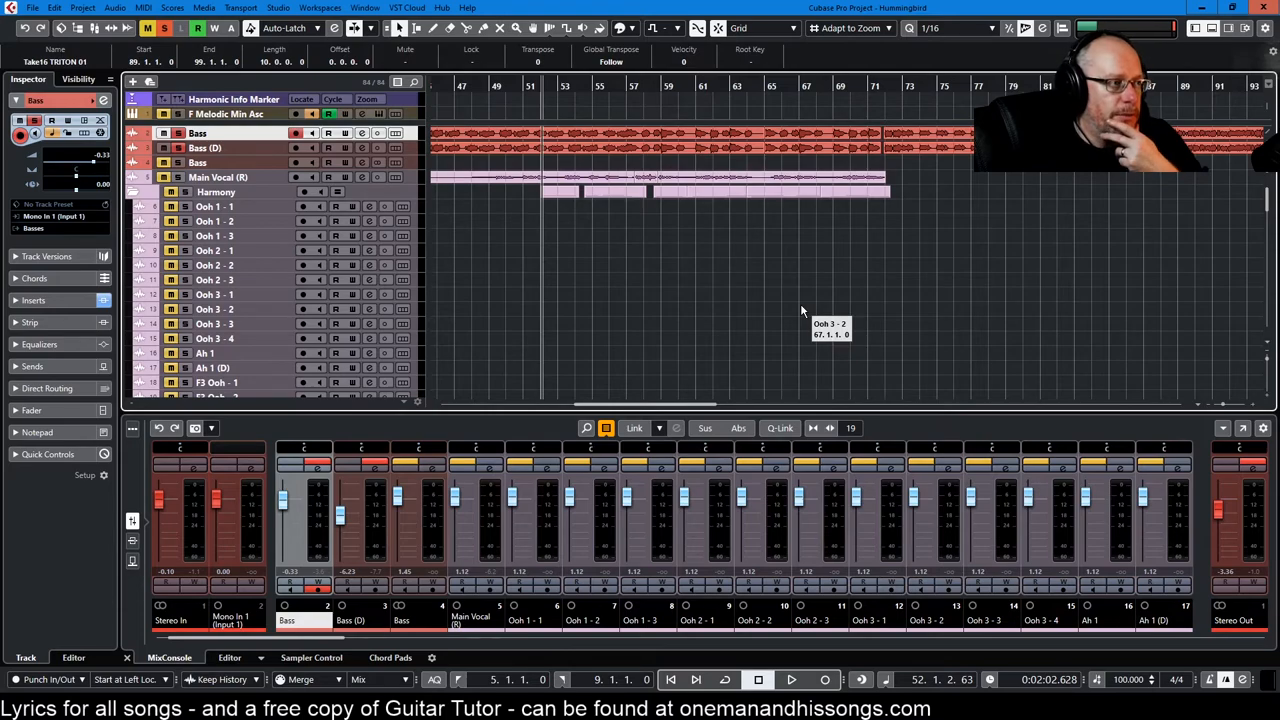
mouse_move(548, 328)
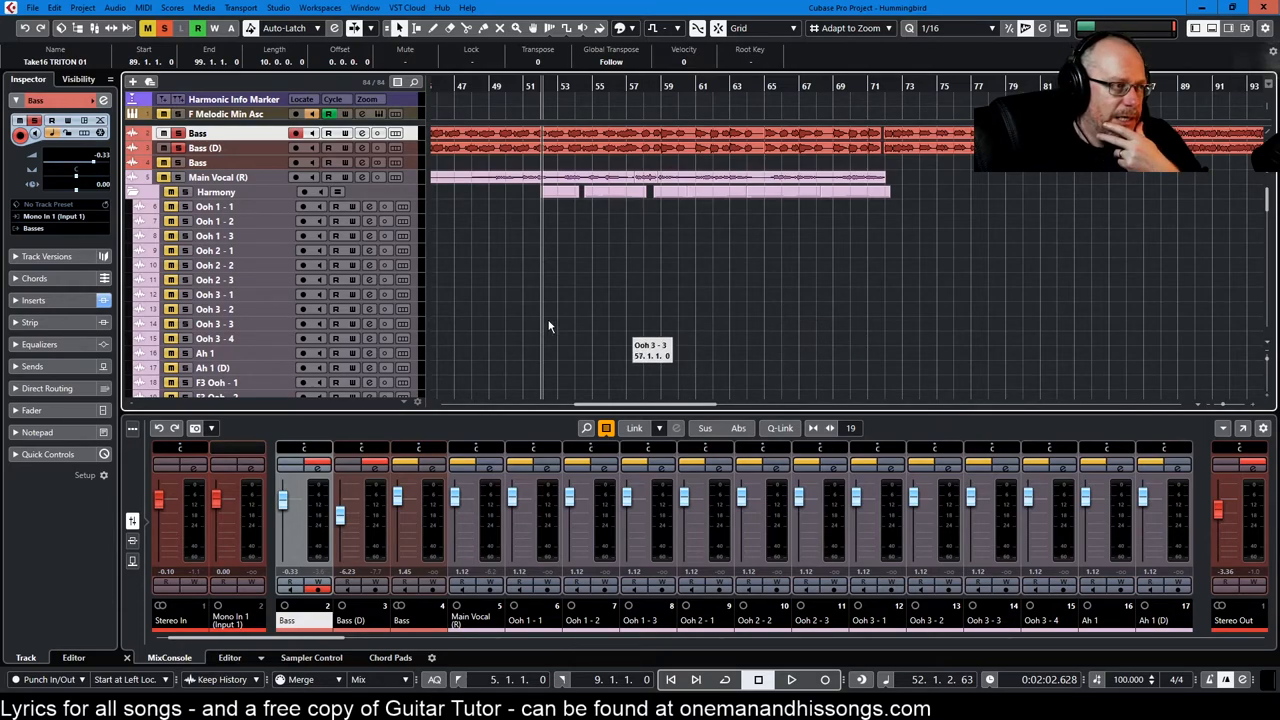
mouse_move(320, 316)
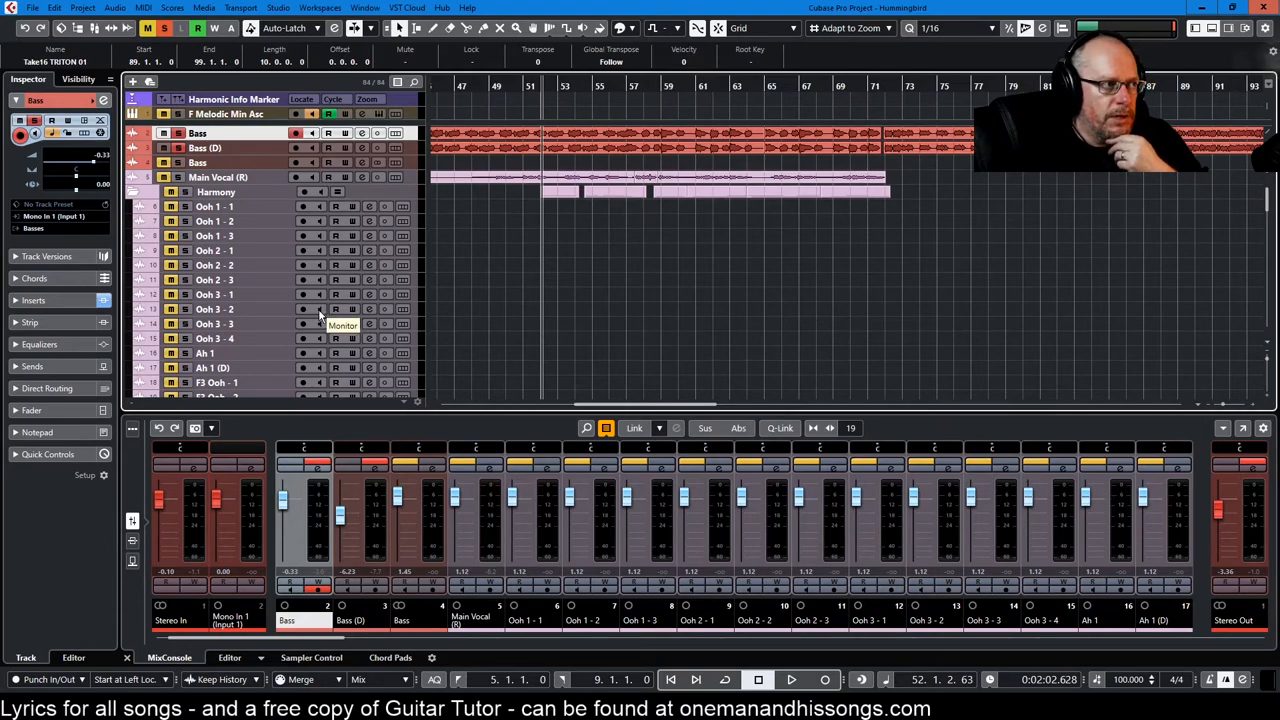
scroll("down", 3)
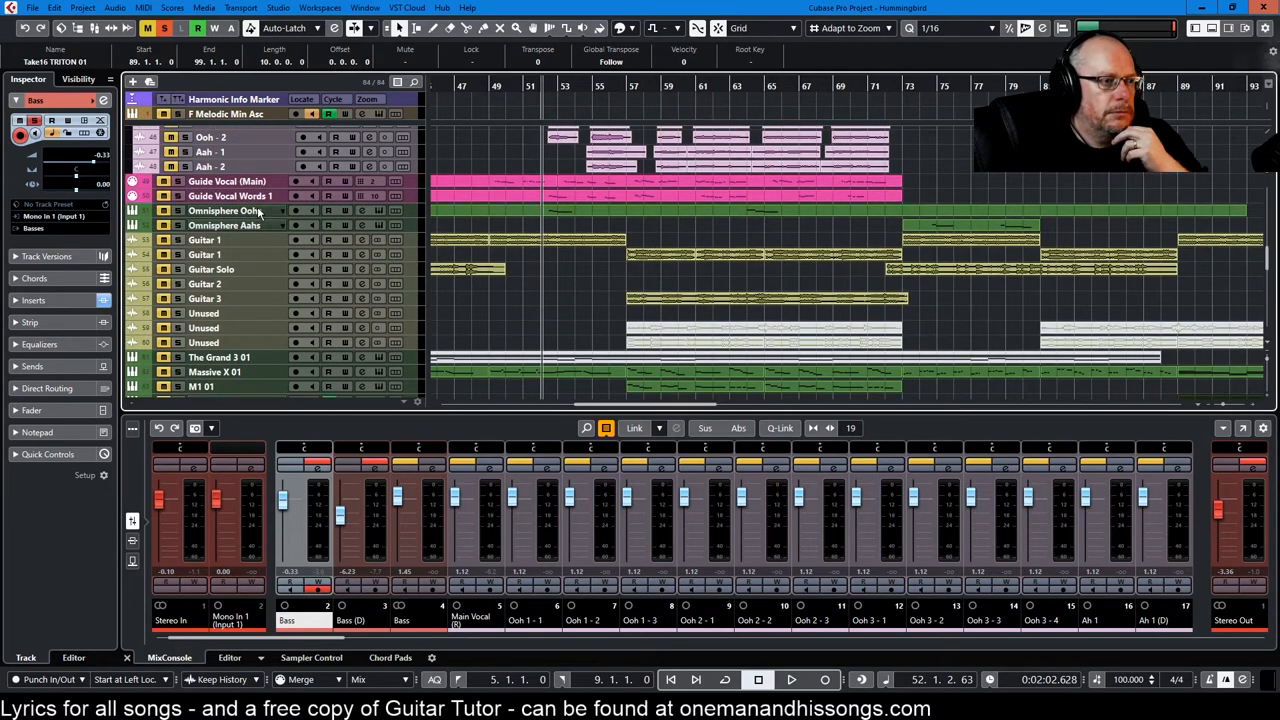
scroll("down", 3)
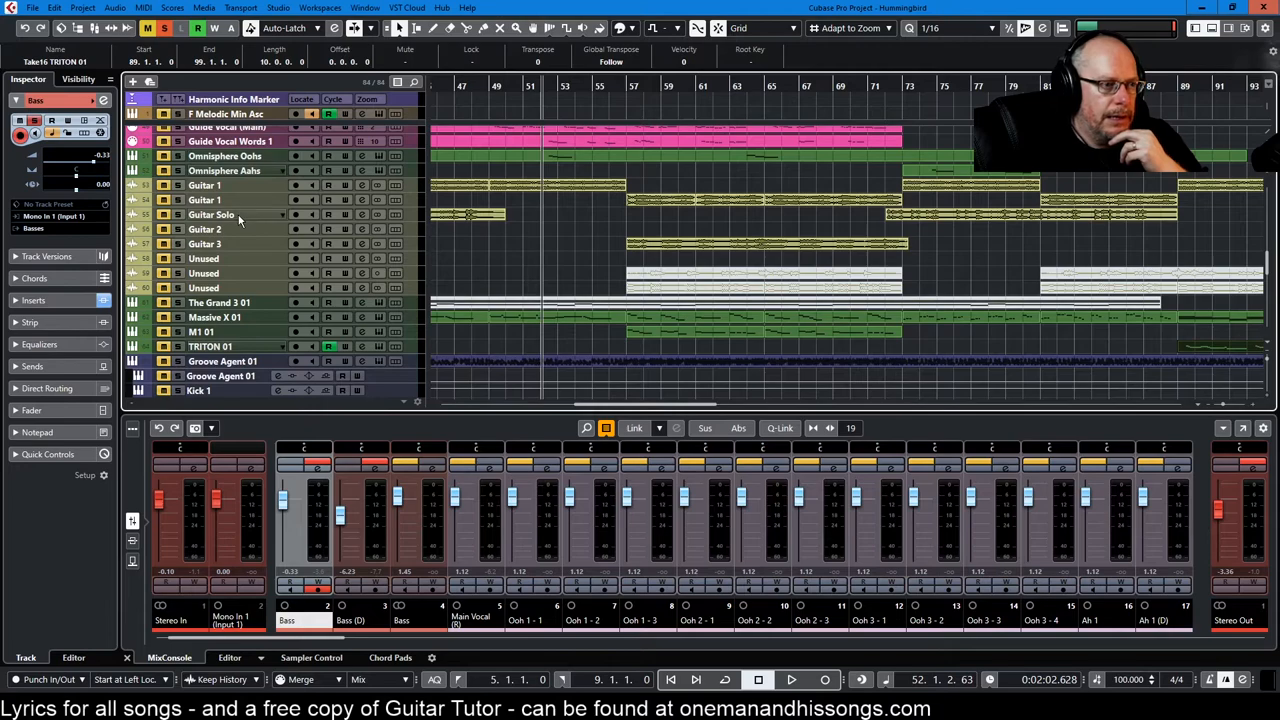
scroll("down", 3)
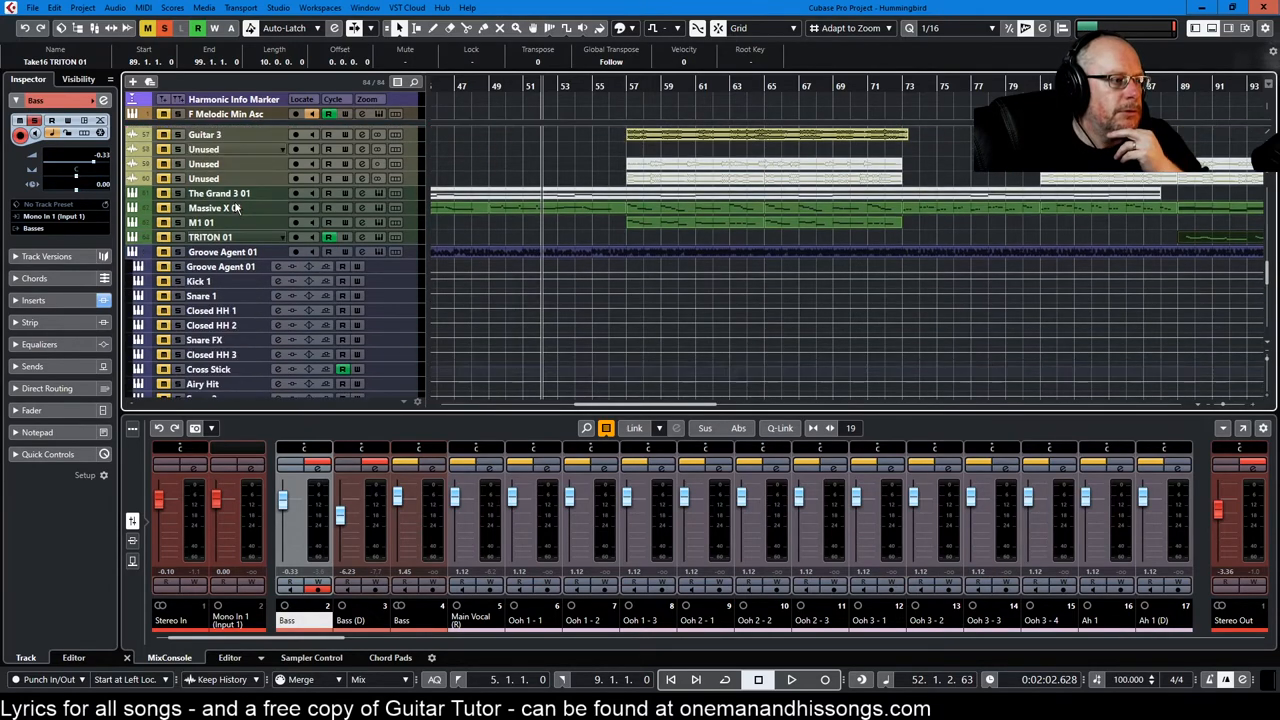
scroll("down", 3)
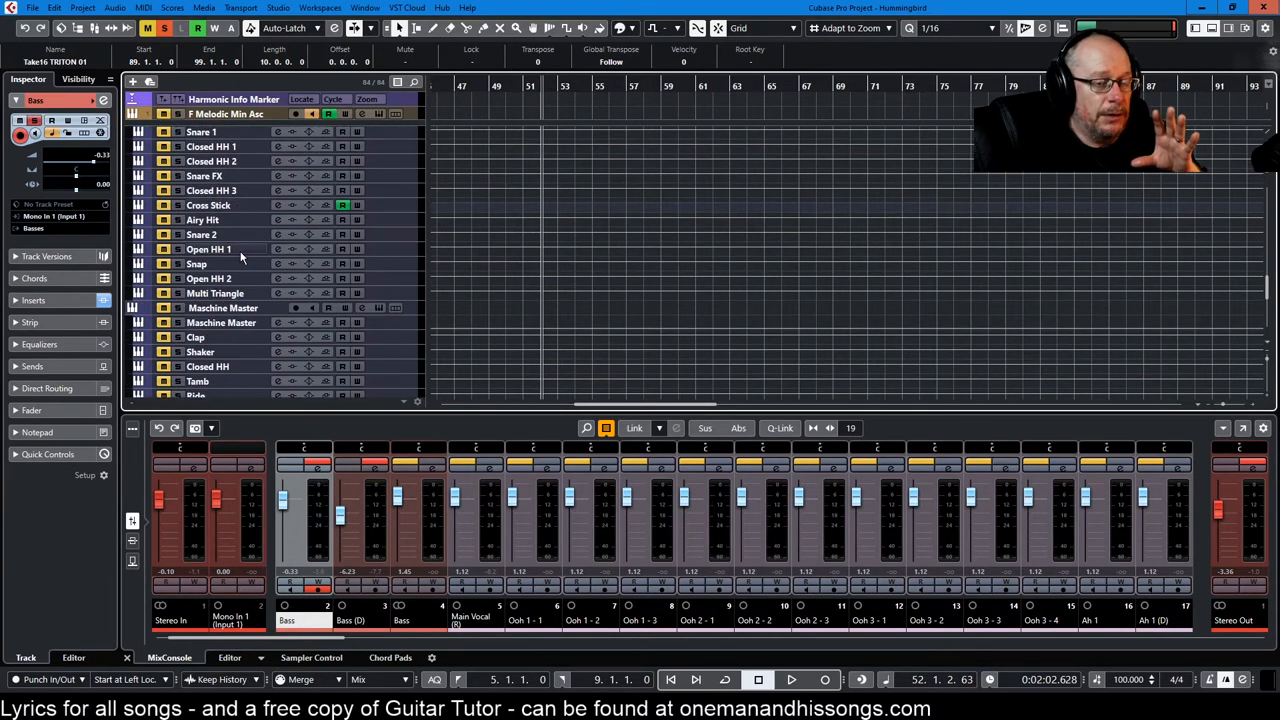
scroll("down", 3)
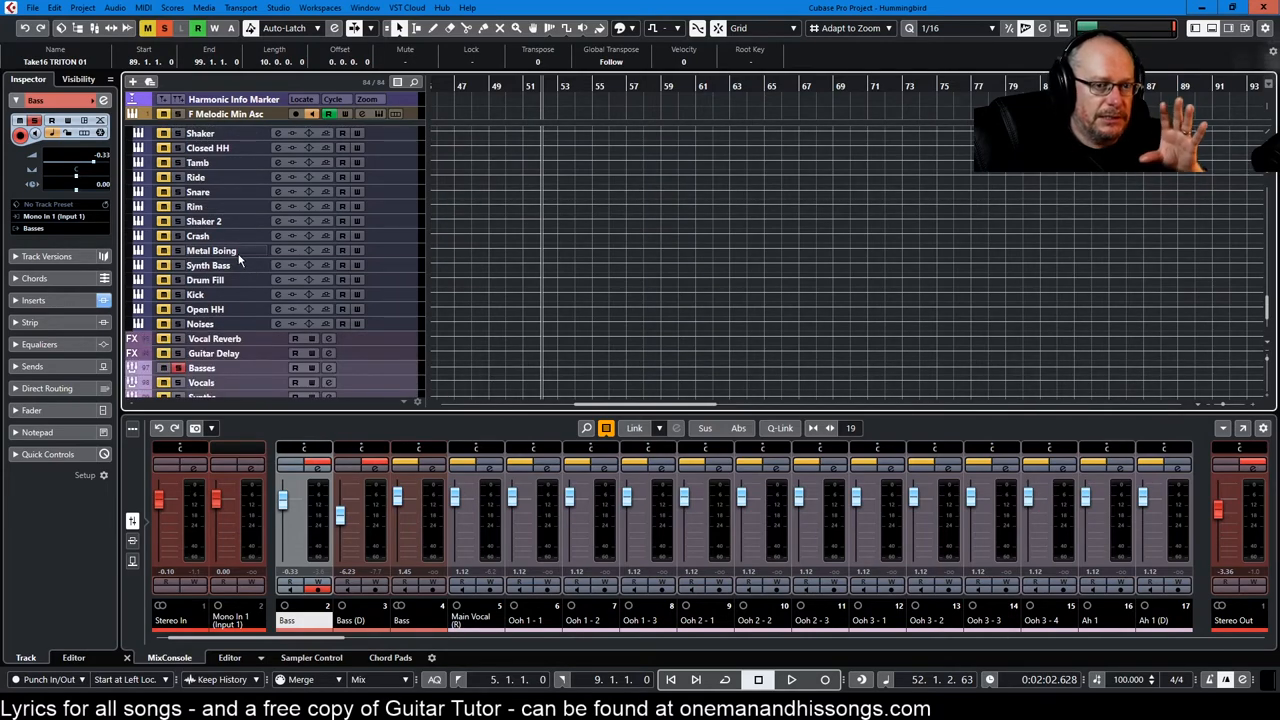
mouse_move(250, 264)
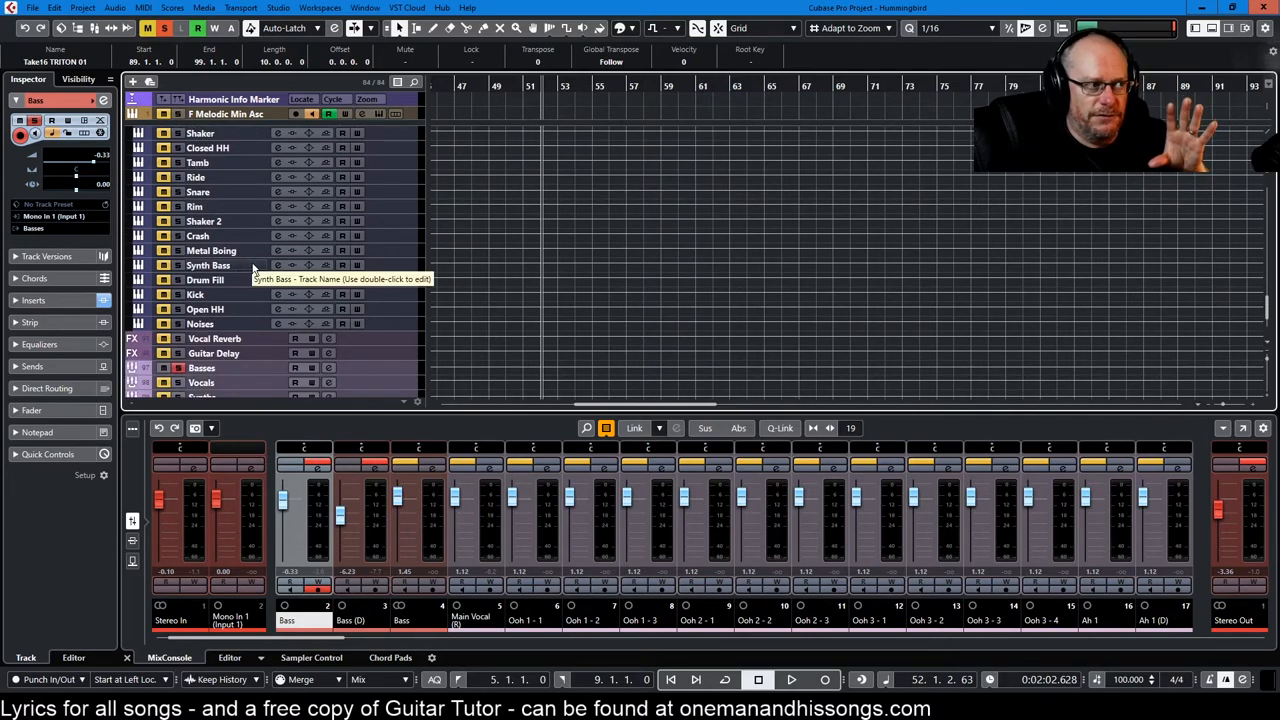
mouse_move(308, 224)
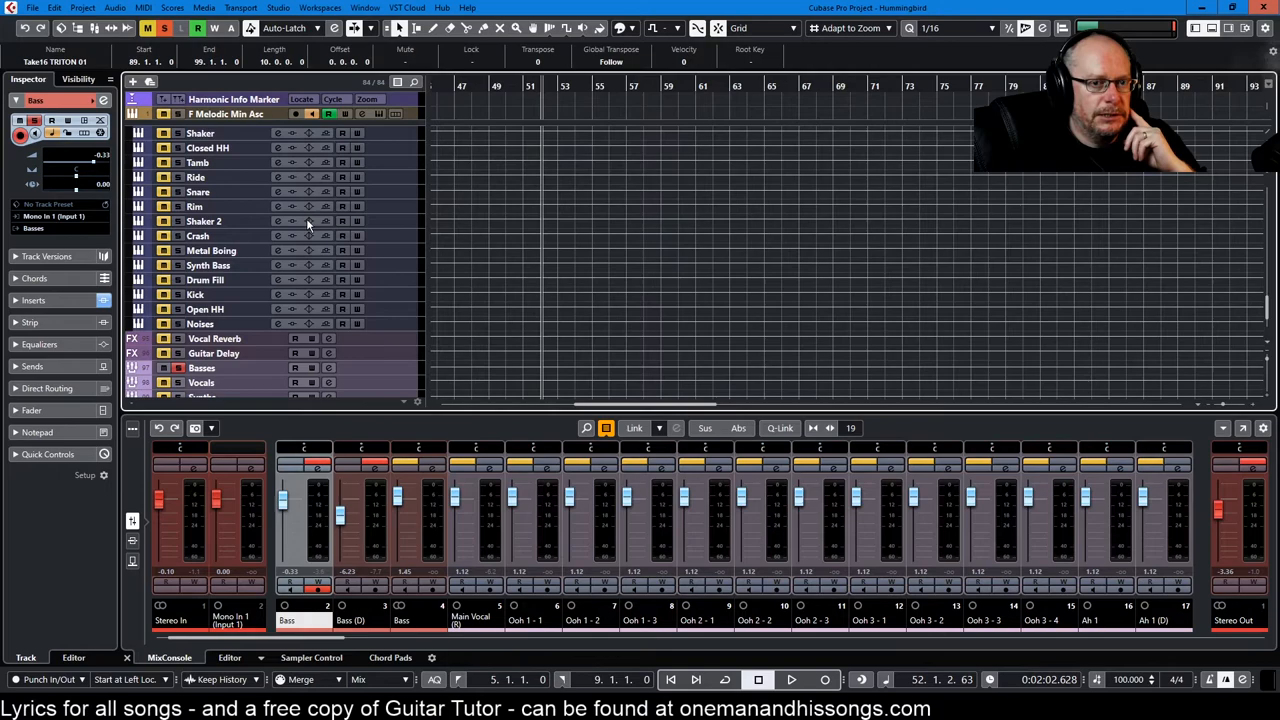
scroll("down", 3)
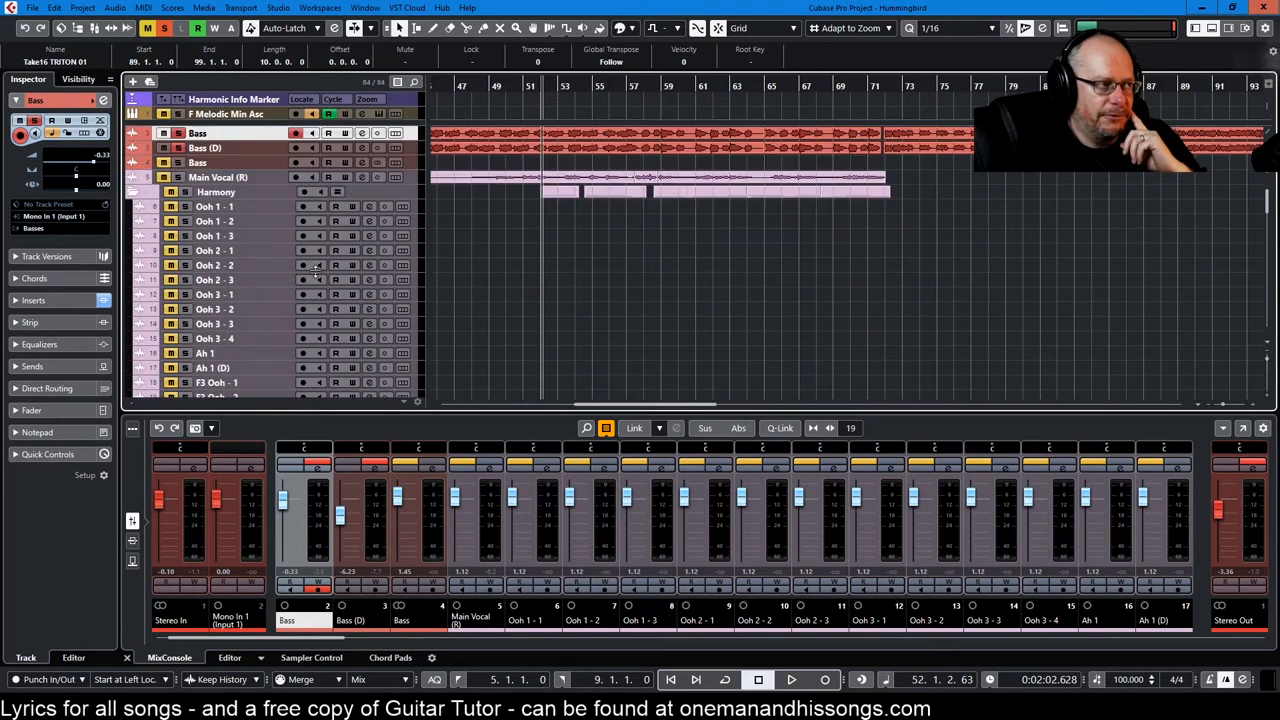
mouse_move(260, 250)
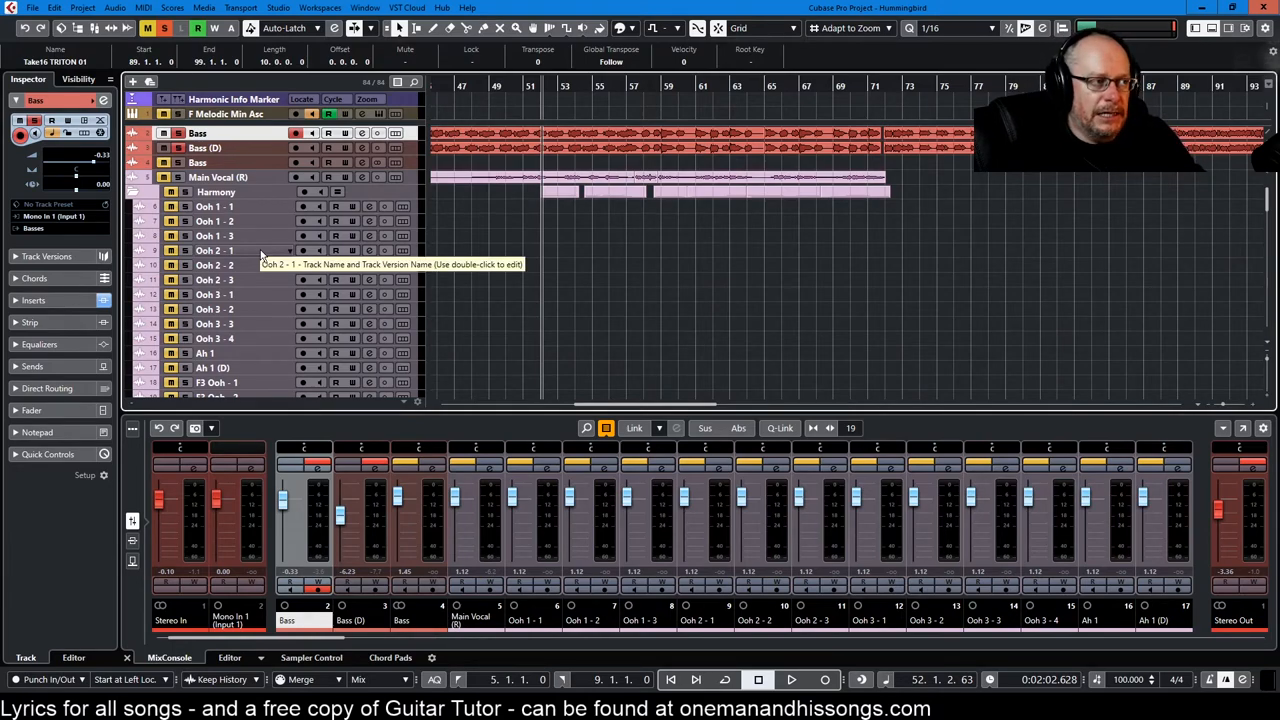
scroll("down", 3)
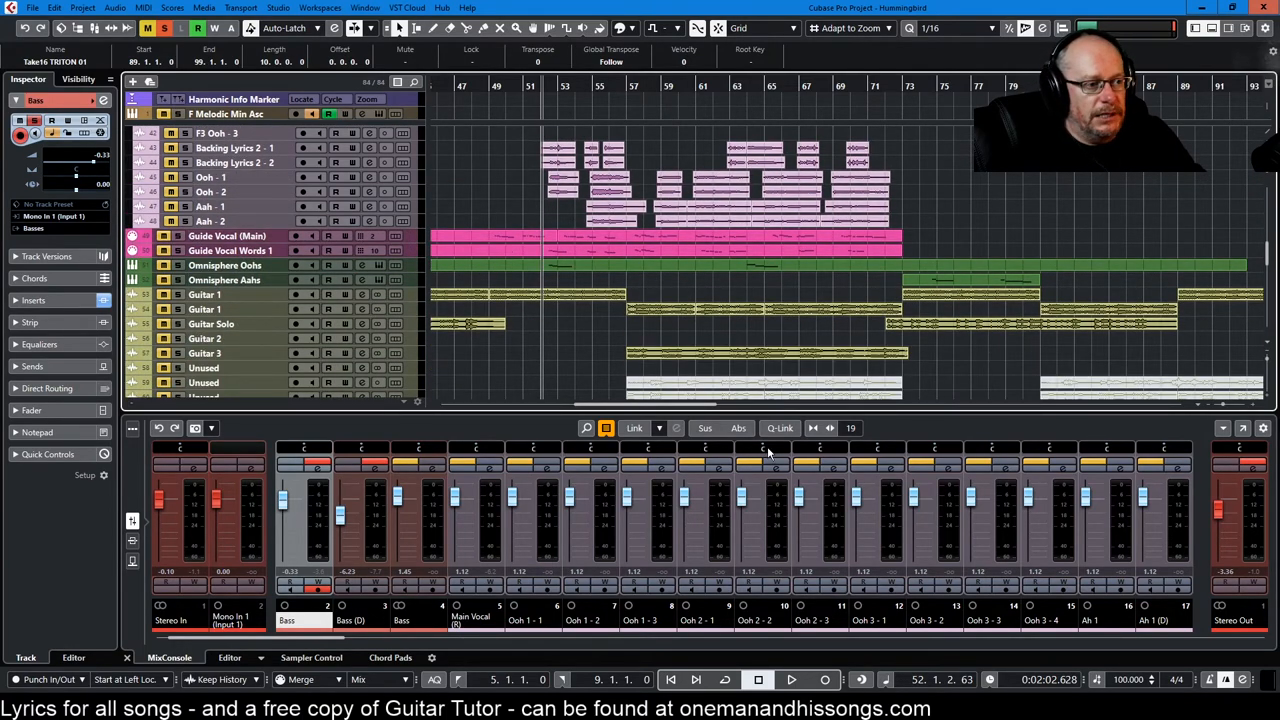
Bring up the Guitar Solo channel settings with its Phaser, Pro-C and AmpliTube inserts
scroll("right", 3)
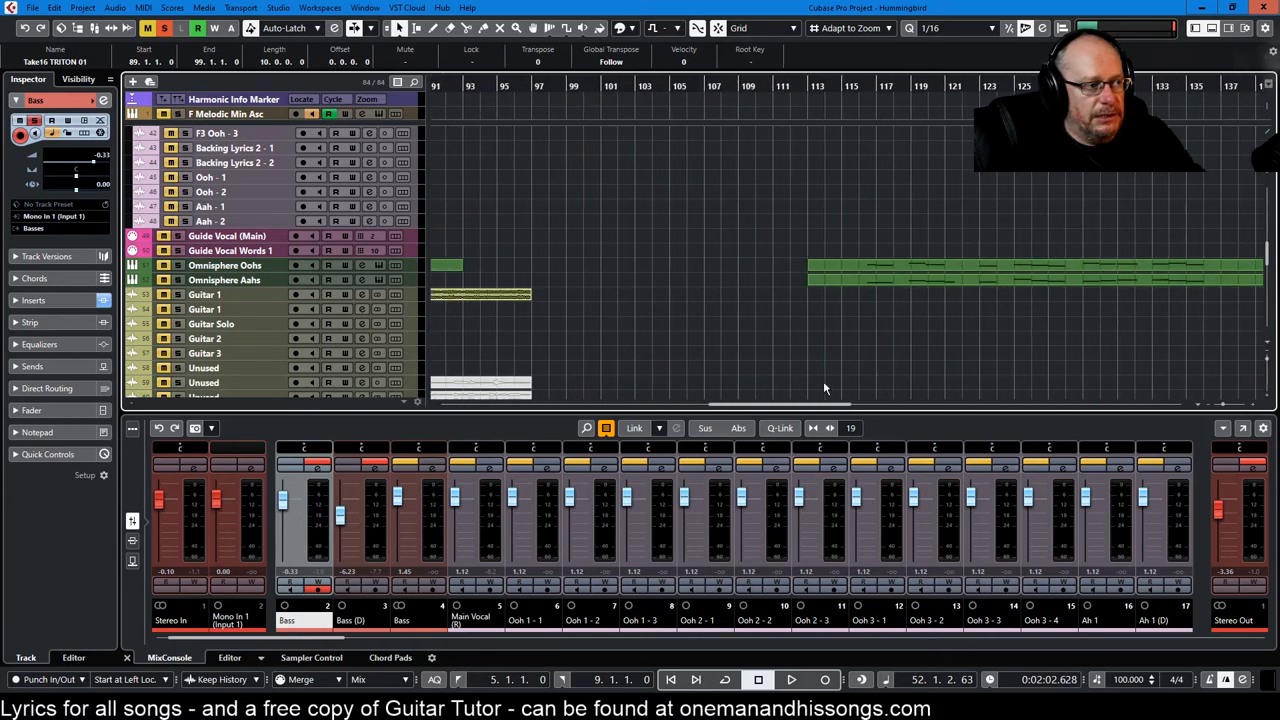
scroll("left", 3)
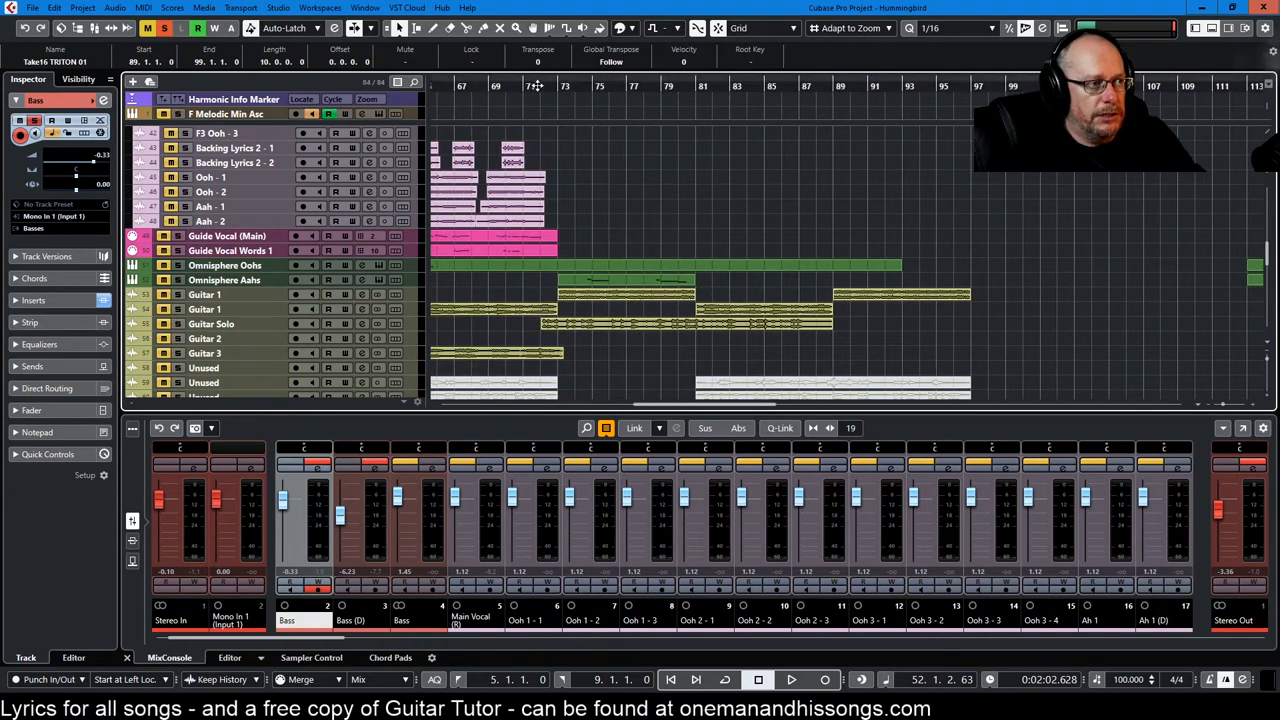
left_click(210, 324)
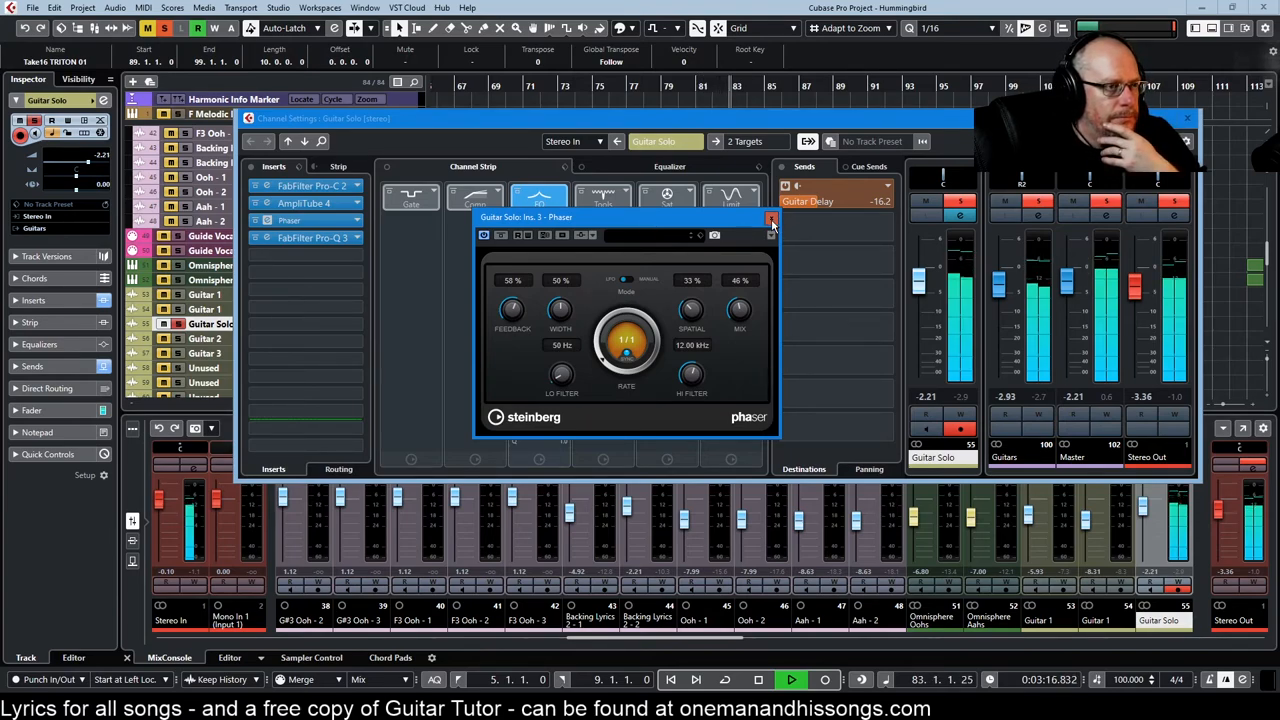
Close the Phaser and AmpliTube Tube Lead windows, then the Guitar Solo channel settings
left_click(772, 220)
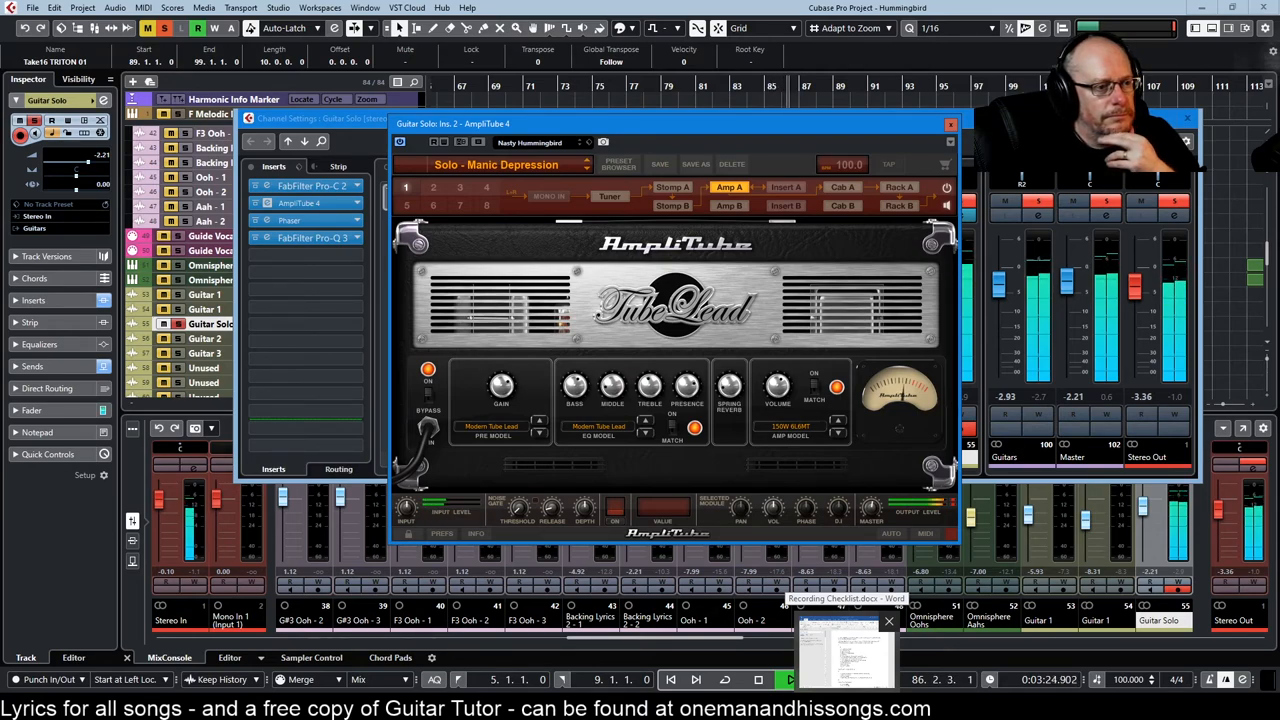
left_click(790, 680)
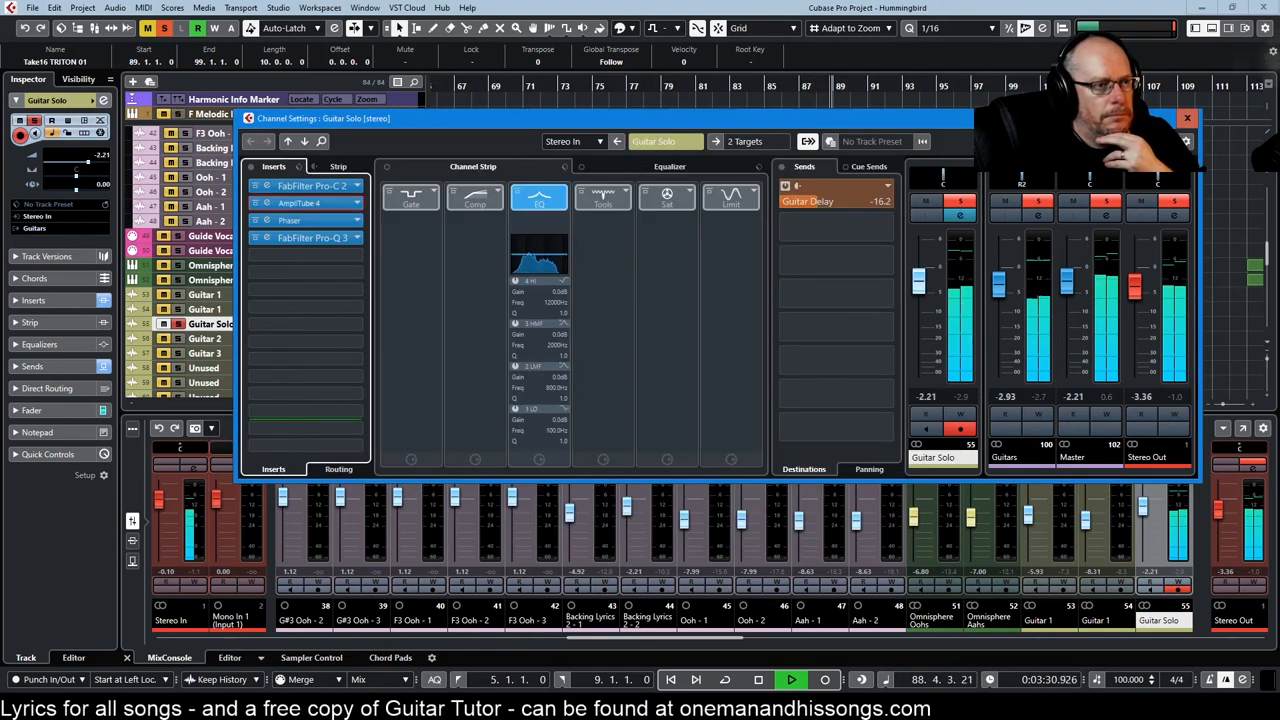
left_click(1188, 118)
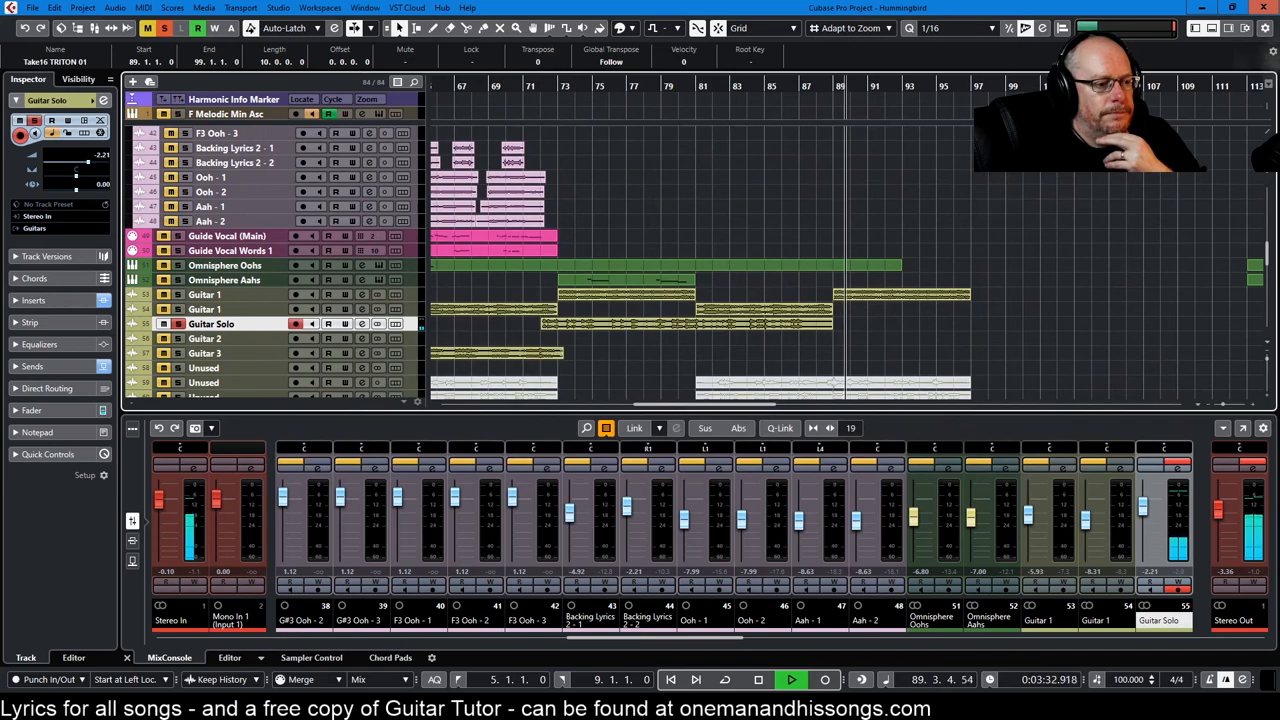
left_click(790, 680)
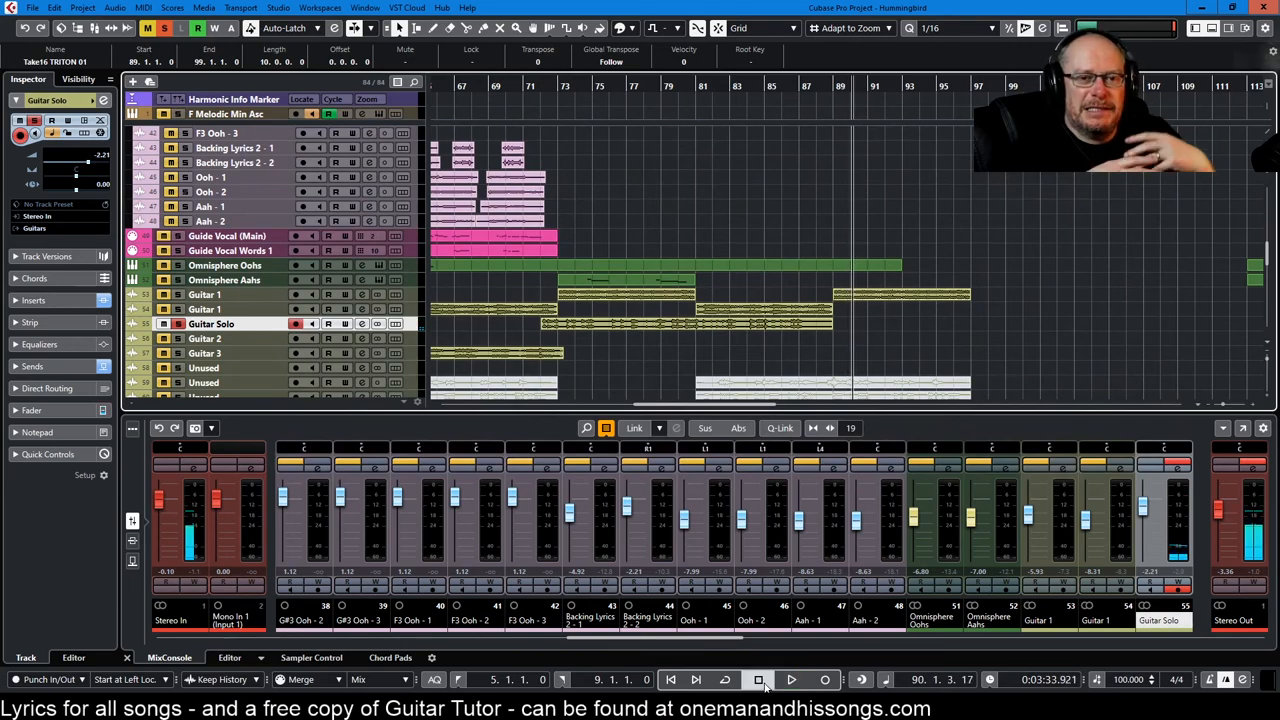